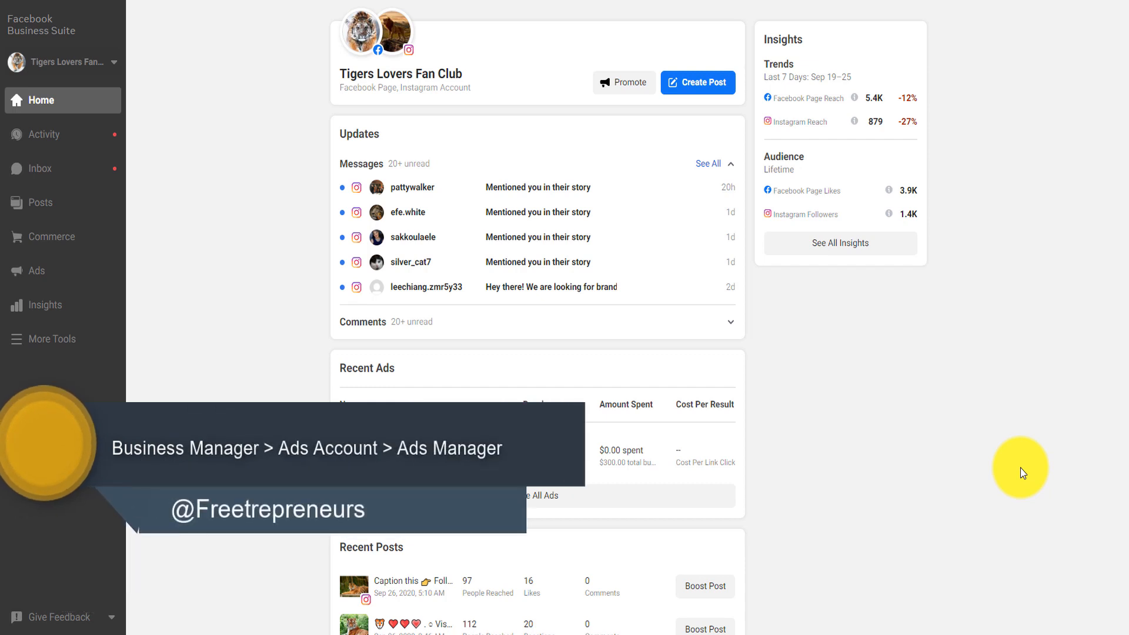
{"action": "mouse_move", "coordinate": [900, 33]}
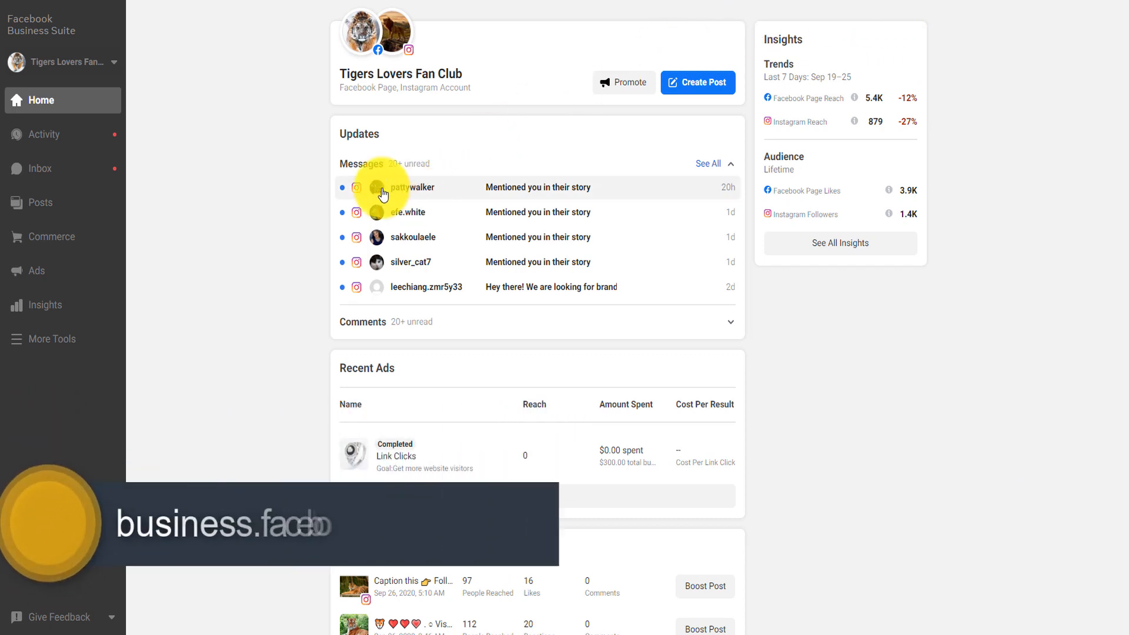
{"action": "mouse_move", "coordinate": [172, 113]}
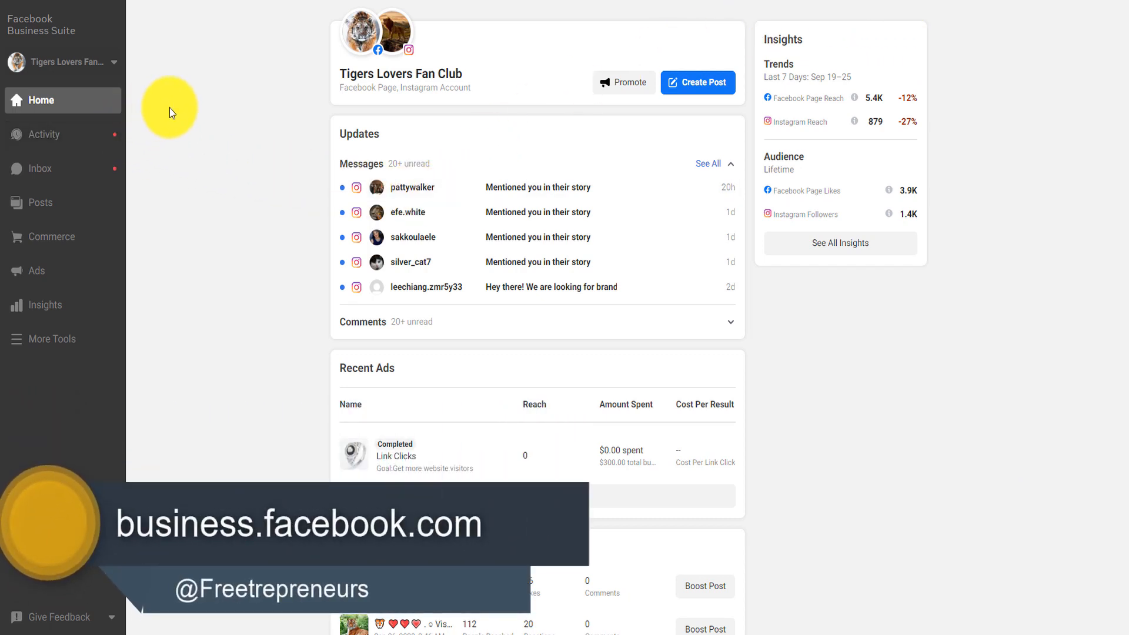
{"action": "mouse_move", "coordinate": [1048, 180]}
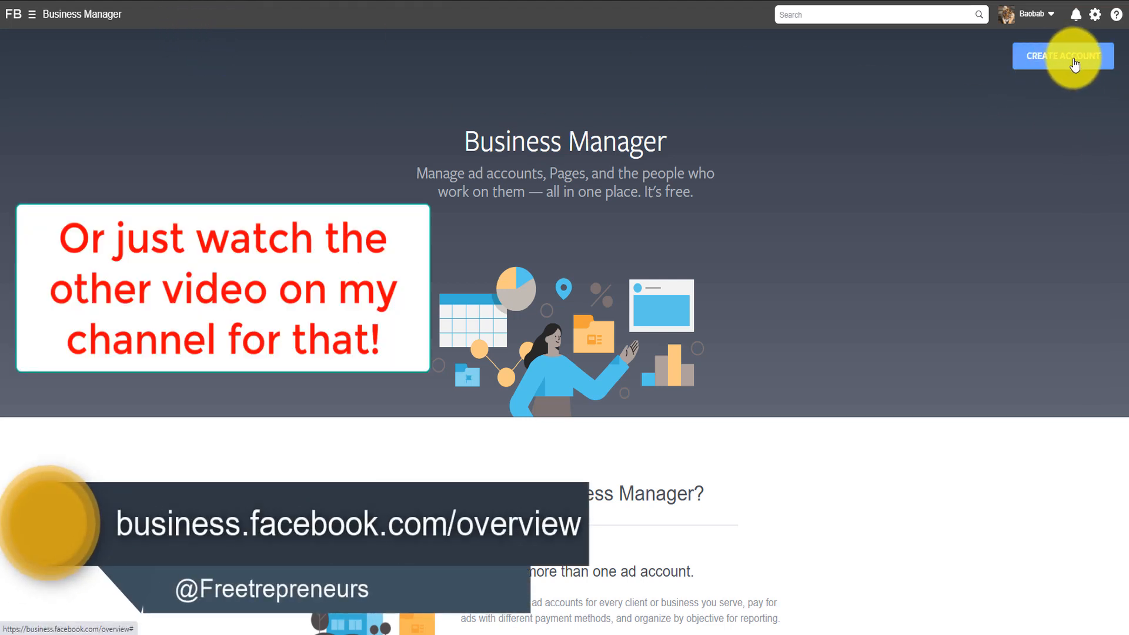
{"action": "mouse_move", "coordinate": [993, 29]}
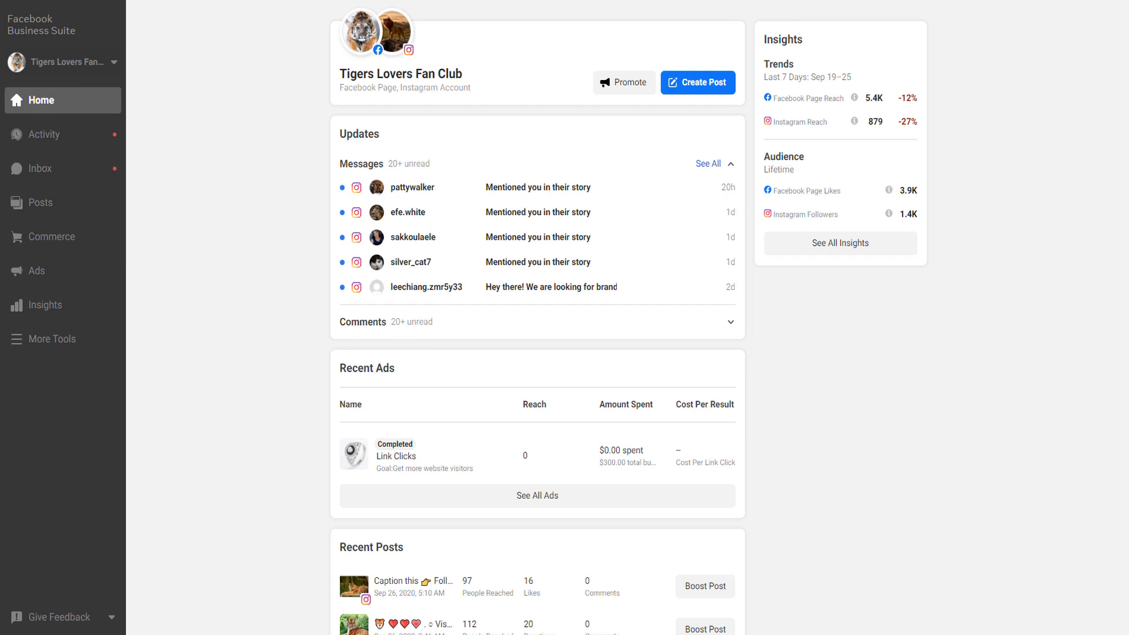
{"action": "mouse_move", "coordinate": [134, 91]}
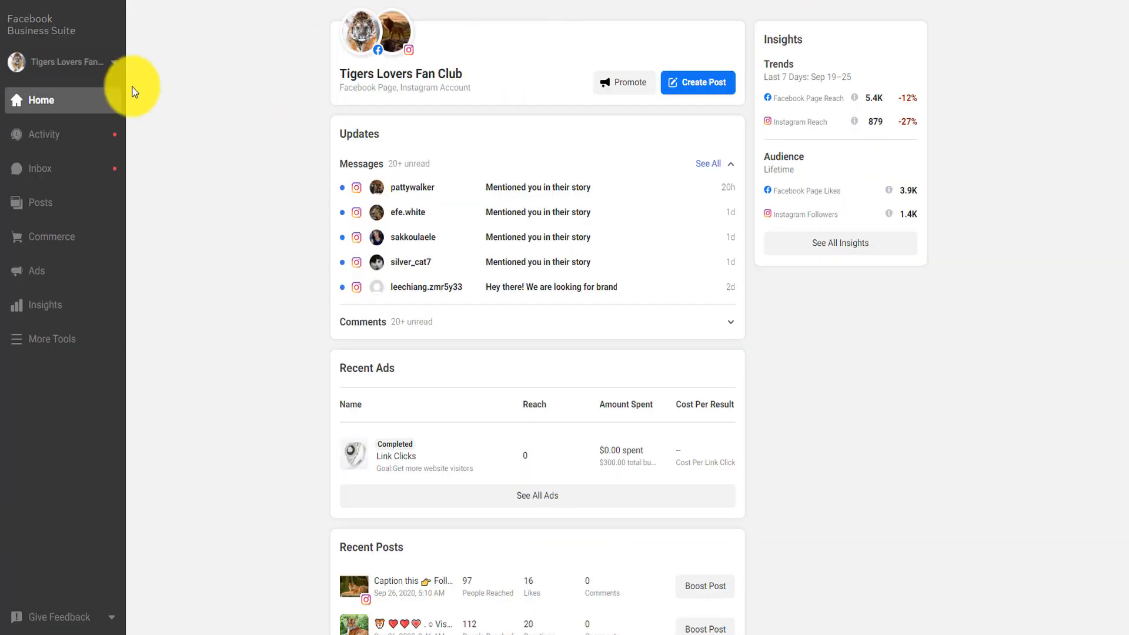
{"action": "mouse_move", "coordinate": [50, 236]}
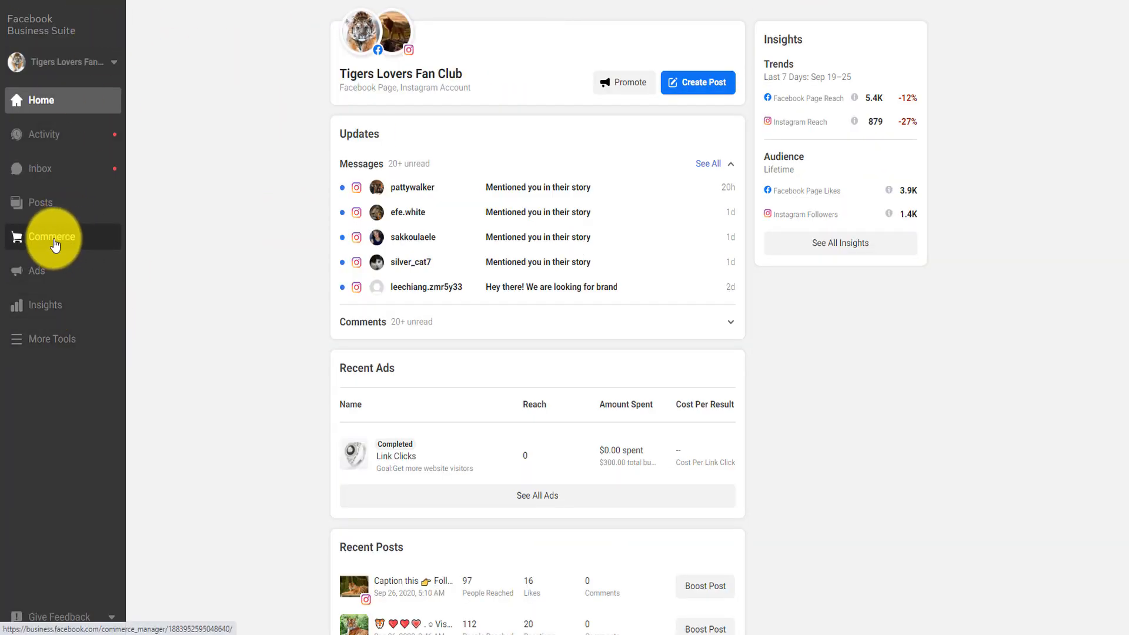
Go to the Commerce overview and bring up the Business Tools menu
{"action": "left_click", "coordinate": [51, 237]}
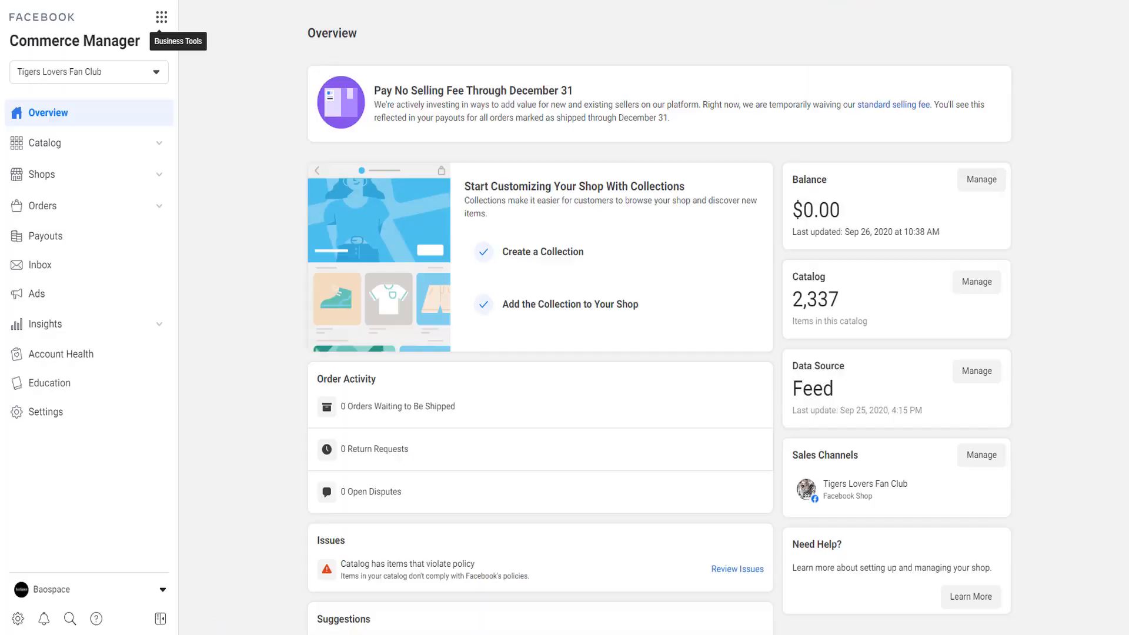
{"action": "mouse_move", "coordinate": [82, 43]}
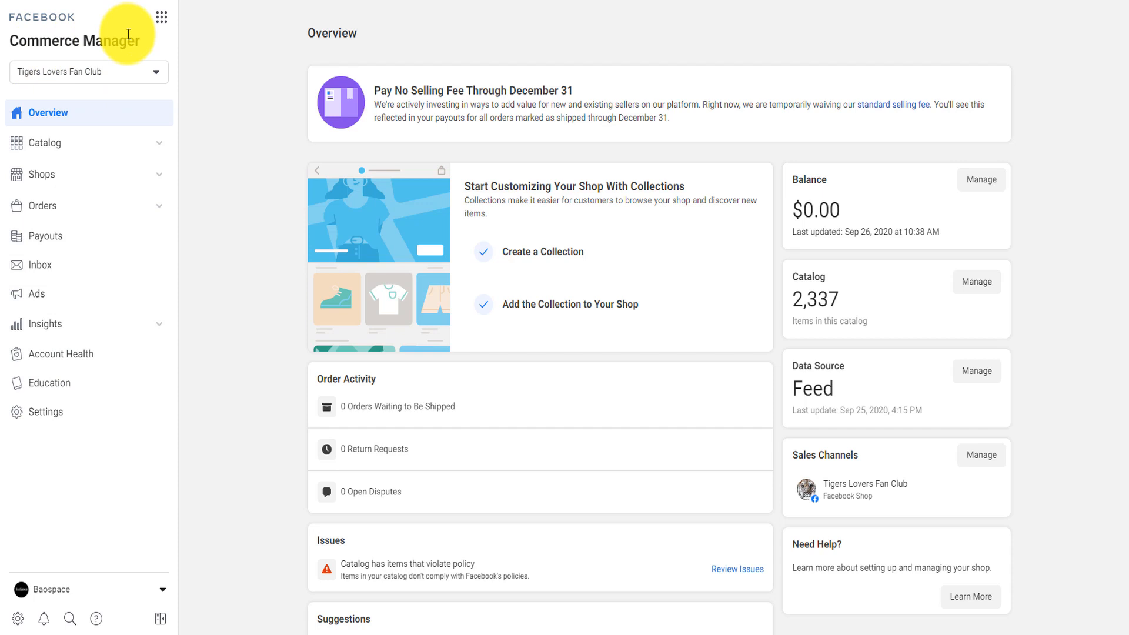
{"action": "mouse_move", "coordinate": [162, 15]}
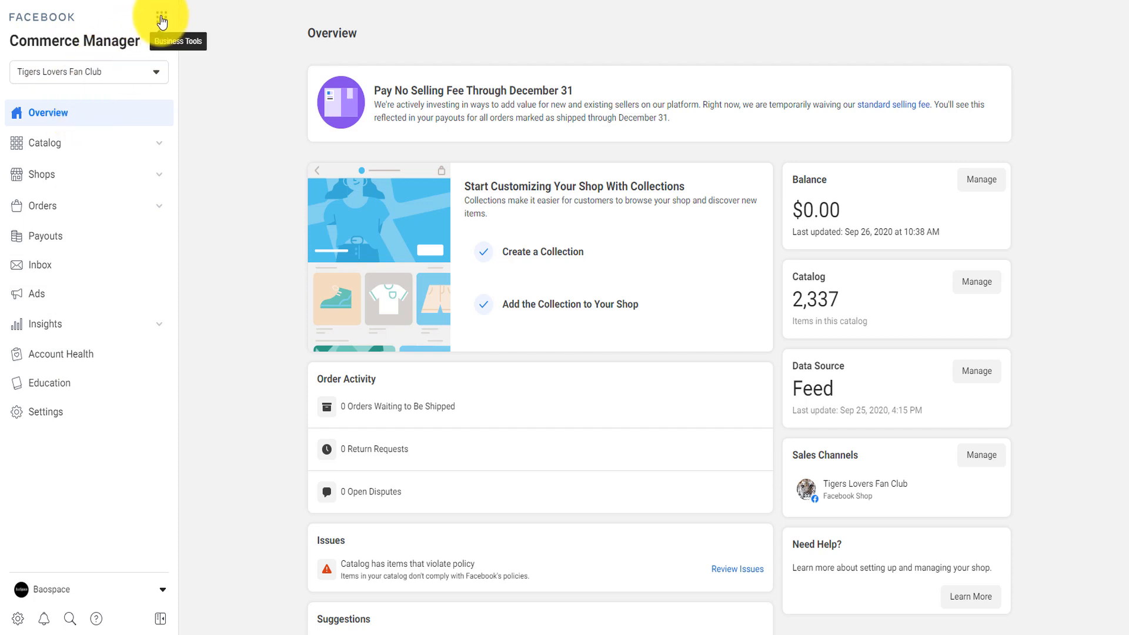
{"action": "left_click", "coordinate": [161, 16]}
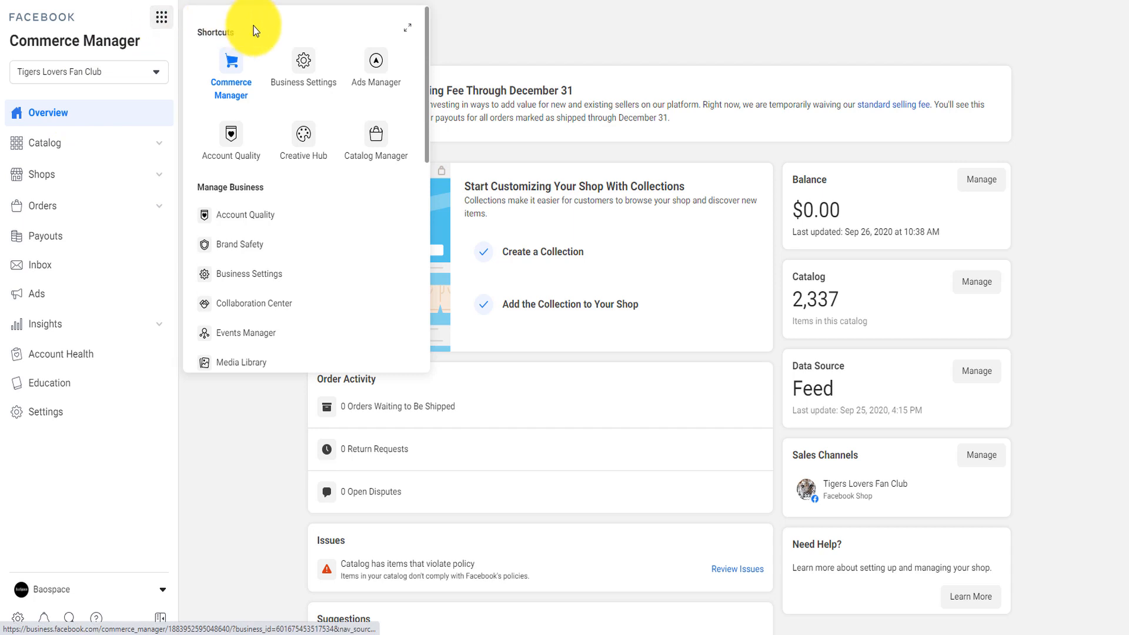
Enter Business Settings and scroll the sidebar down to the account sections
{"action": "left_click", "coordinate": [304, 70]}
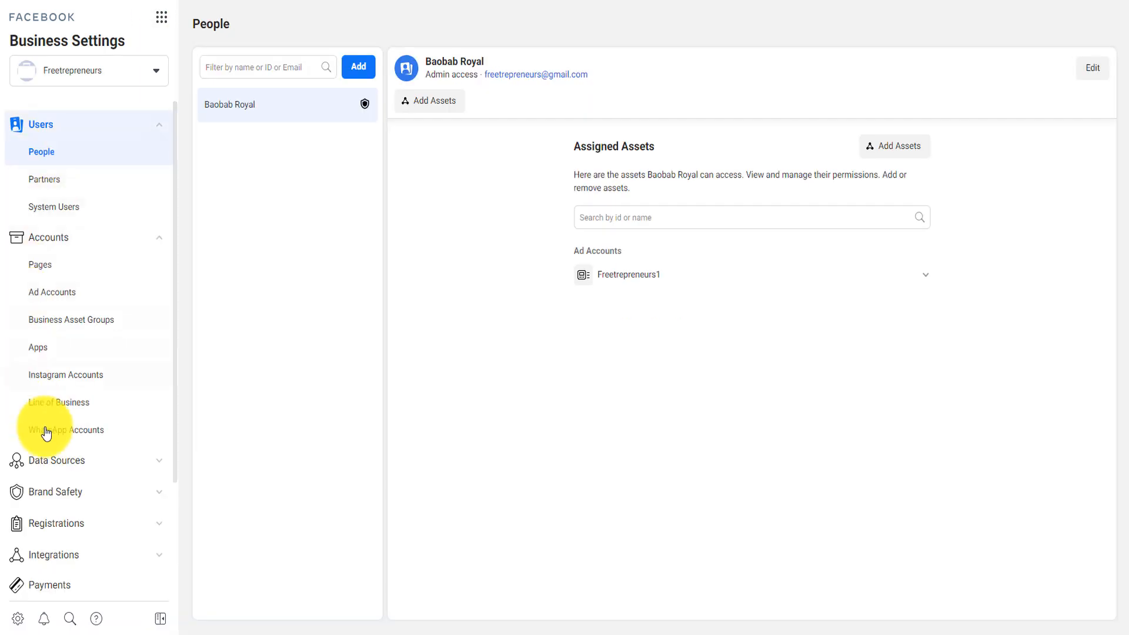
{"action": "mouse_move", "coordinate": [67, 49]}
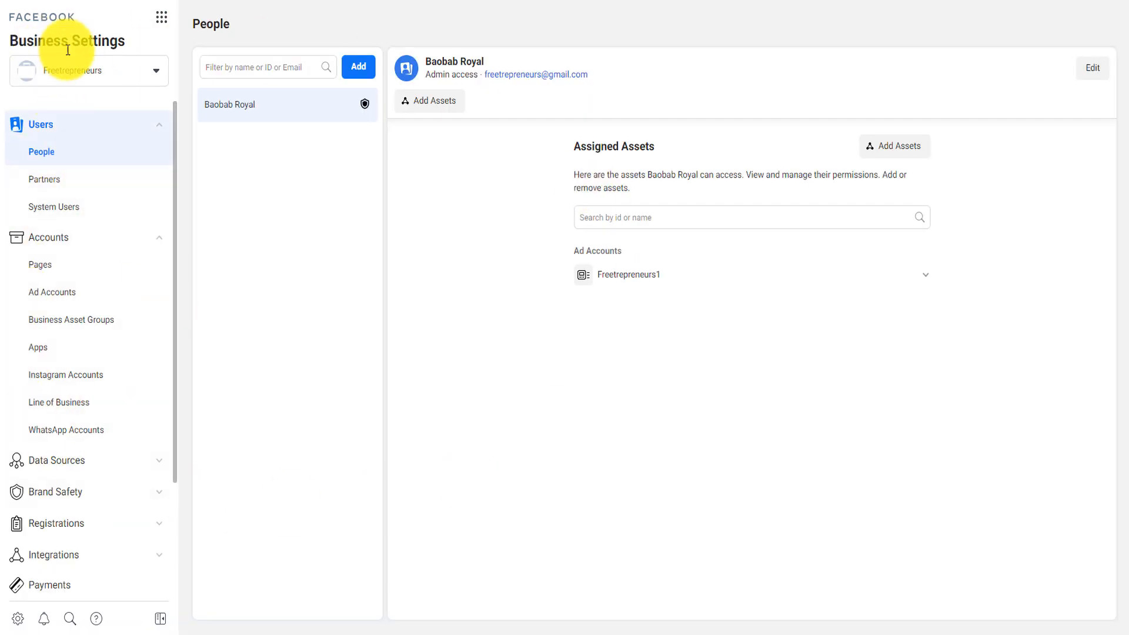
{"action": "scroll", "scroll_direction": "down", "scroll_amount": 3}
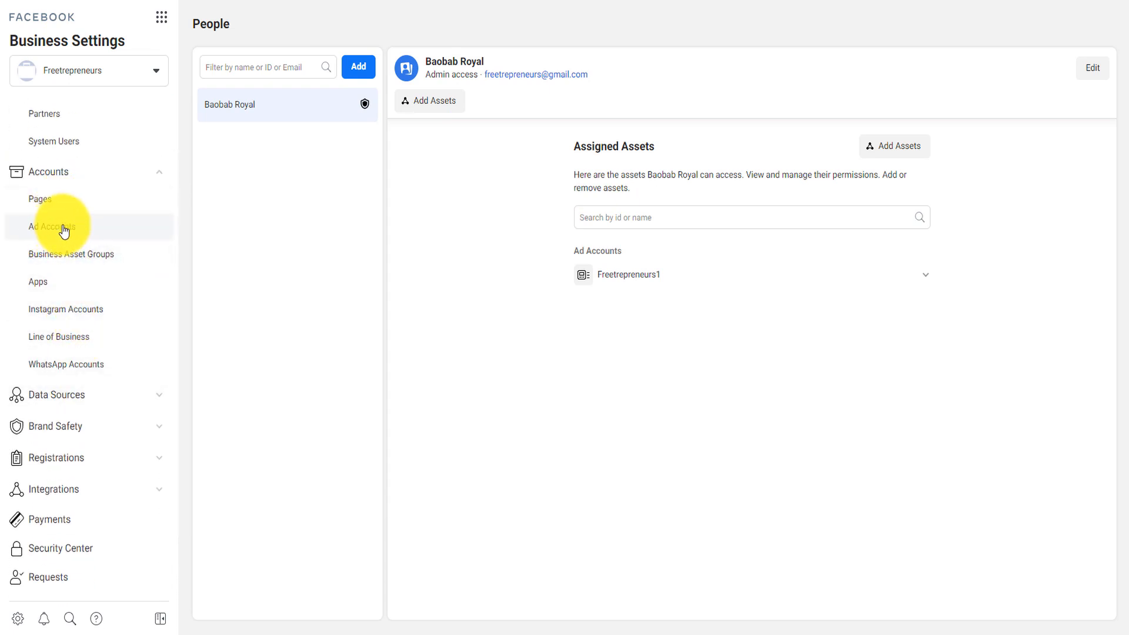
Show Angela Coffee's Ad Accounts page and expand the Add account options
{"action": "left_click", "coordinate": [53, 226]}
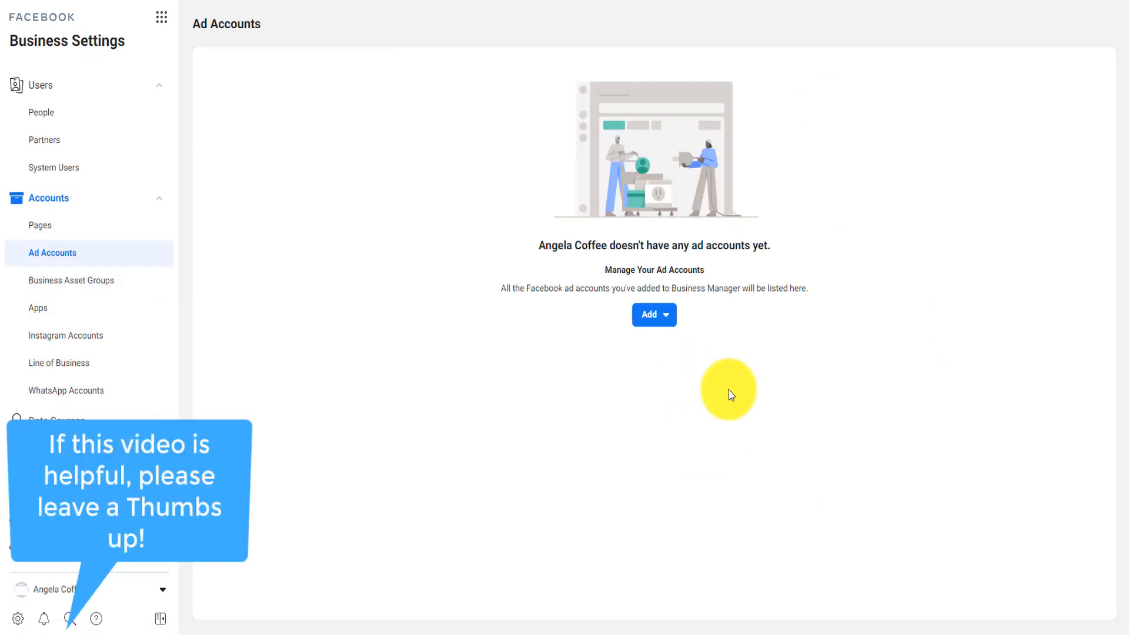
{"action": "mouse_move", "coordinate": [738, 395]}
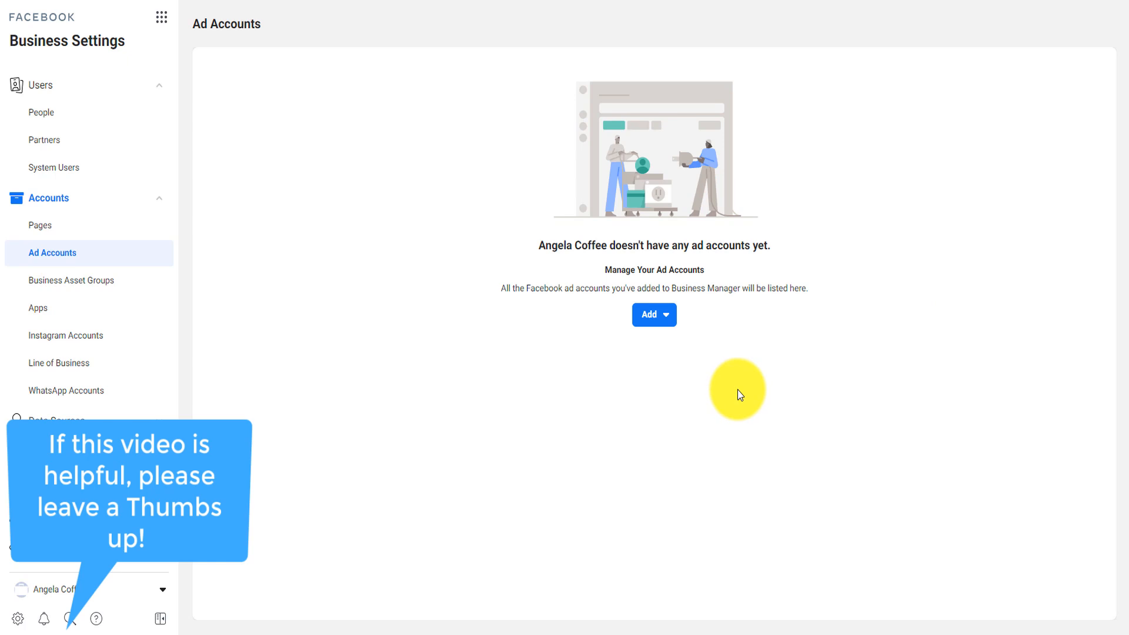
{"action": "mouse_move", "coordinate": [857, 271]}
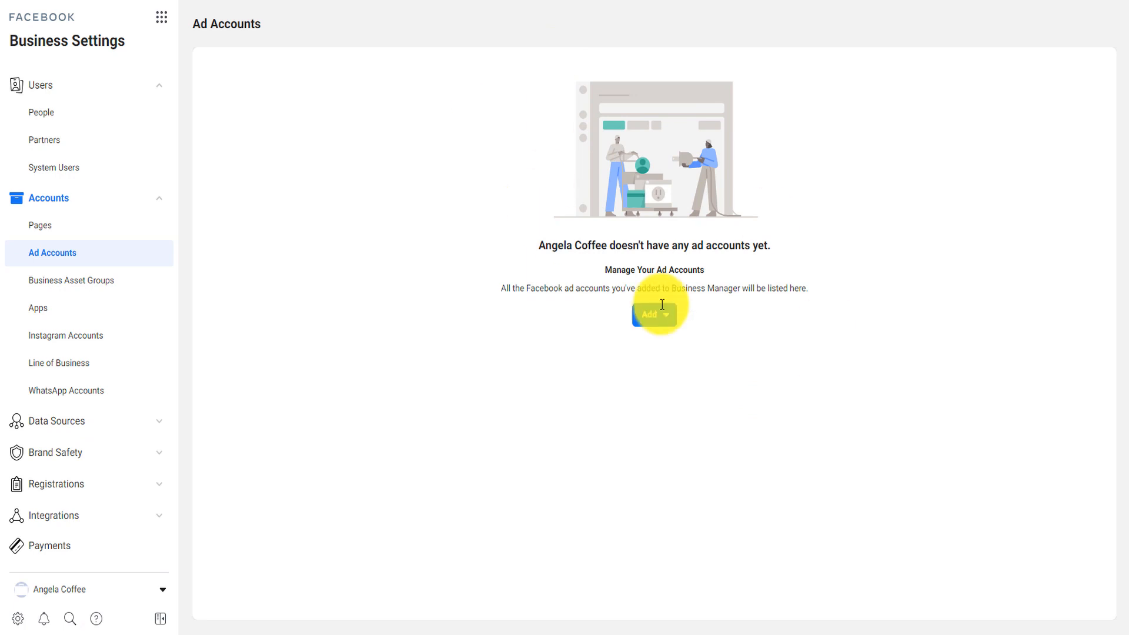
{"action": "left_click", "coordinate": [653, 314]}
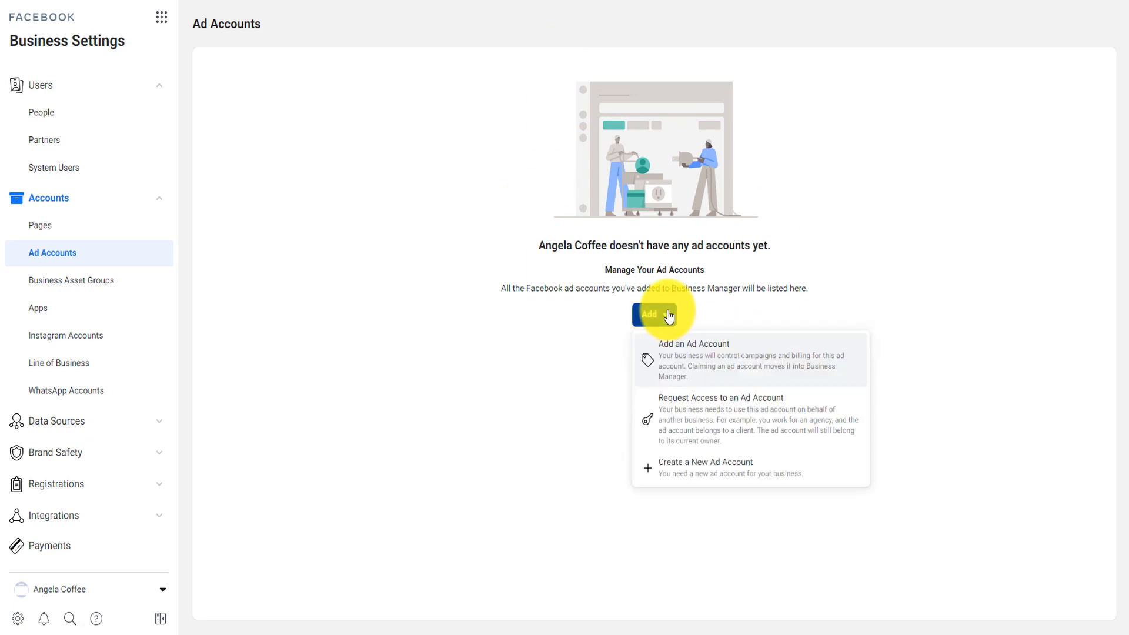
{"action": "mouse_move", "coordinate": [664, 354]}
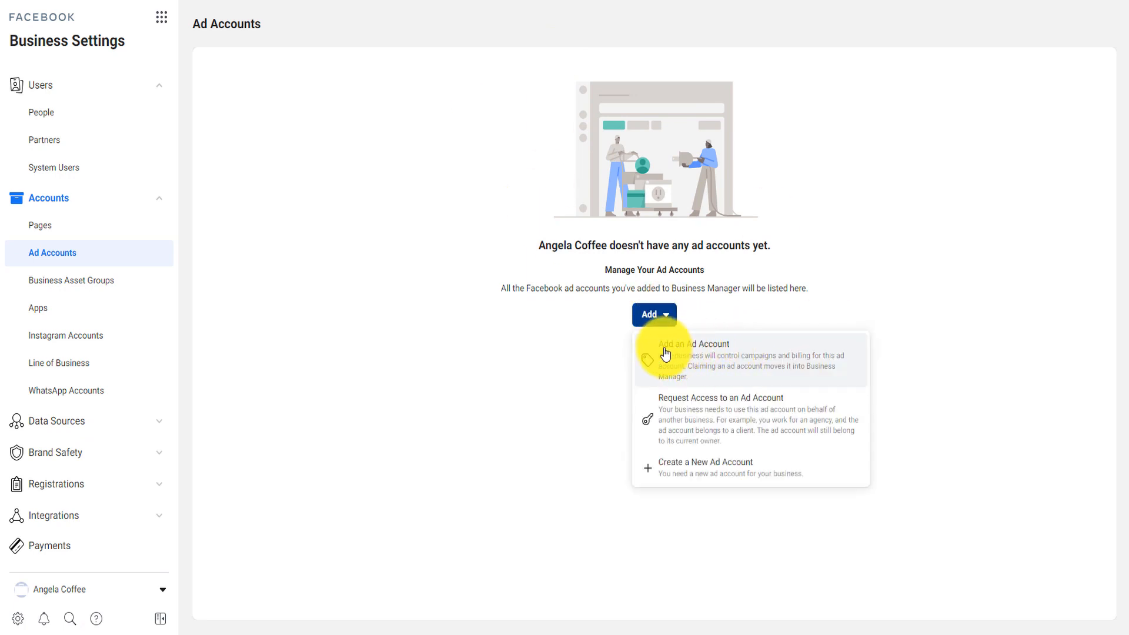
{"action": "mouse_move", "coordinate": [720, 365]}
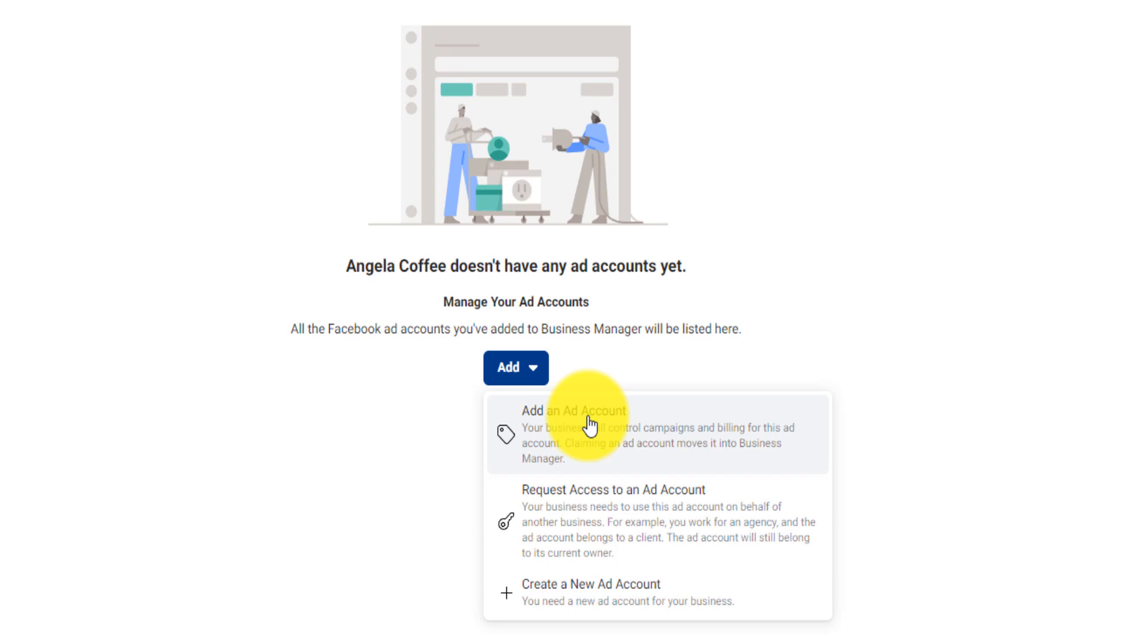
{"action": "mouse_move", "coordinate": [560, 515]}
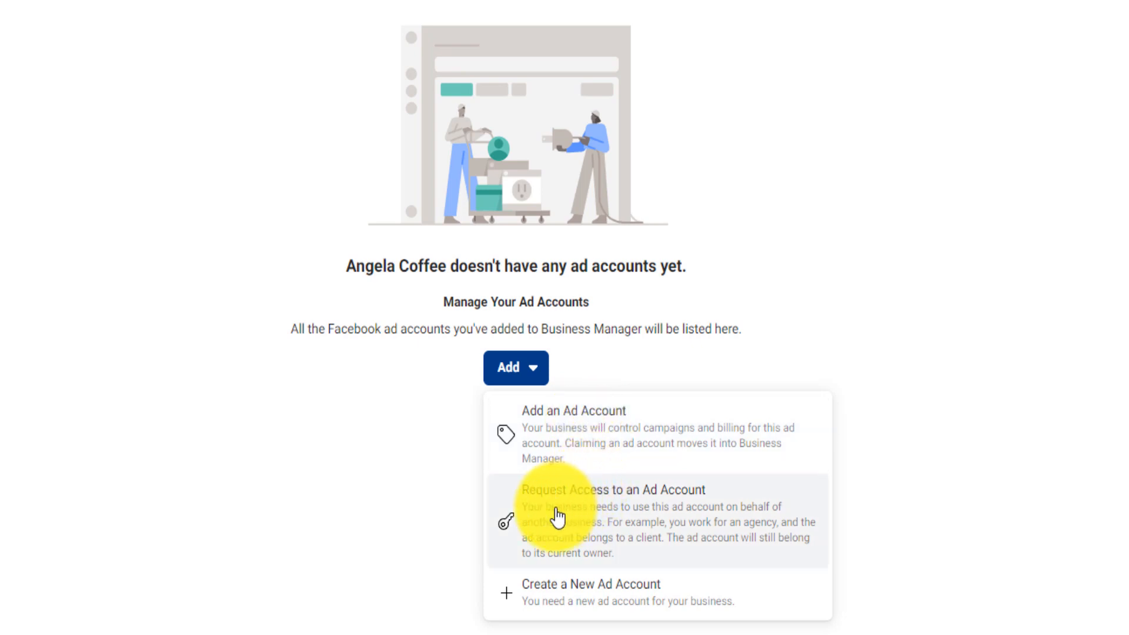
{"action": "mouse_move", "coordinate": [658, 515]}
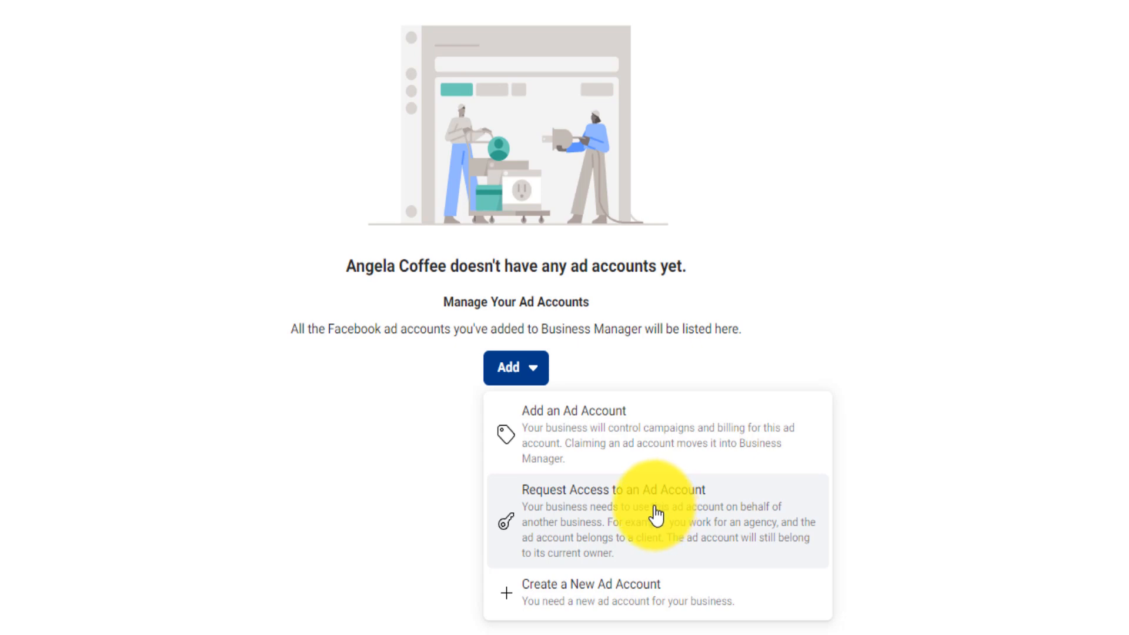
{"action": "mouse_move", "coordinate": [640, 539]}
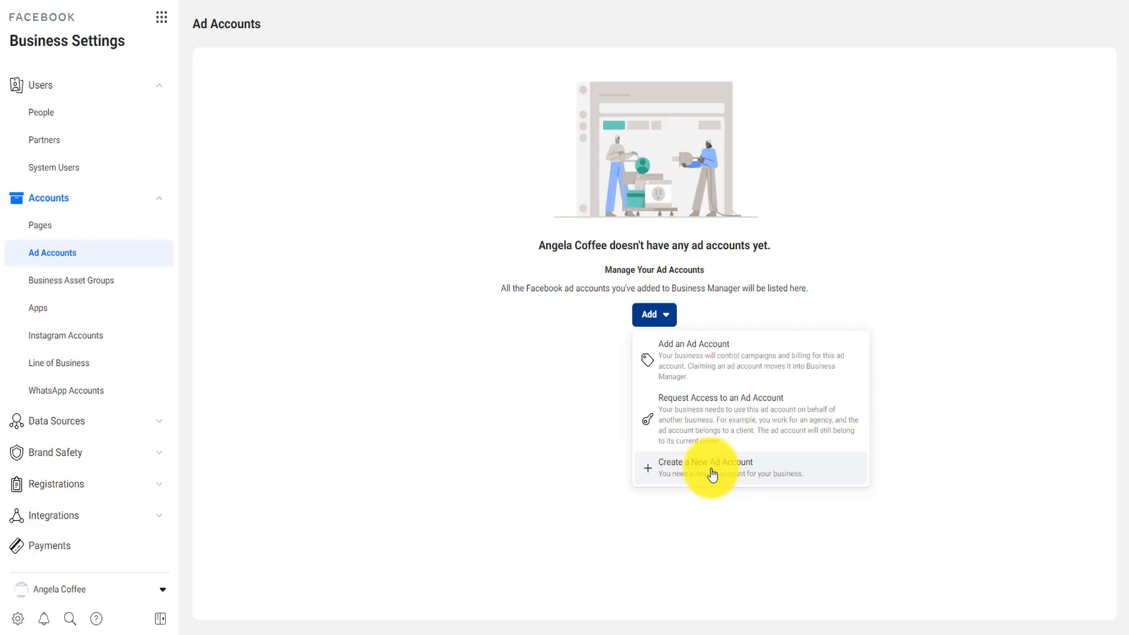
Start a new ad account named 'Angela Coffee' with Los Angeles time zone and USD
{"action": "left_click", "coordinate": [703, 467]}
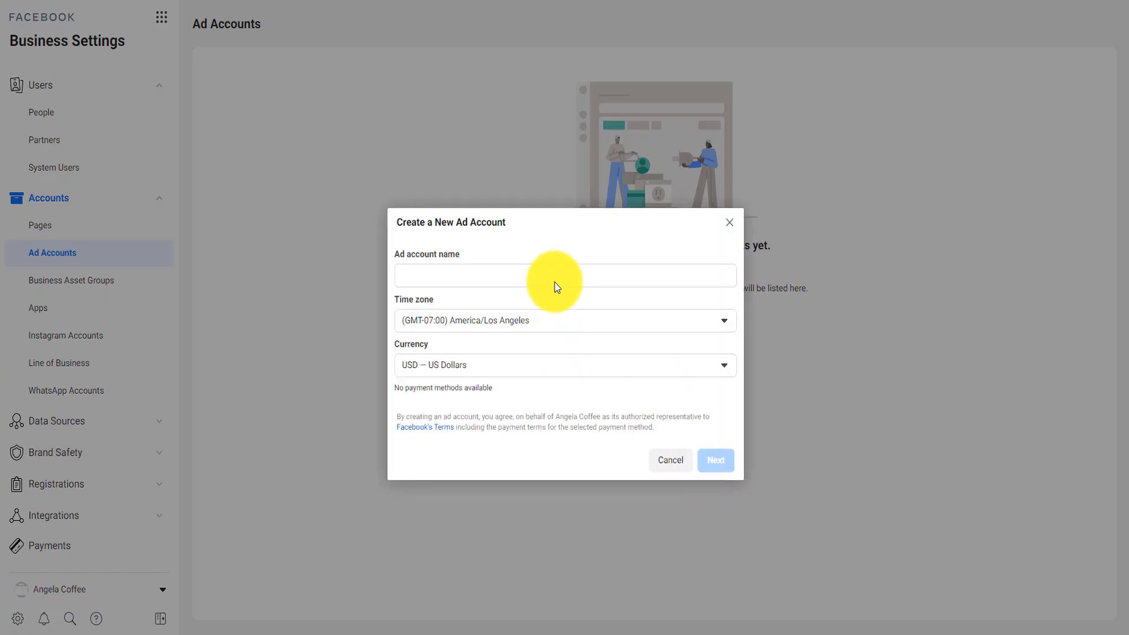
{"action": "type", "text": "Angela Co"}
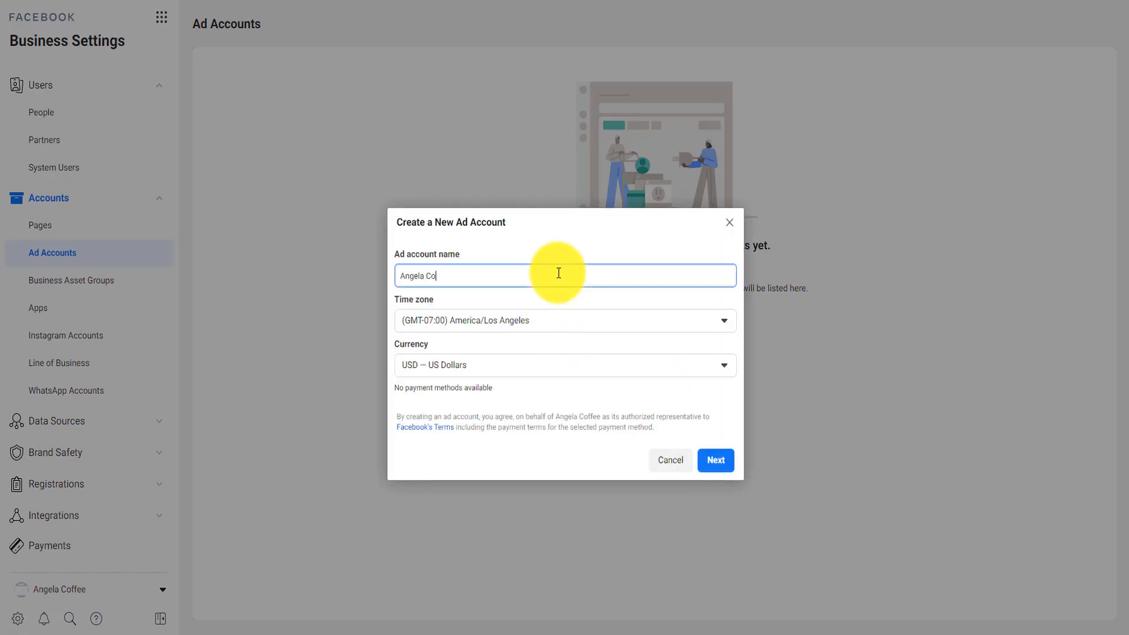
{"action": "type", "text": "ffee"}
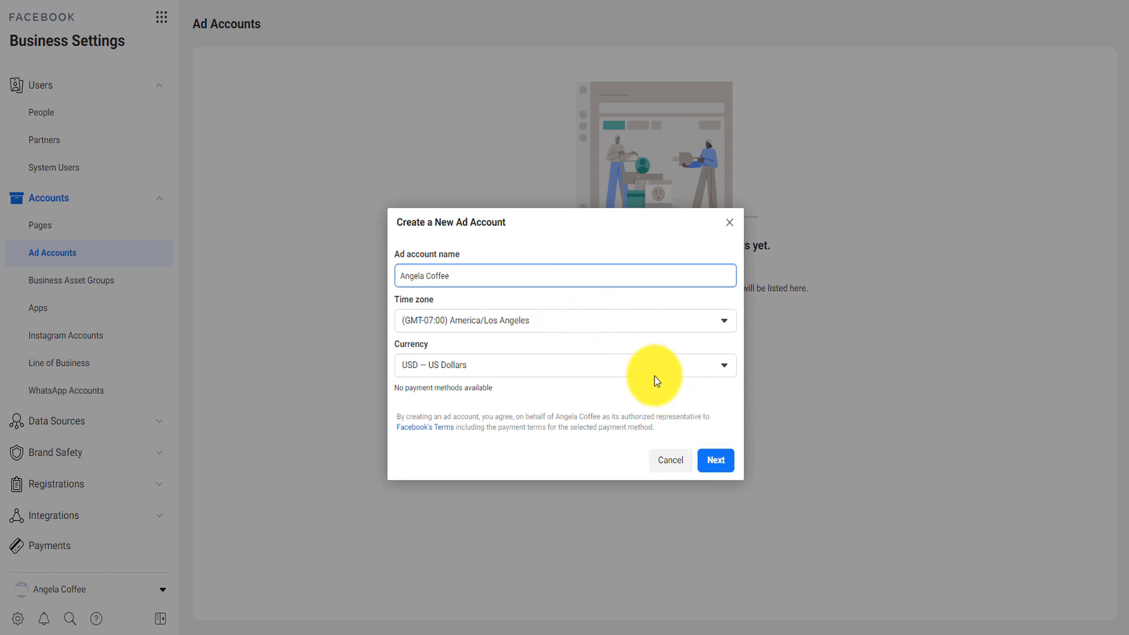
{"action": "mouse_move", "coordinate": [715, 460]}
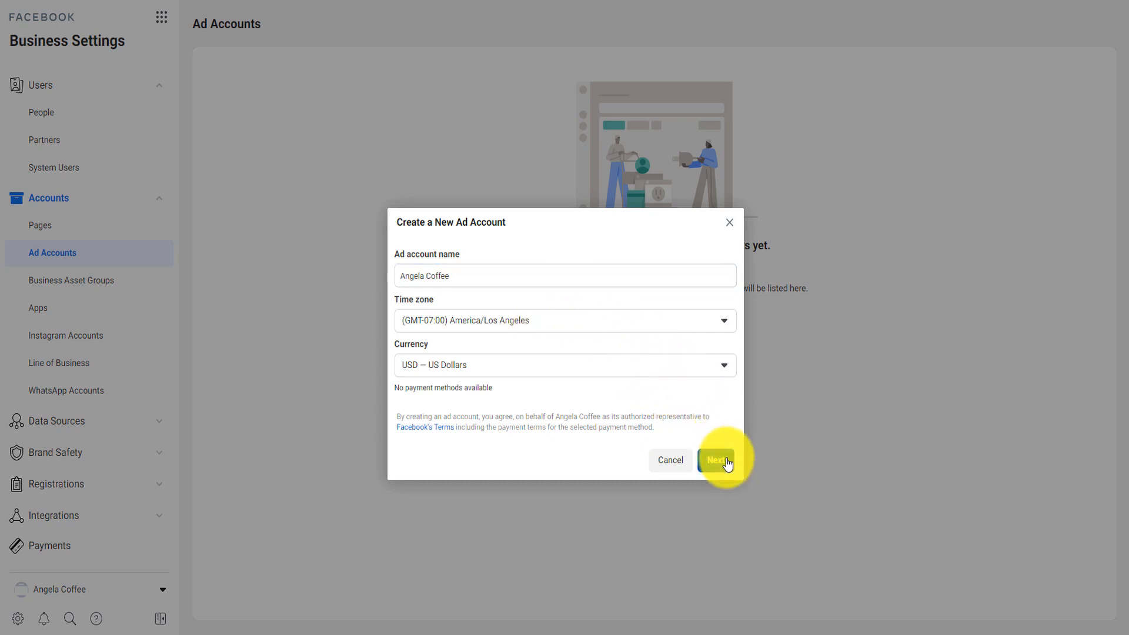
Choose who the account serves, trying another business with ID 1559 before My business (Angela Coffee)
{"action": "left_click", "coordinate": [717, 460]}
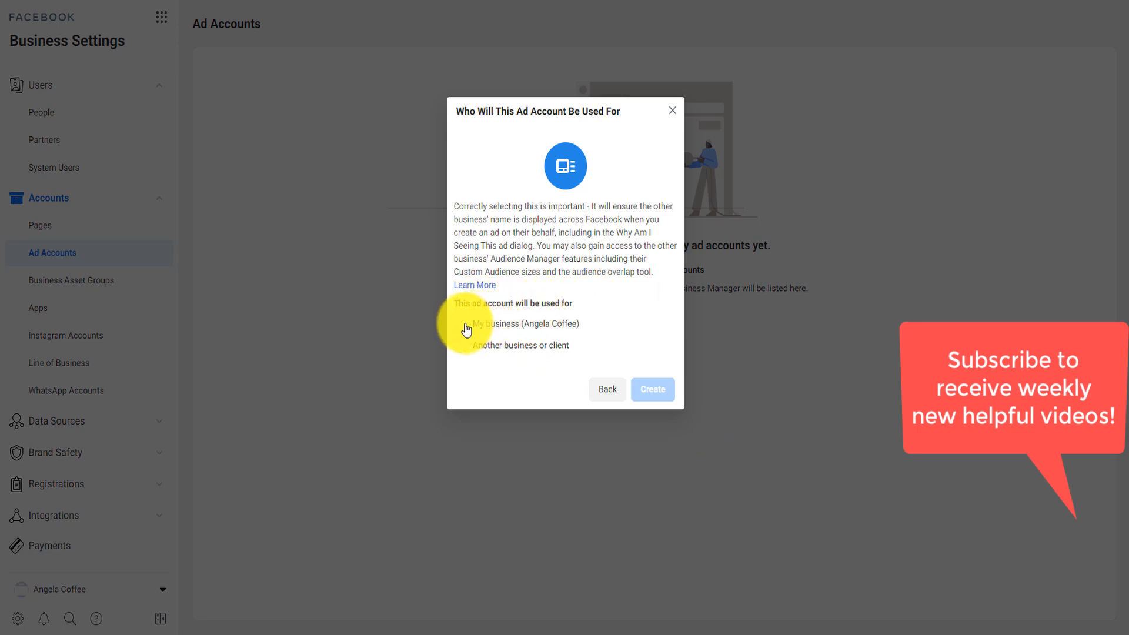
{"action": "left_click", "coordinate": [461, 323]}
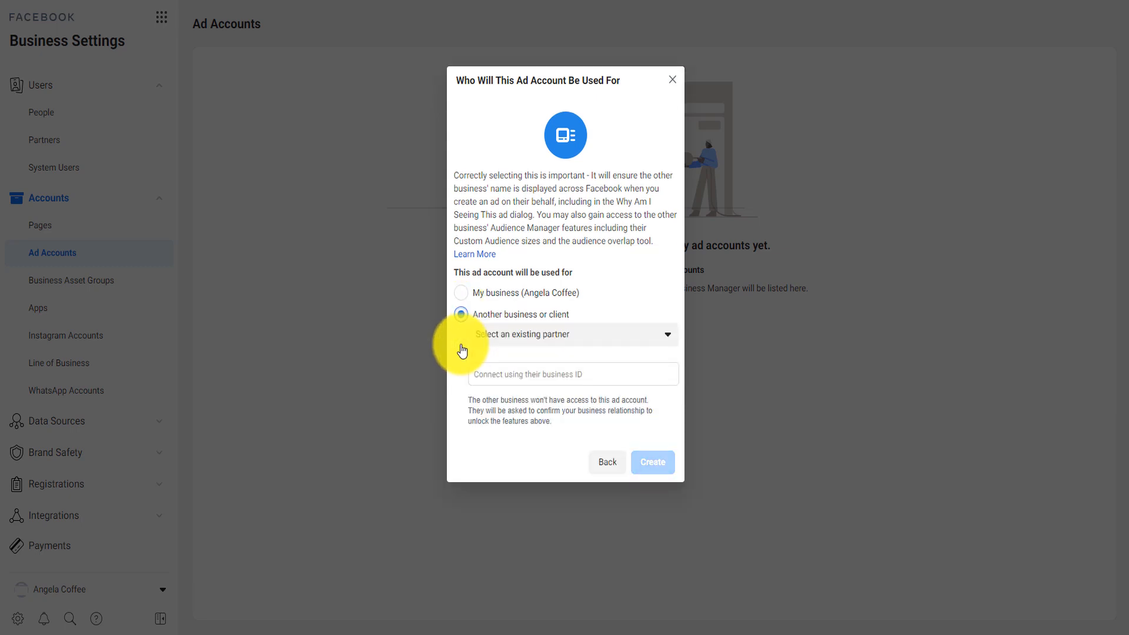
{"action": "mouse_move", "coordinate": [540, 334]}
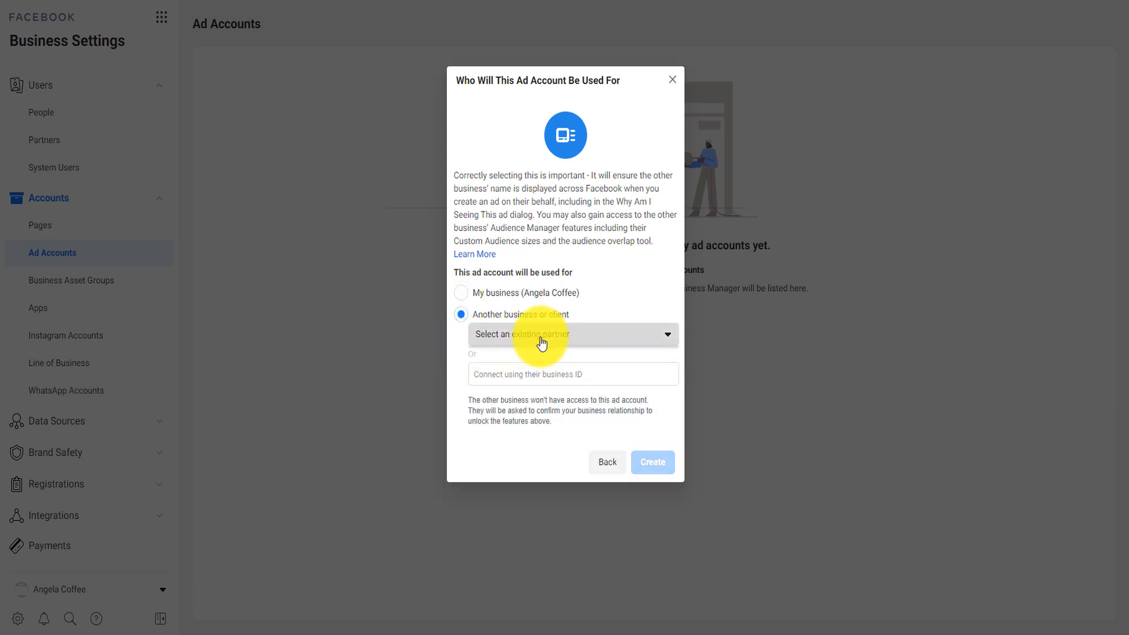
{"action": "mouse_move", "coordinate": [539, 375]}
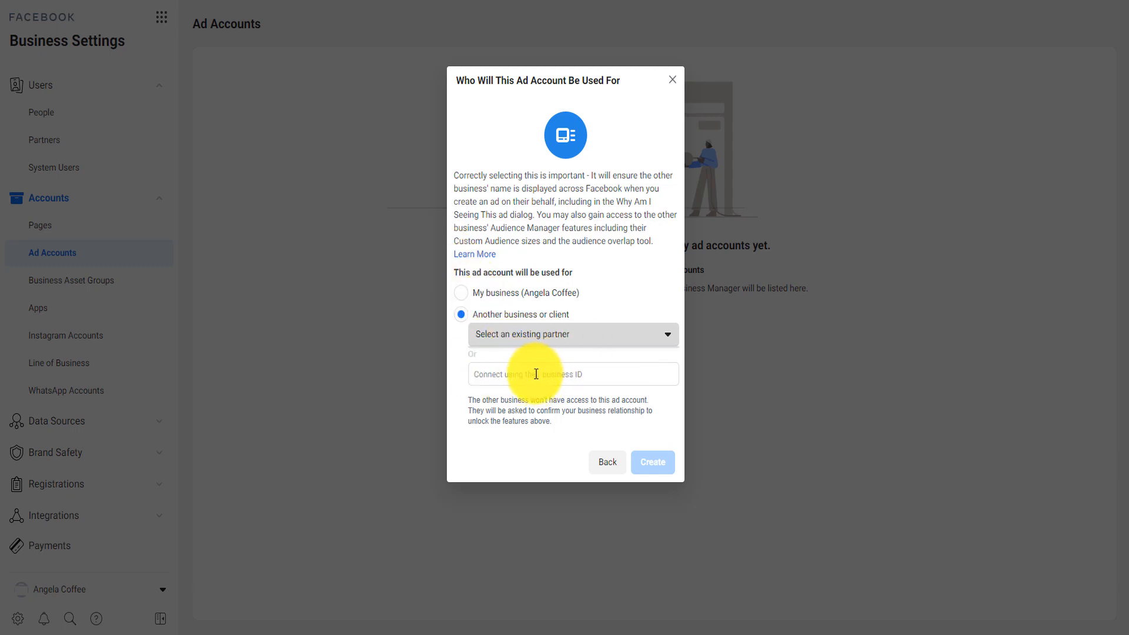
{"action": "mouse_move", "coordinate": [405, 247]}
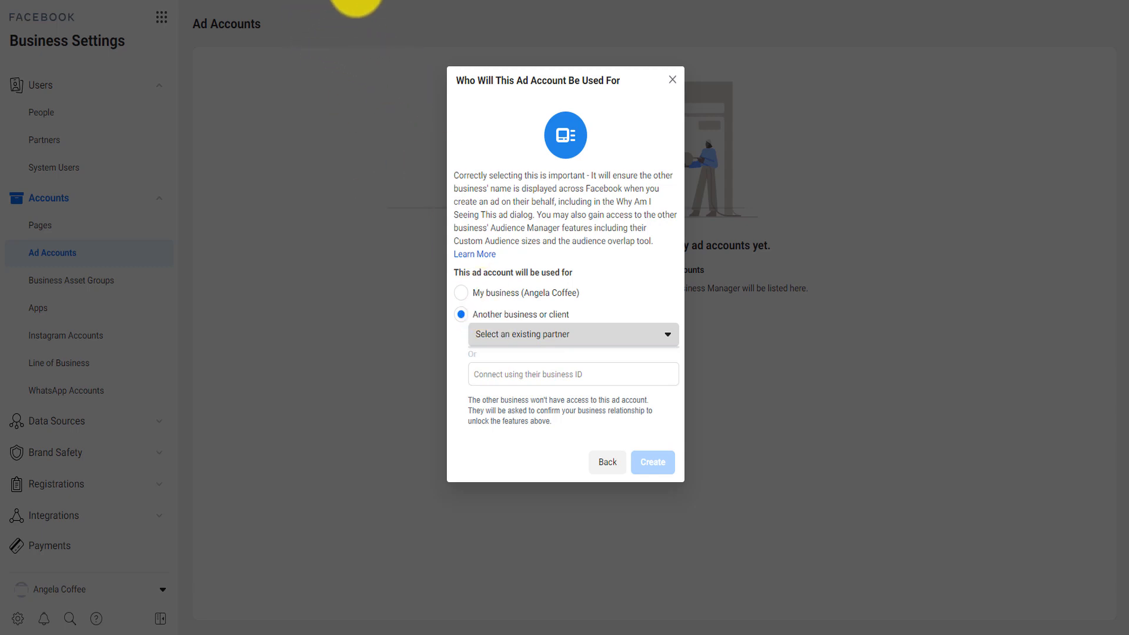
{"action": "mouse_move", "coordinate": [598, 259]}
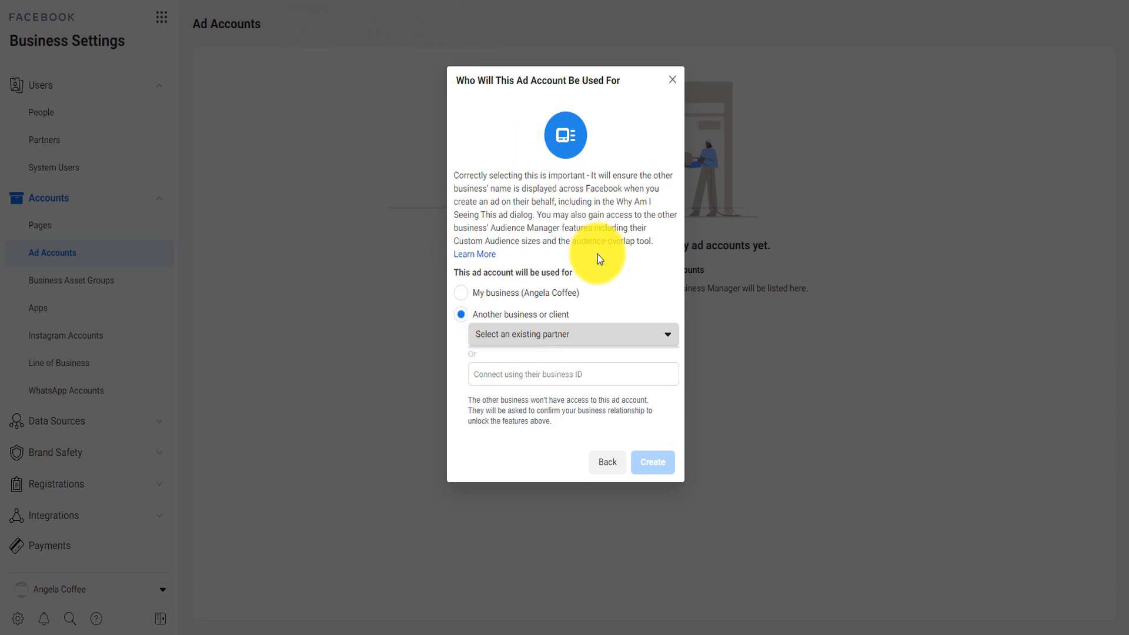
{"action": "mouse_move", "coordinate": [528, 339]}
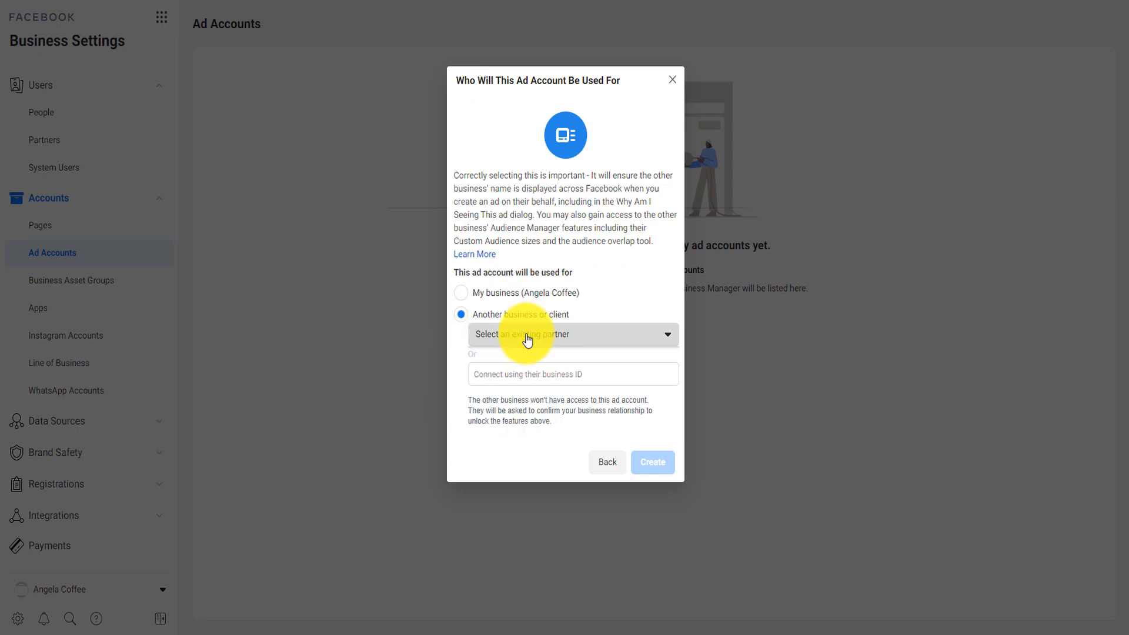
{"action": "mouse_move", "coordinate": [328, 34]}
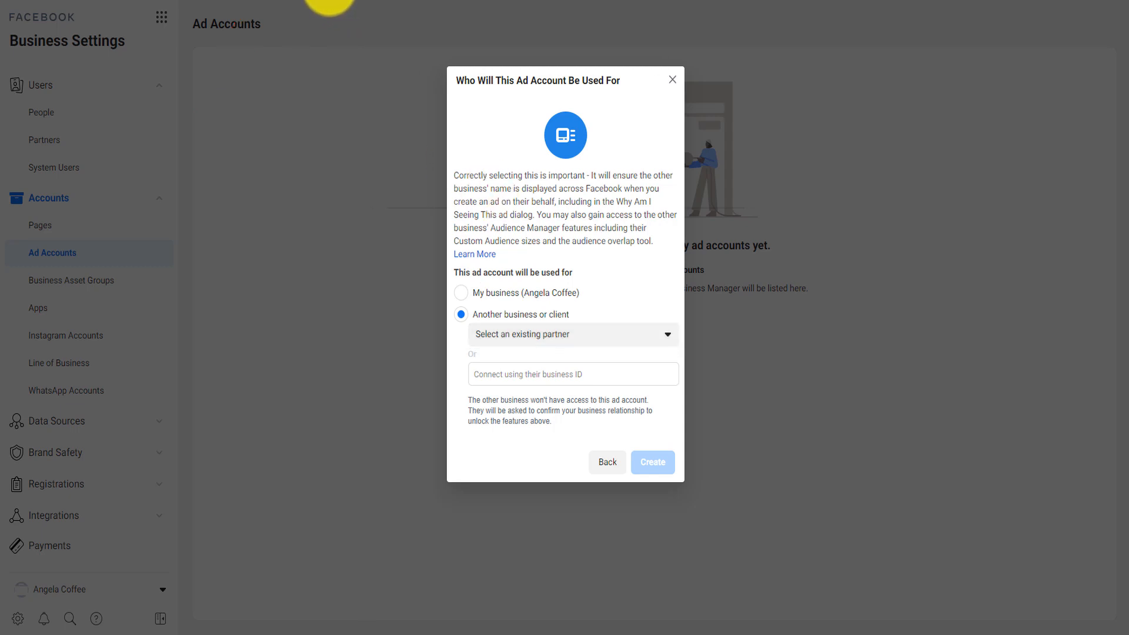
{"action": "left_click", "coordinate": [573, 374]}
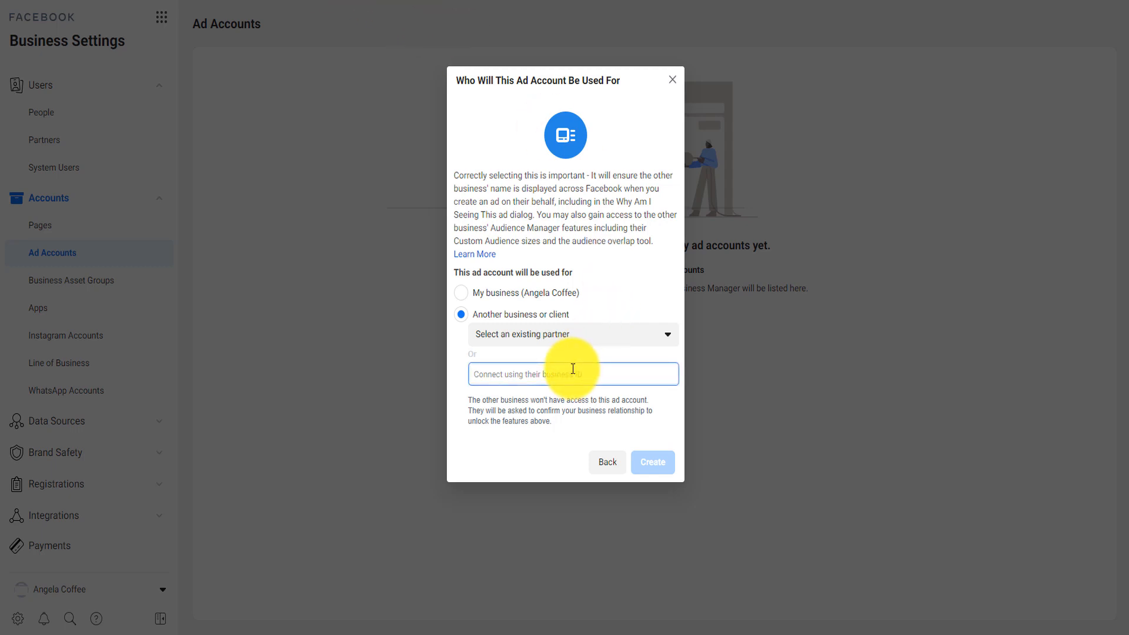
{"action": "type", "text": "1559"}
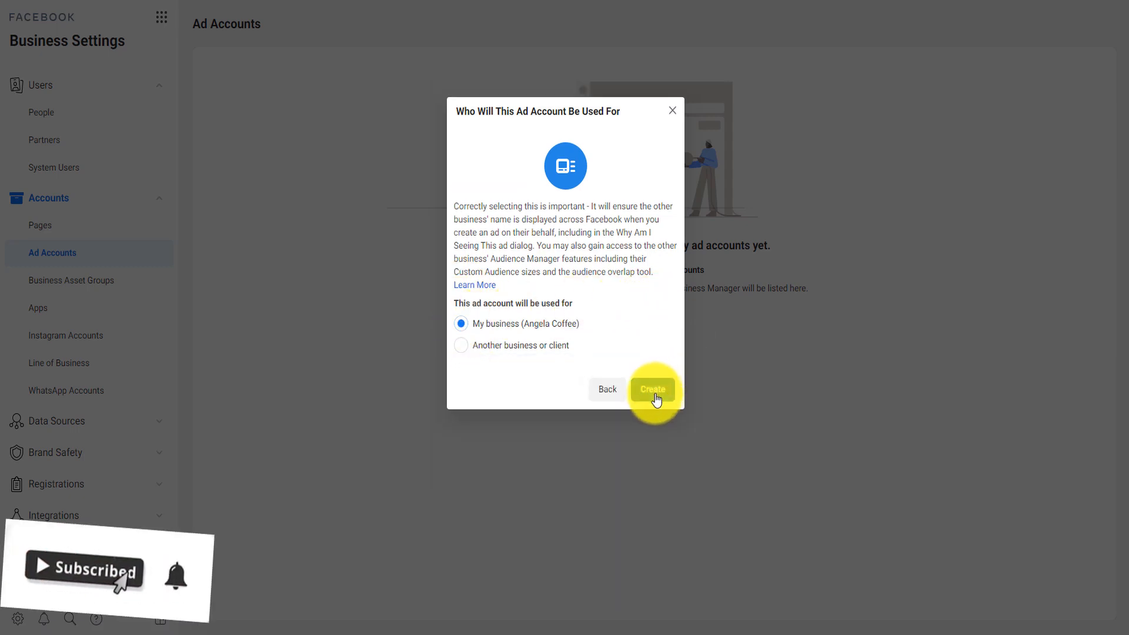
Create the Angela Coffee ad account and assign Manage campaigns and Manage Ad Account permissions
{"action": "left_click", "coordinate": [652, 389]}
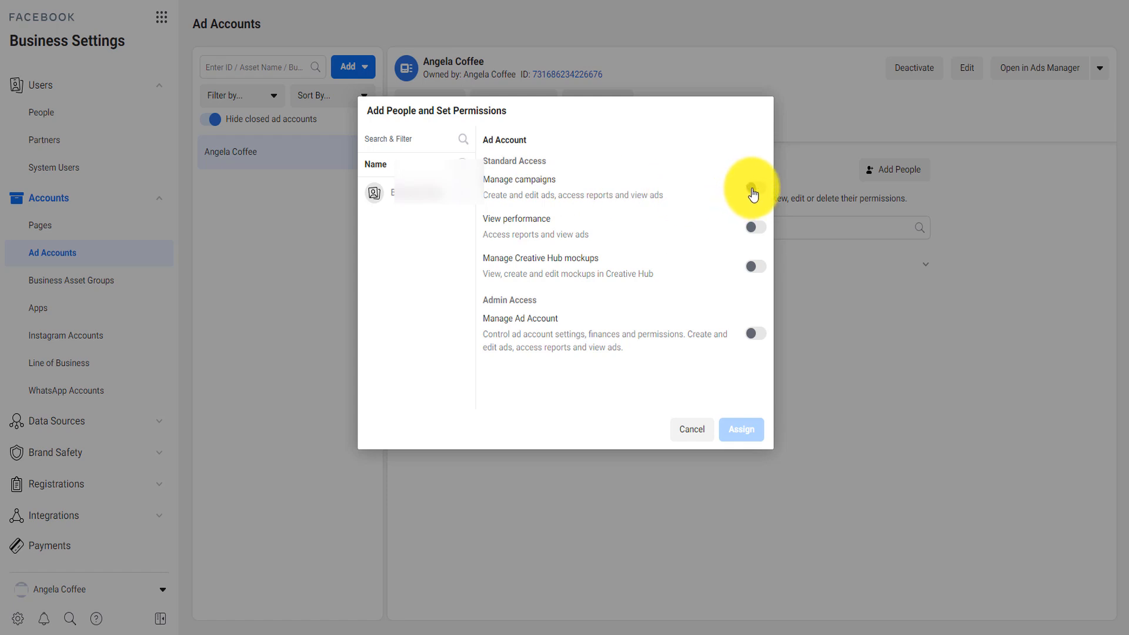
{"action": "left_click", "coordinate": [755, 188]}
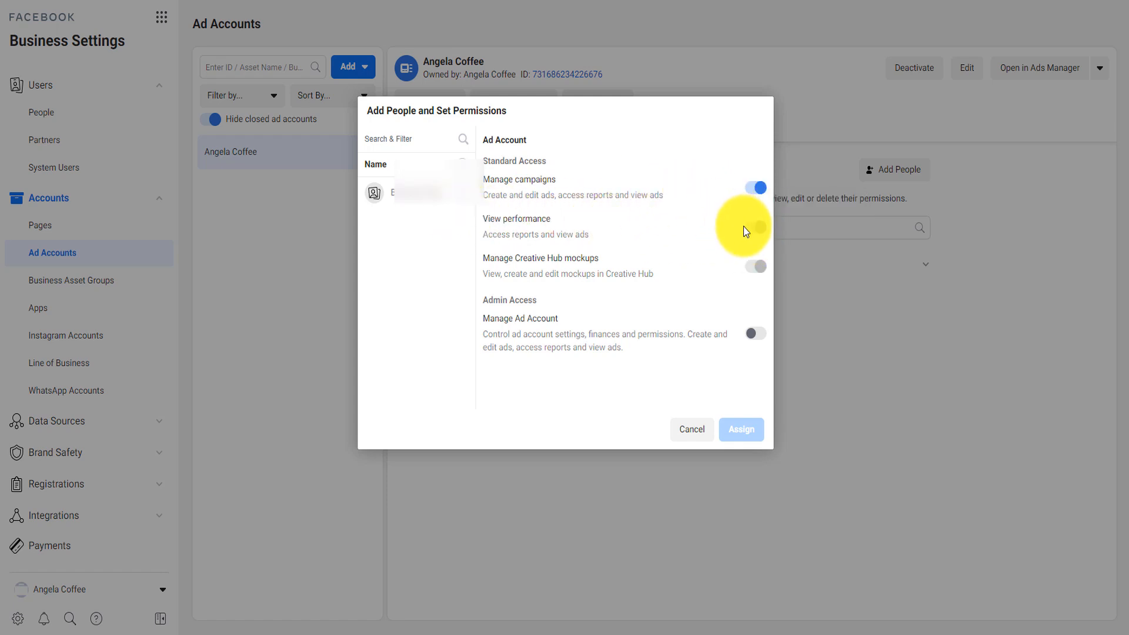
{"action": "mouse_move", "coordinate": [754, 225]}
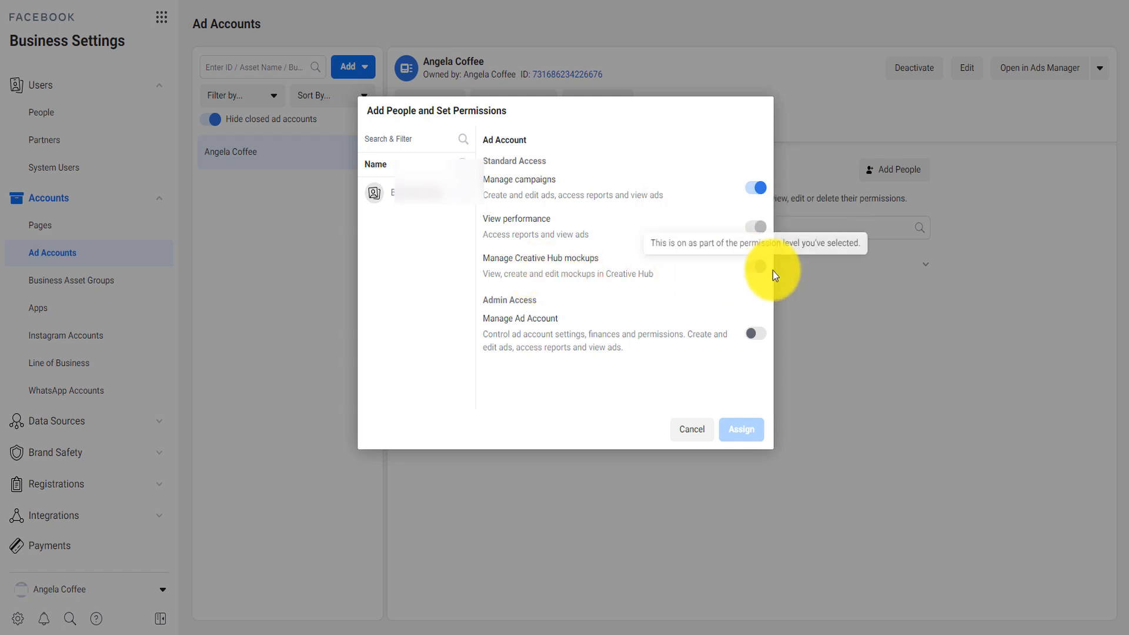
{"action": "mouse_move", "coordinate": [742, 333]}
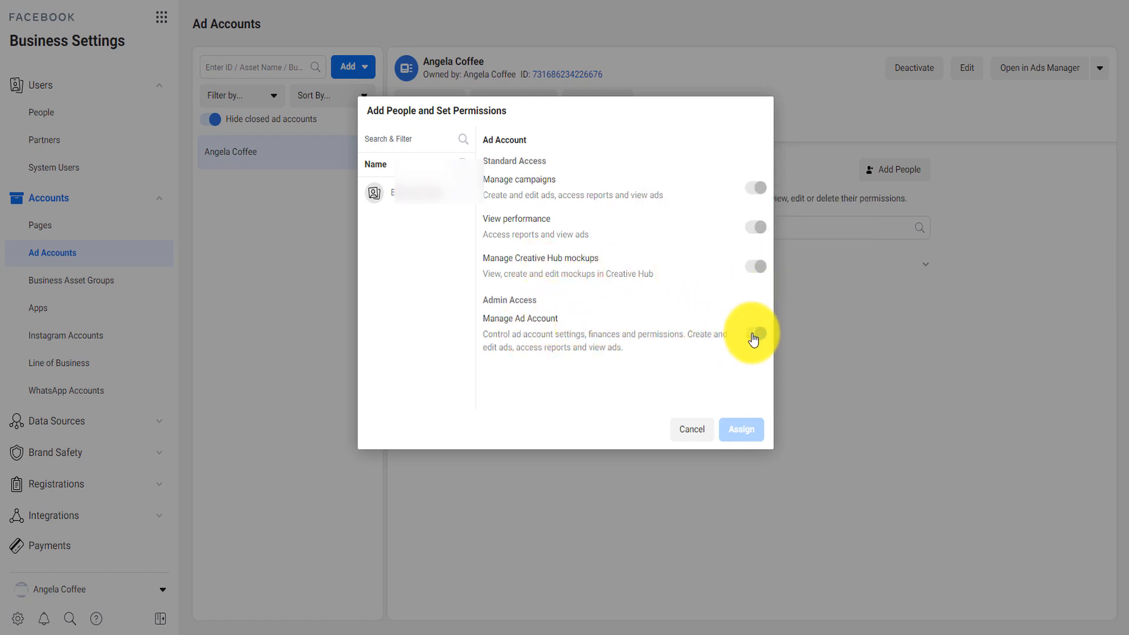
{"action": "left_click", "coordinate": [755, 333]}
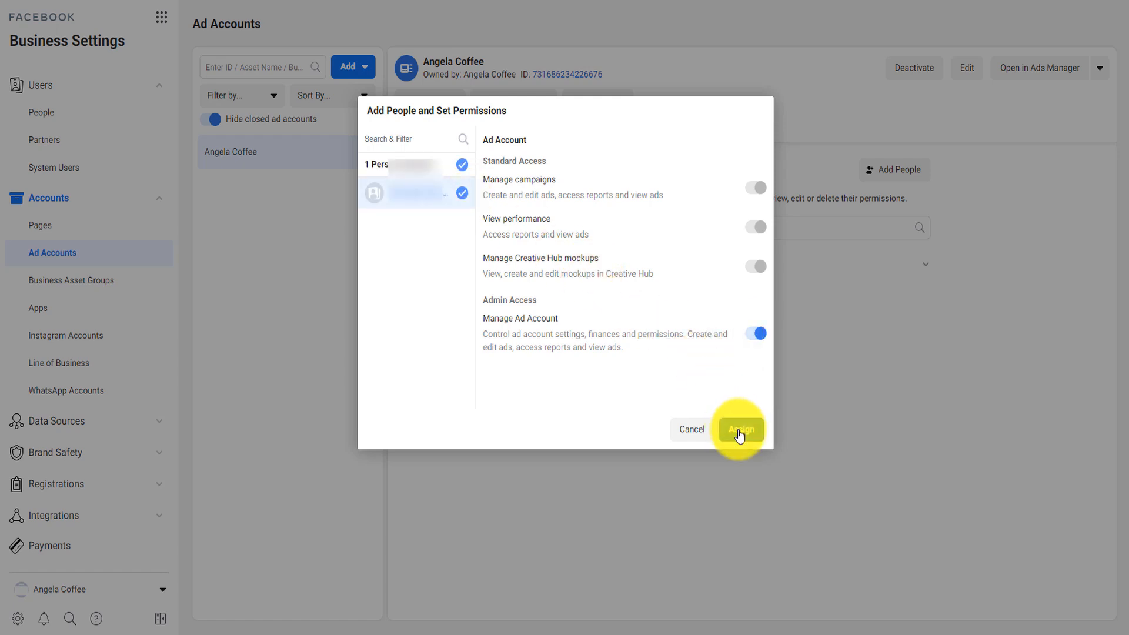
{"action": "left_click", "coordinate": [740, 429]}
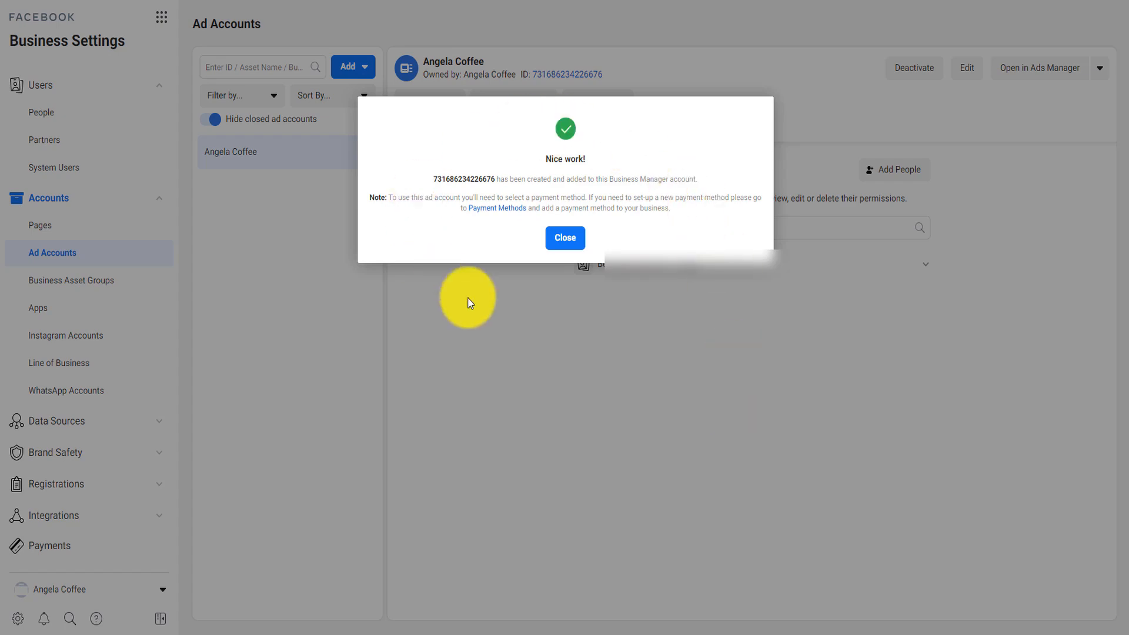
Dismiss the 'Nice work!' account-created confirmation
{"action": "left_click", "coordinate": [566, 237]}
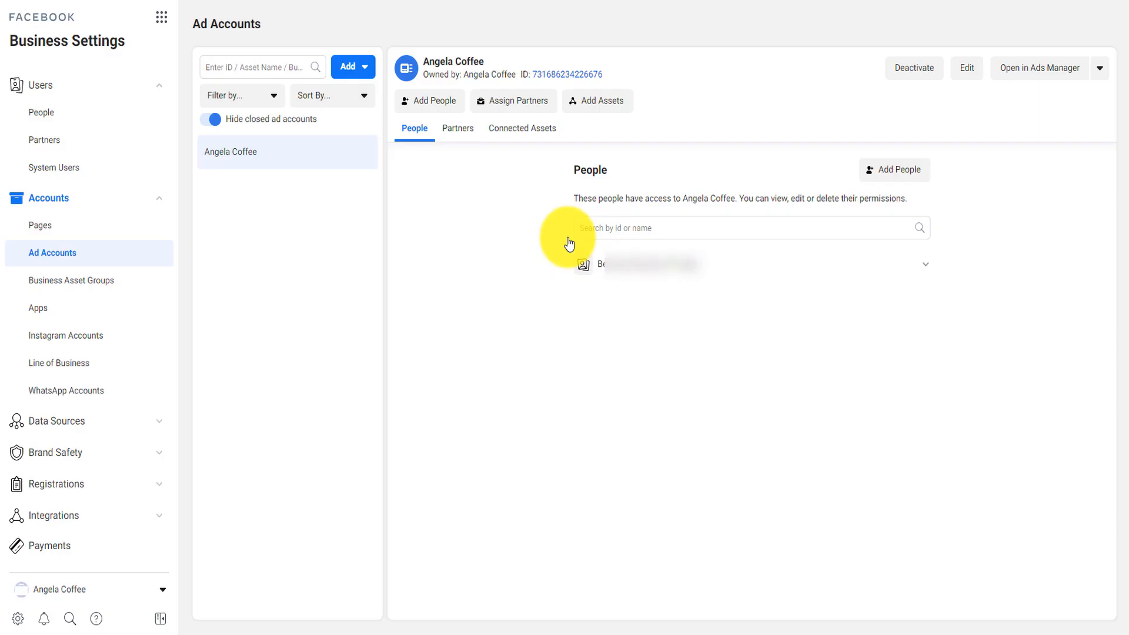
{"action": "mouse_move", "coordinate": [658, 52]}
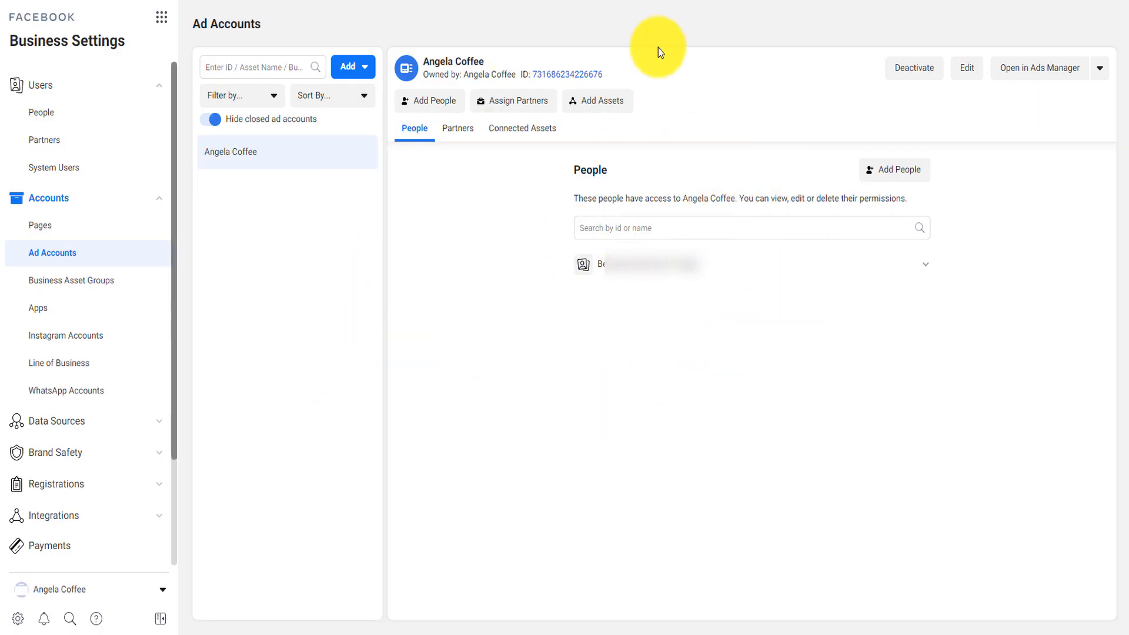
{"action": "mouse_move", "coordinate": [414, 128]}
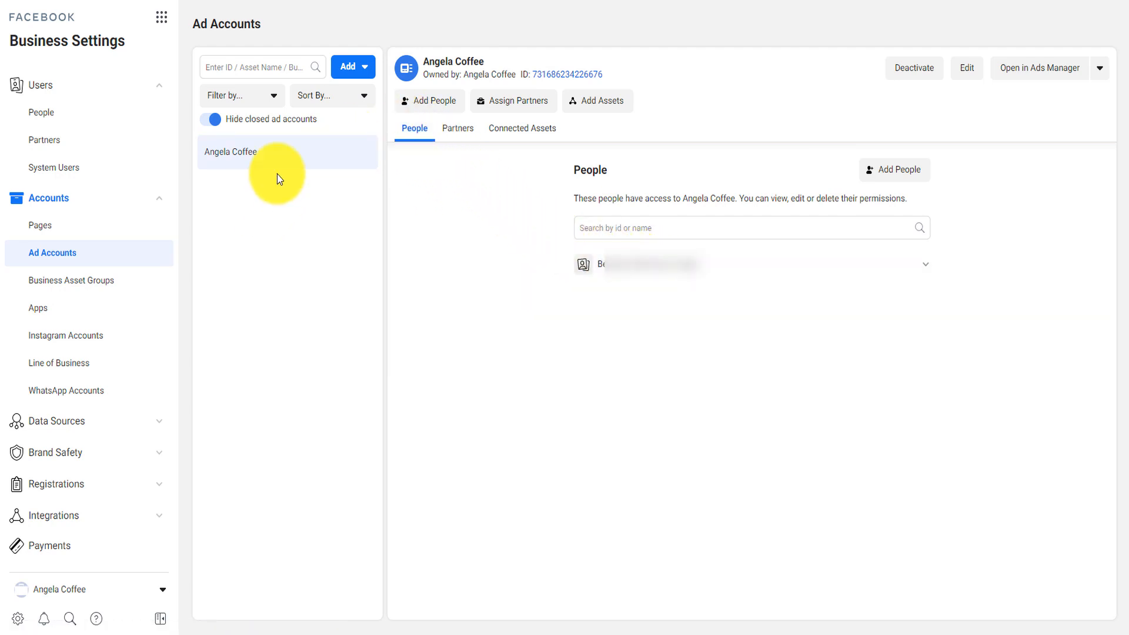
{"action": "mouse_move", "coordinate": [894, 169]}
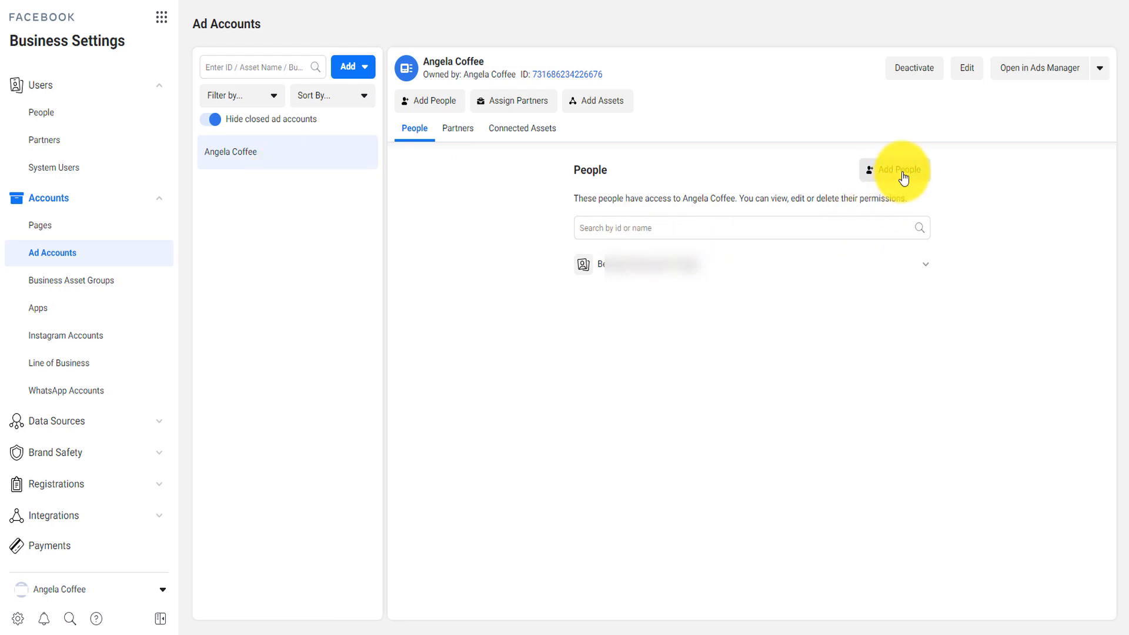
{"action": "left_click", "coordinate": [895, 169]}
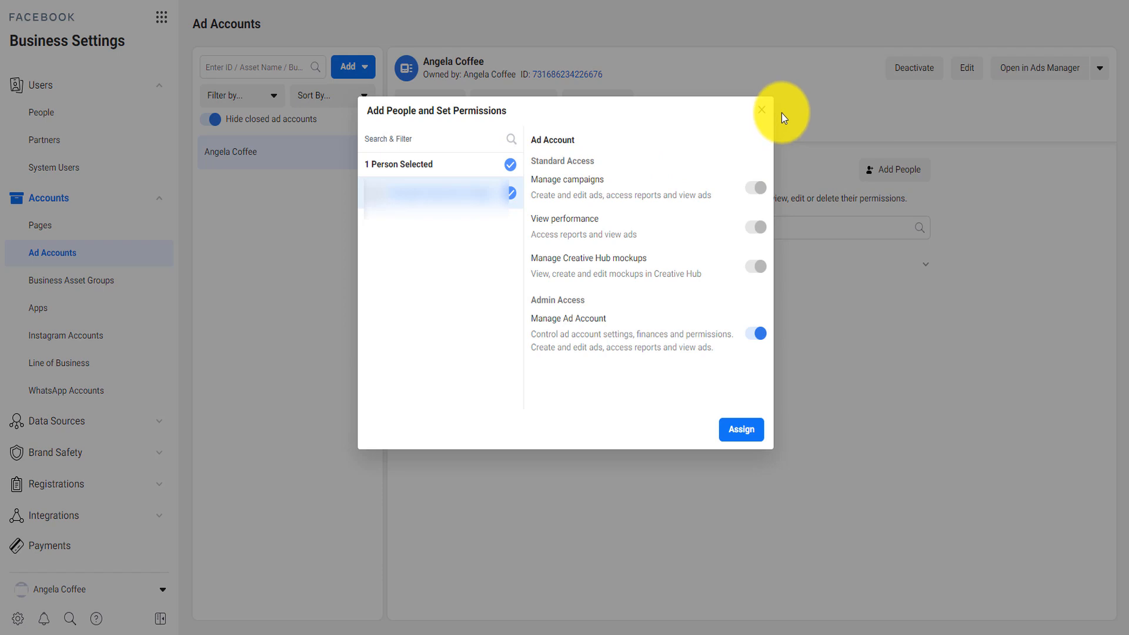
{"action": "mouse_move", "coordinate": [761, 115]}
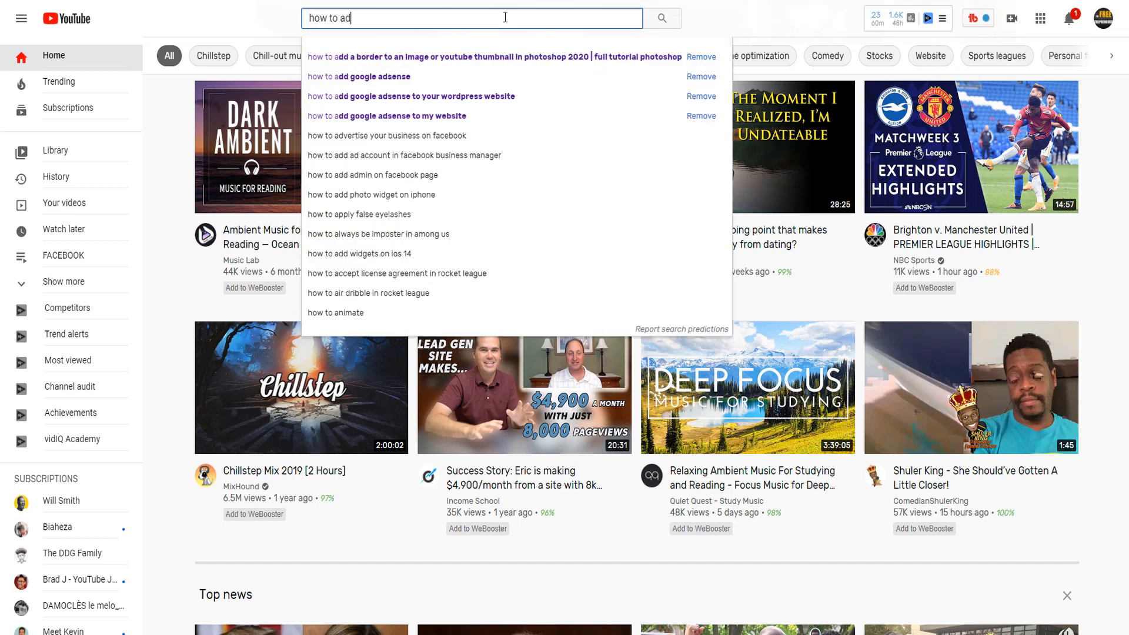
Search YouTube for 'how to add people in my facebook business', then return to the permissions dialog tab
{"action": "type", "text": "d people in my"}
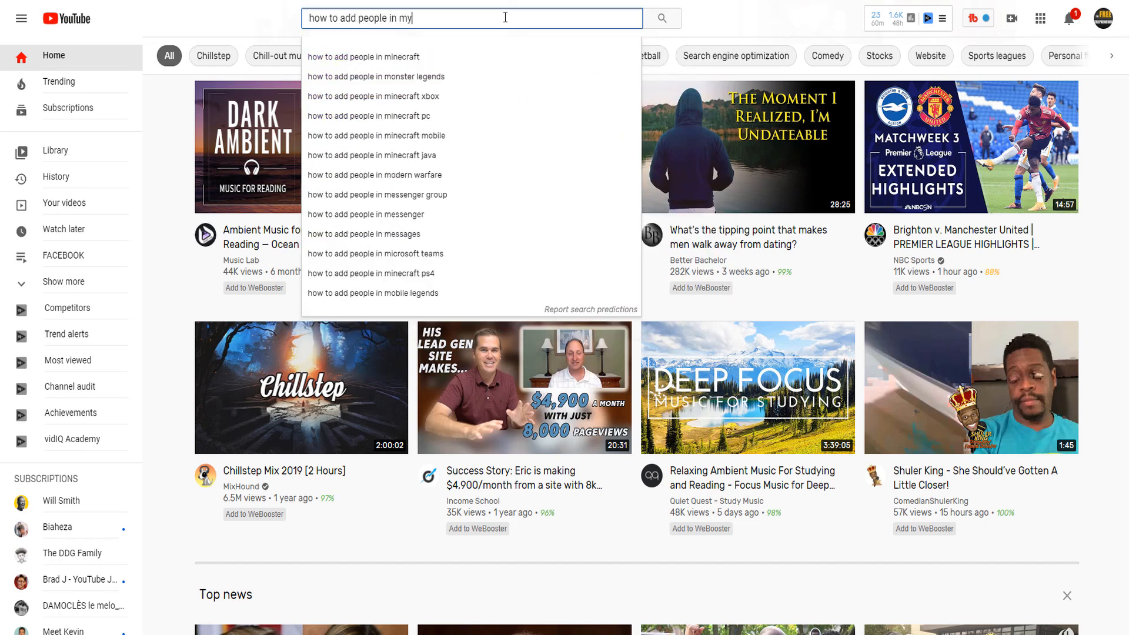
{"action": "type", "text": "facebook"}
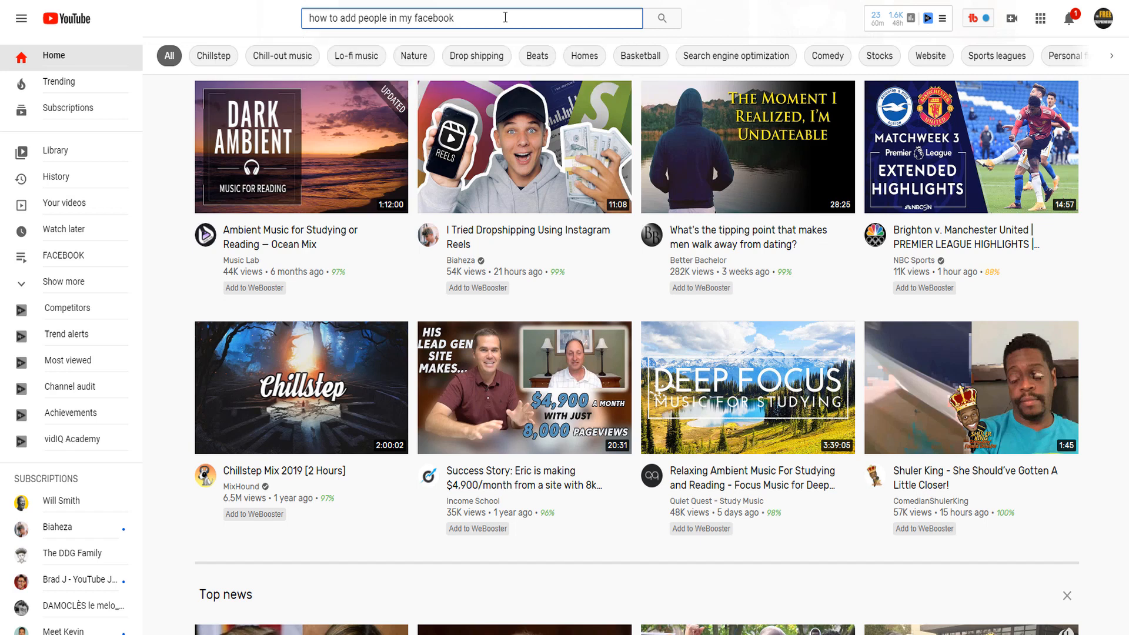
{"action": "type", "text": "business"}
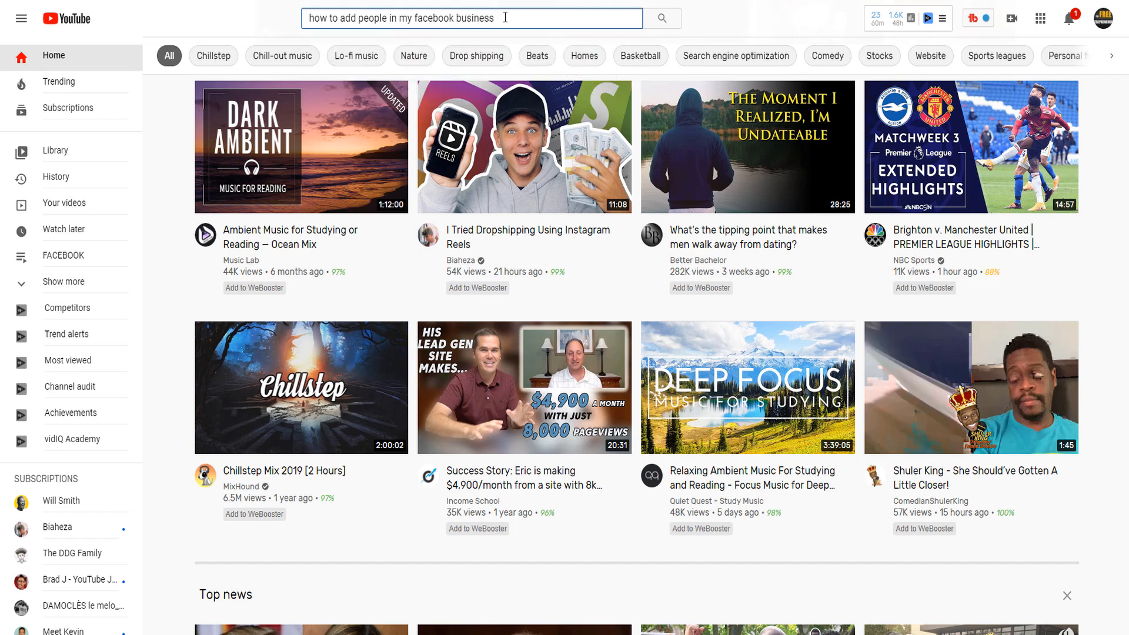
{"action": "left_click", "coordinate": [659, 18]}
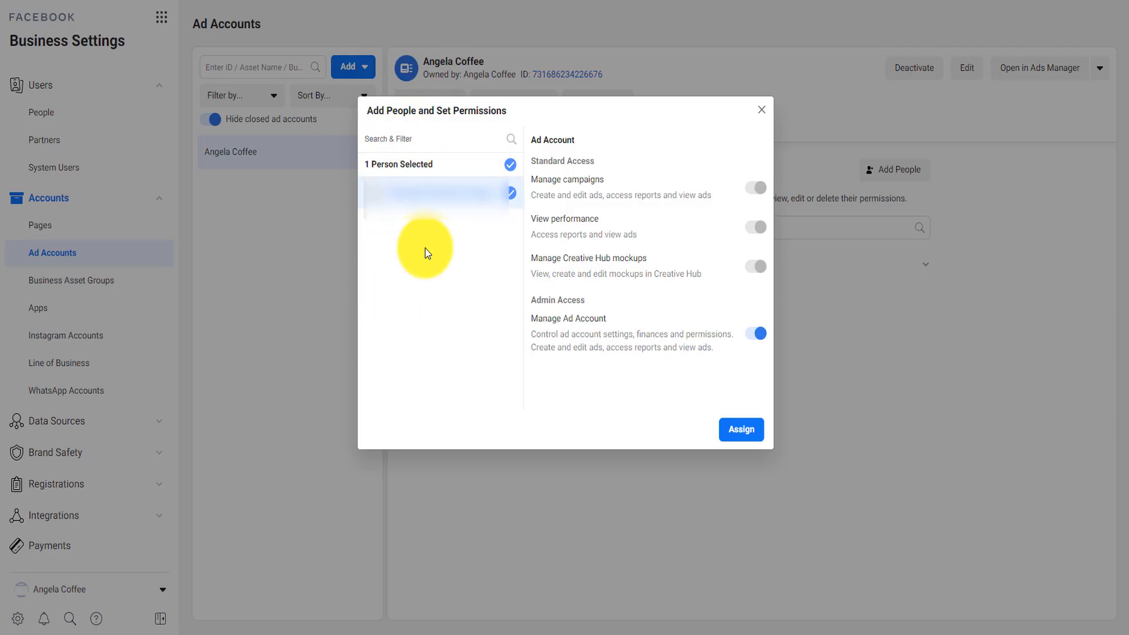
{"action": "mouse_move", "coordinate": [741, 429]}
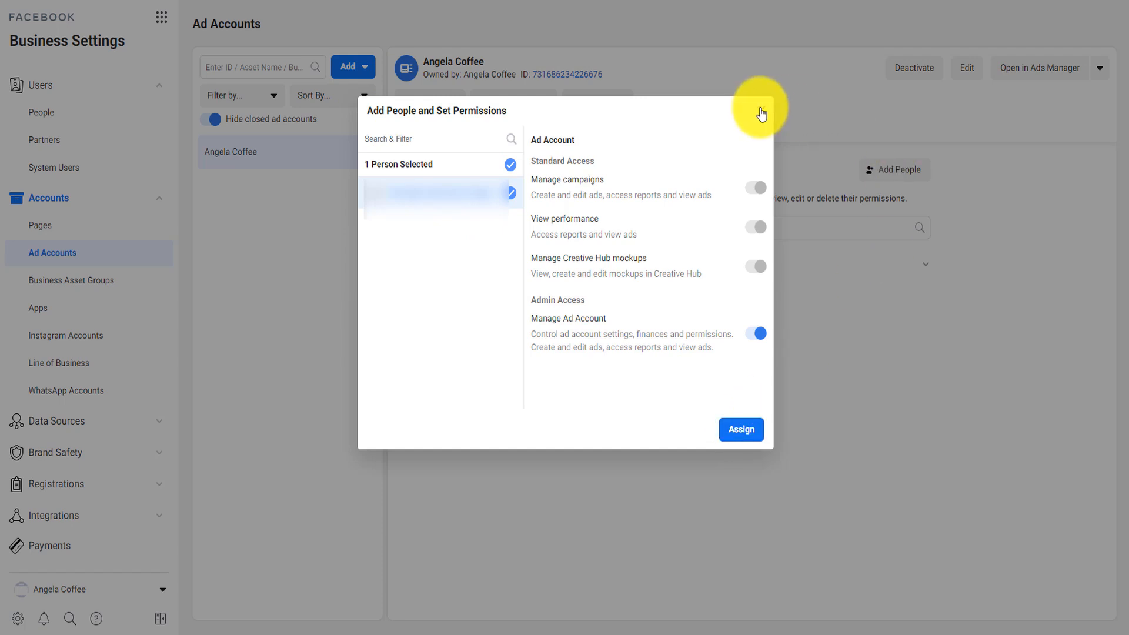
{"action": "left_click", "coordinate": [761, 114]}
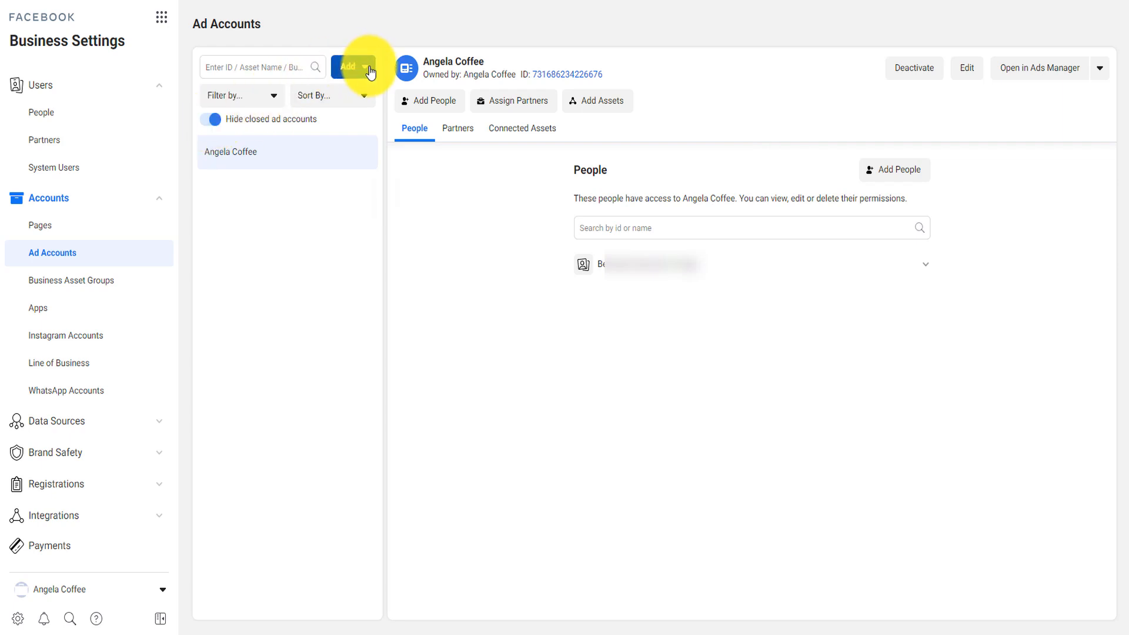
Start another new ad account and focus the Ad account name field
{"action": "left_click", "coordinate": [348, 66]}
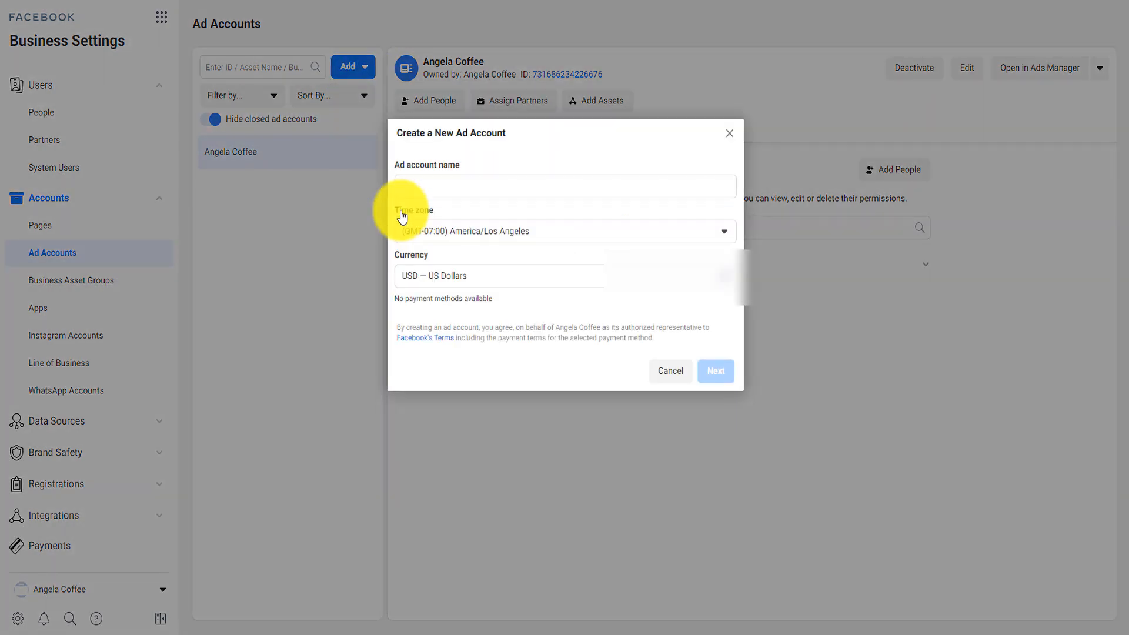
{"action": "left_click", "coordinate": [563, 186]}
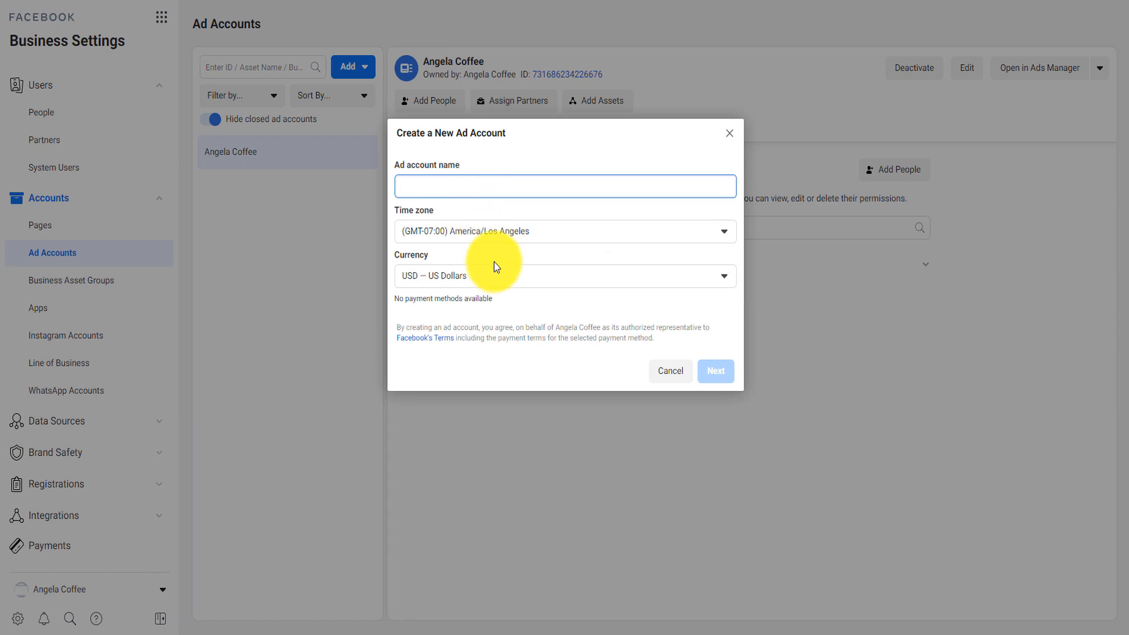
{"action": "mouse_move", "coordinate": [499, 259]}
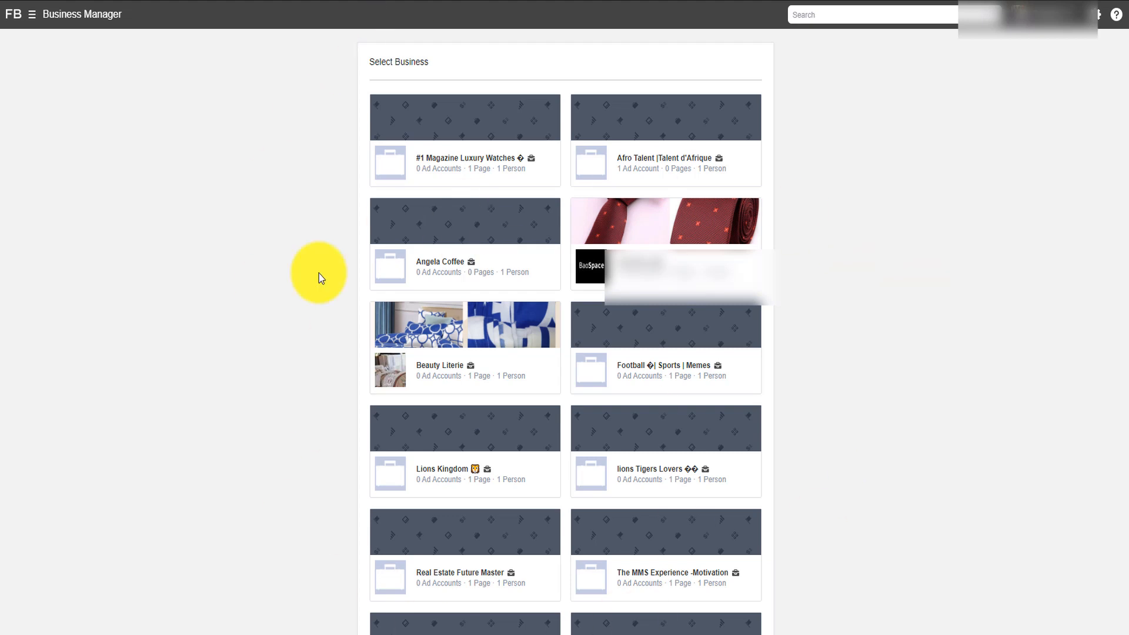
{"action": "mouse_move", "coordinate": [416, 57]}
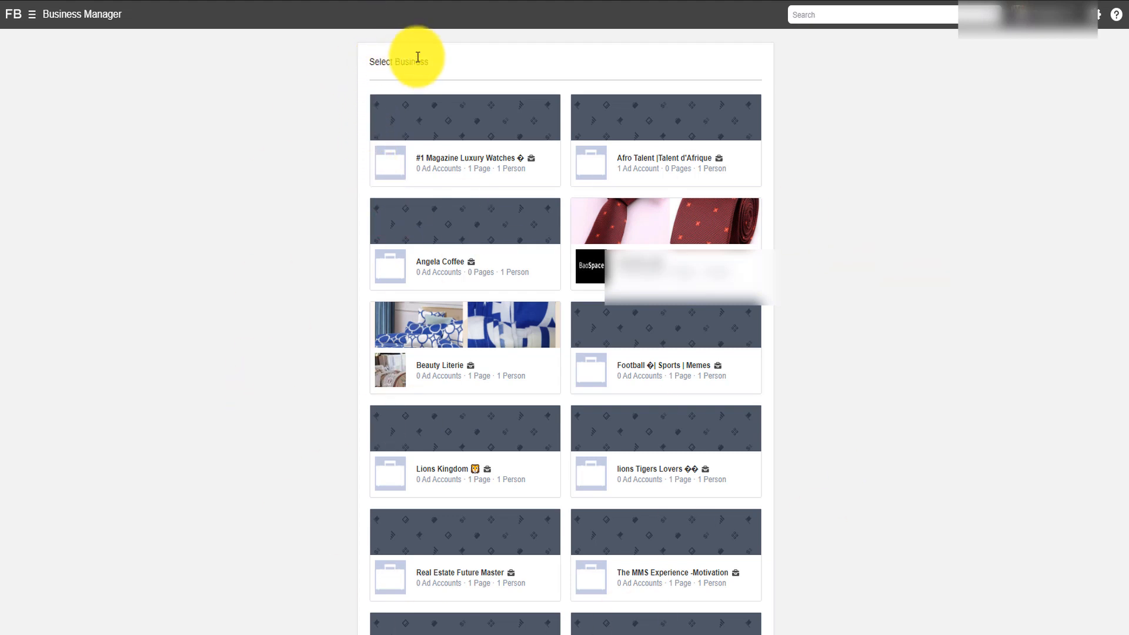
{"action": "mouse_move", "coordinate": [535, 268]}
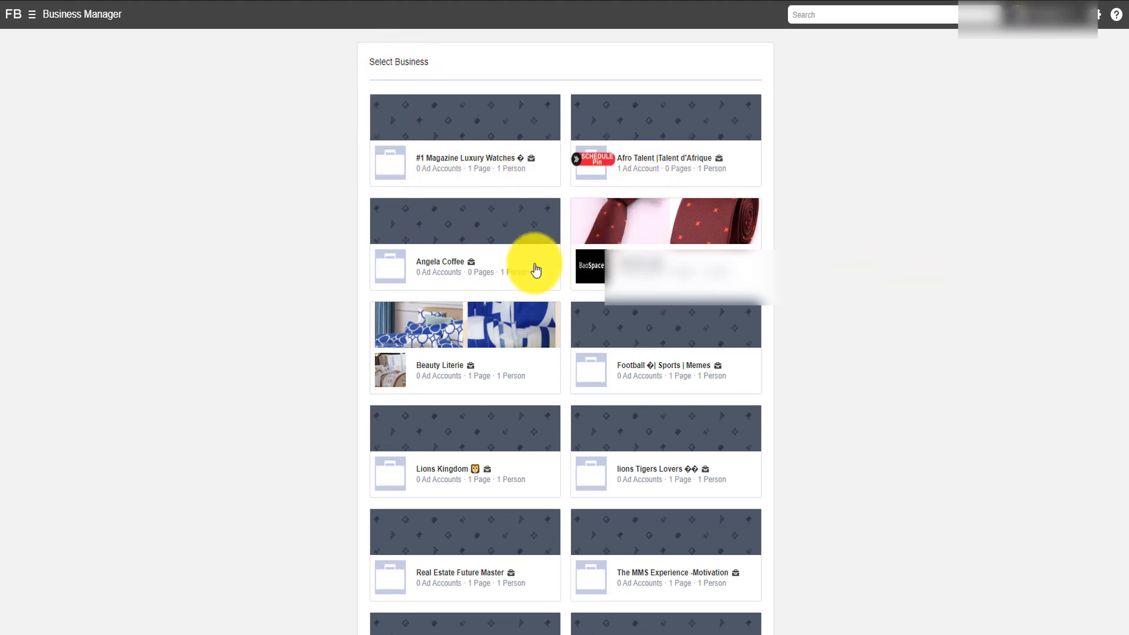
{"action": "mouse_move", "coordinate": [497, 233]}
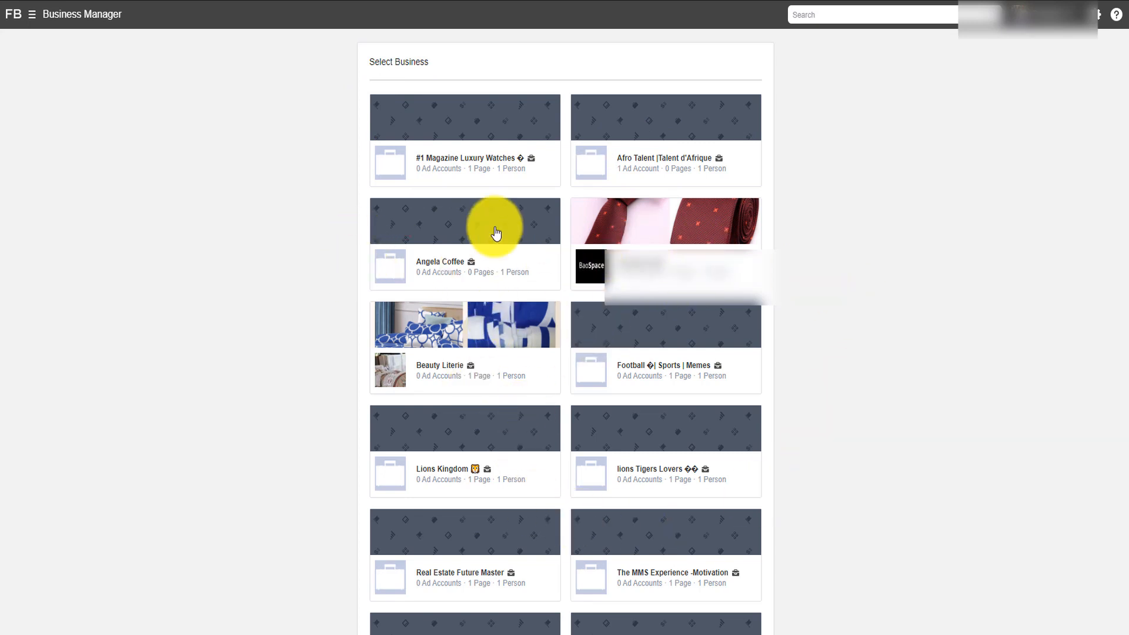
{"action": "mouse_move", "coordinate": [448, 350]}
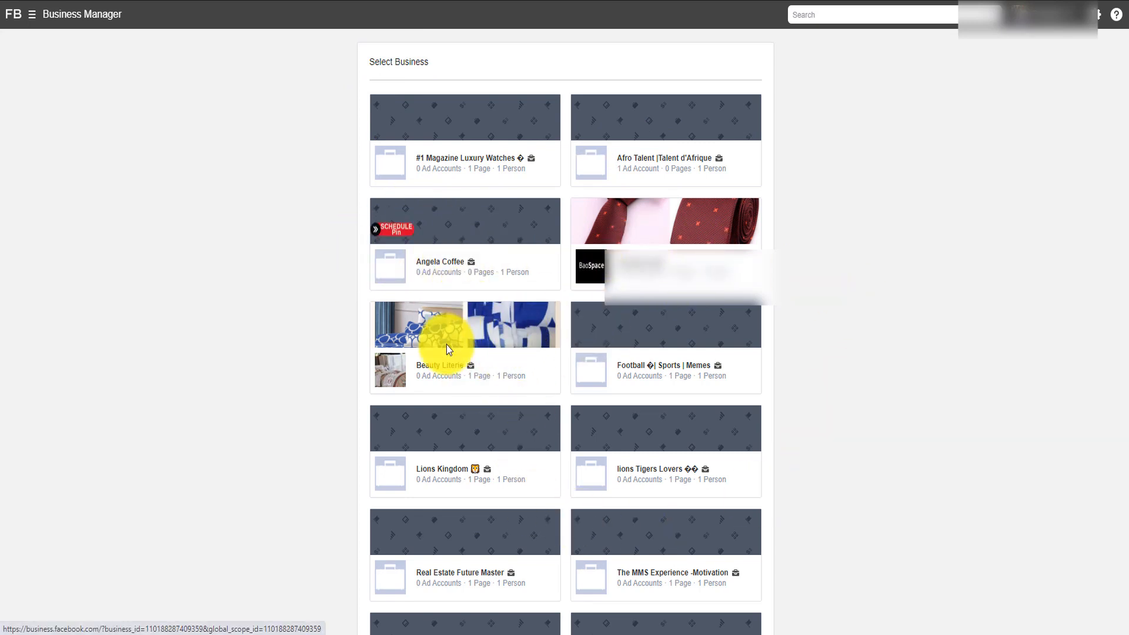
{"action": "mouse_move", "coordinate": [1010, 53]}
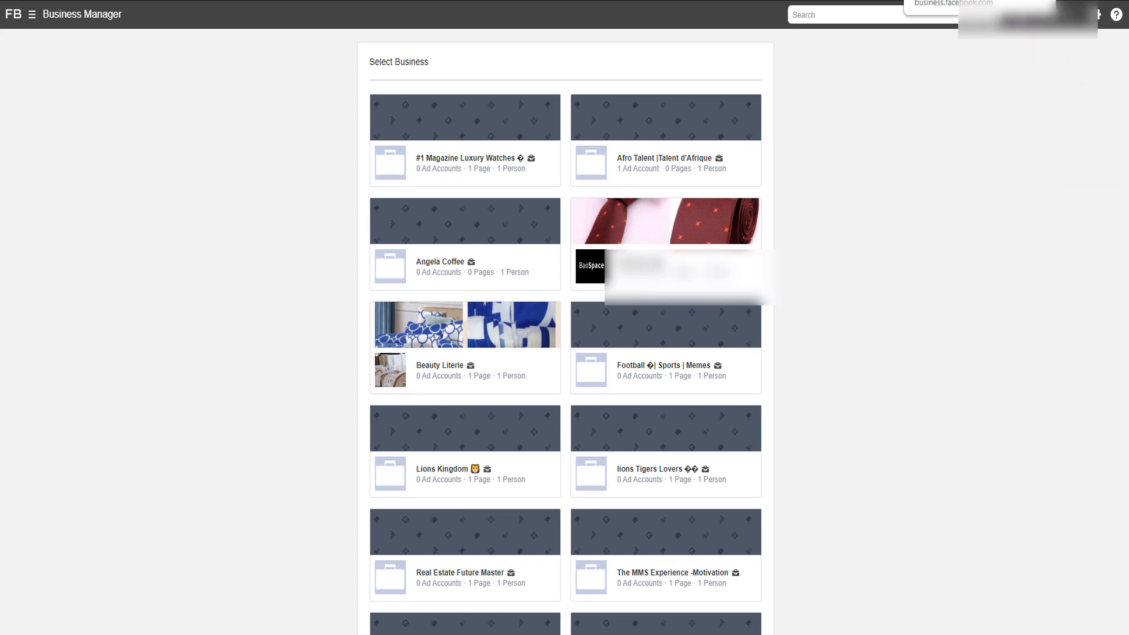
Return to the Angela Coffee business settings site from the Select Business page
{"action": "left_click", "coordinate": [440, 267]}
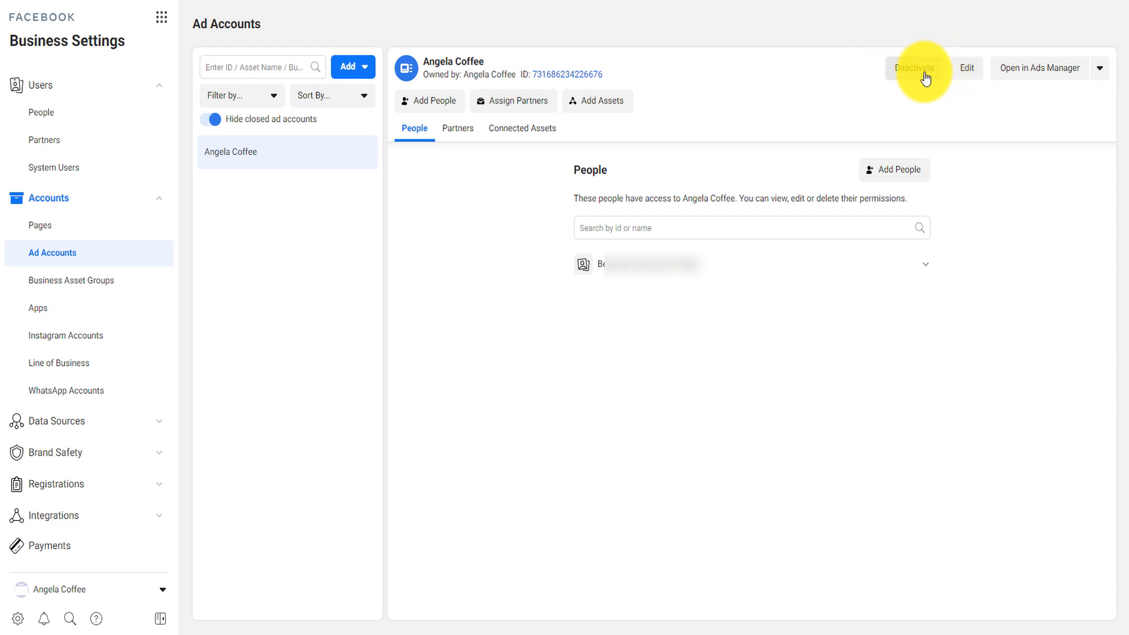
{"action": "mouse_move", "coordinate": [968, 72]}
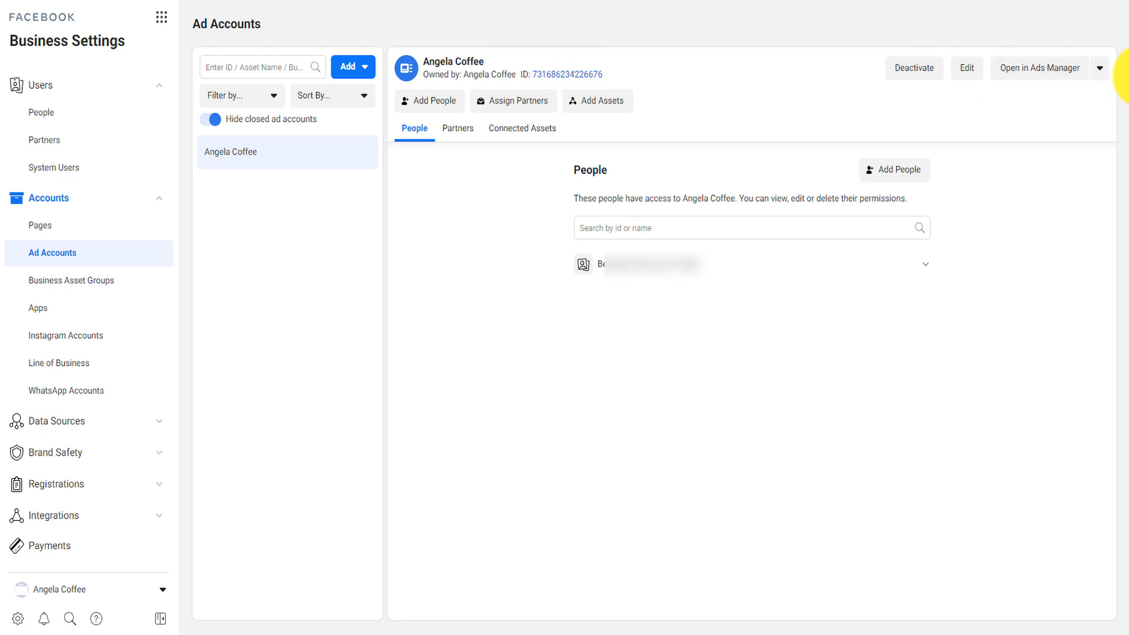
{"action": "mouse_move", "coordinate": [1038, 69]}
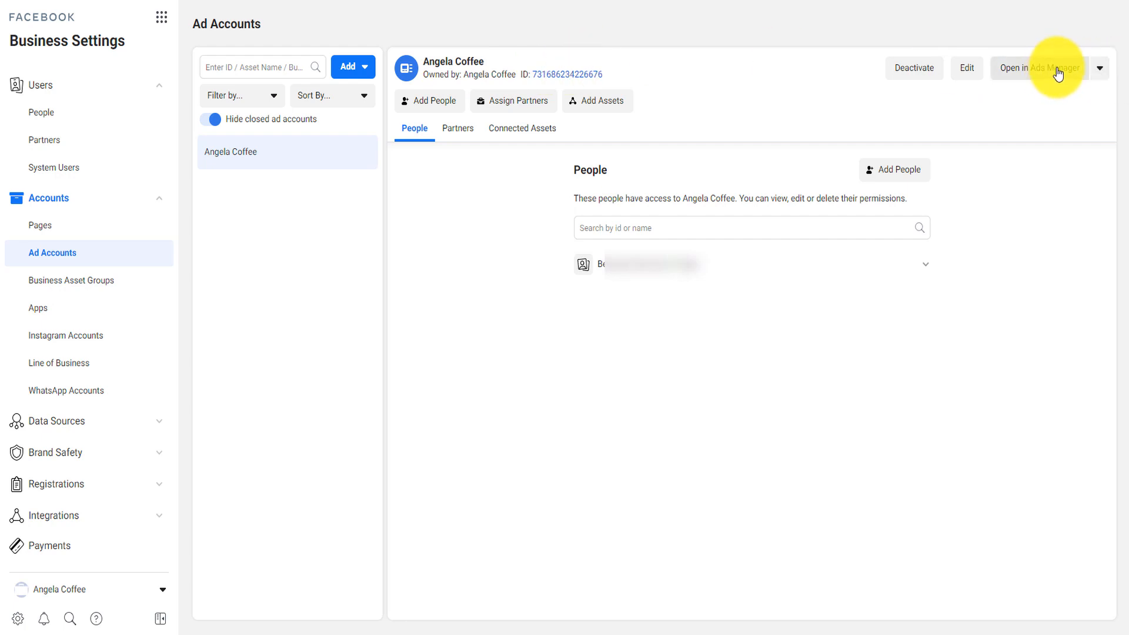
{"action": "left_click", "coordinate": [1099, 67]}
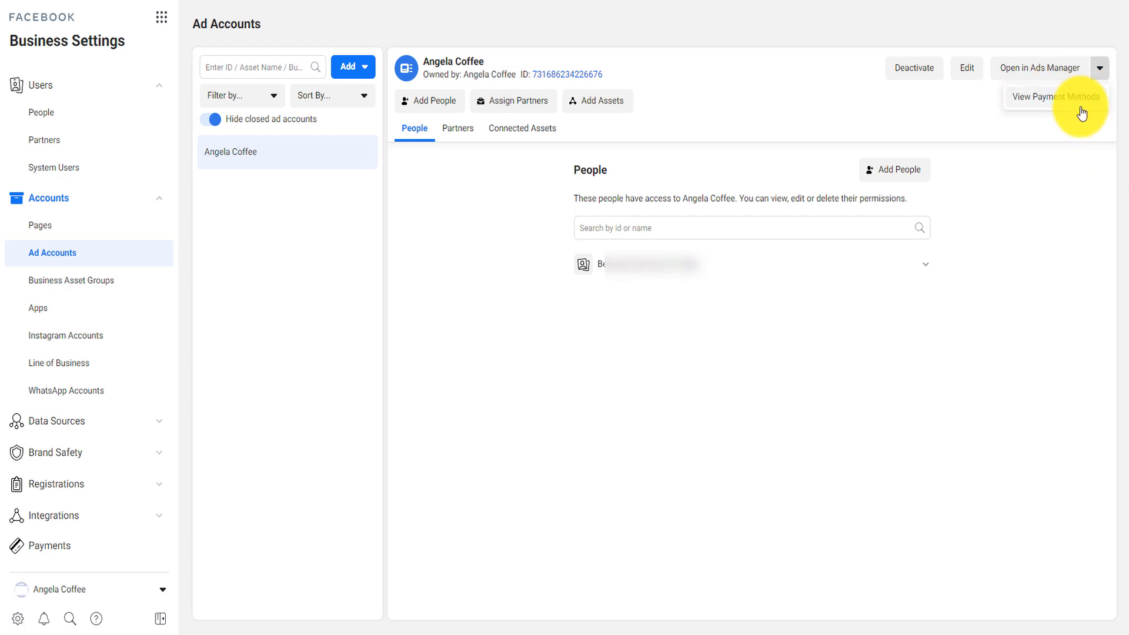
{"action": "mouse_move", "coordinate": [1089, 195]}
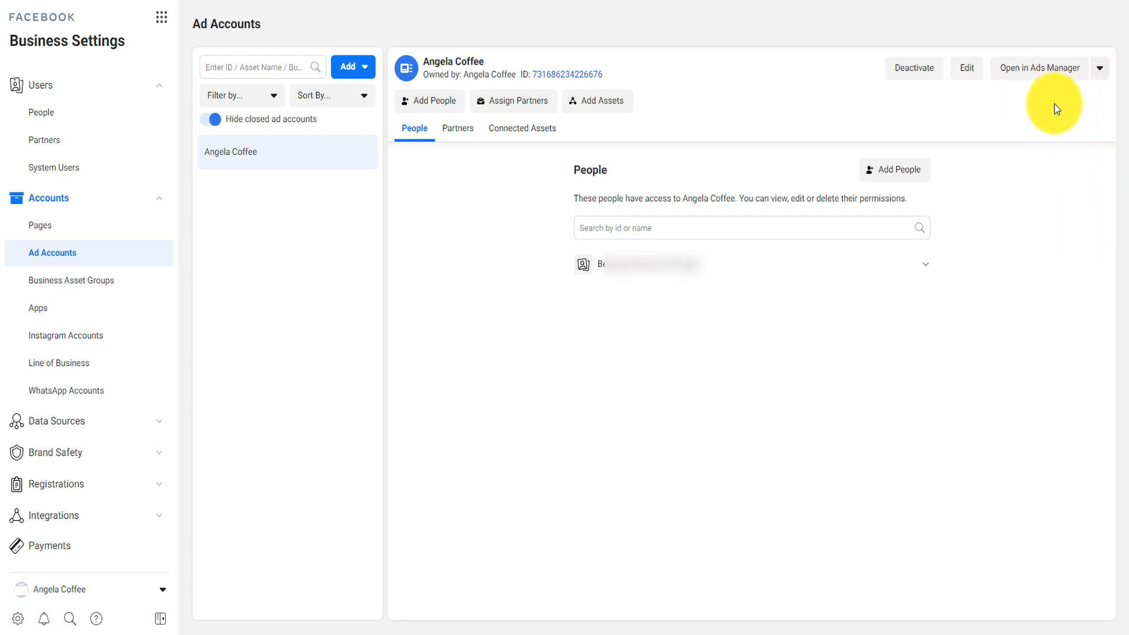
Open the Angela Coffee ad account in Ads Manager and look over its empty Campaigns list
{"action": "left_click", "coordinate": [1039, 68]}
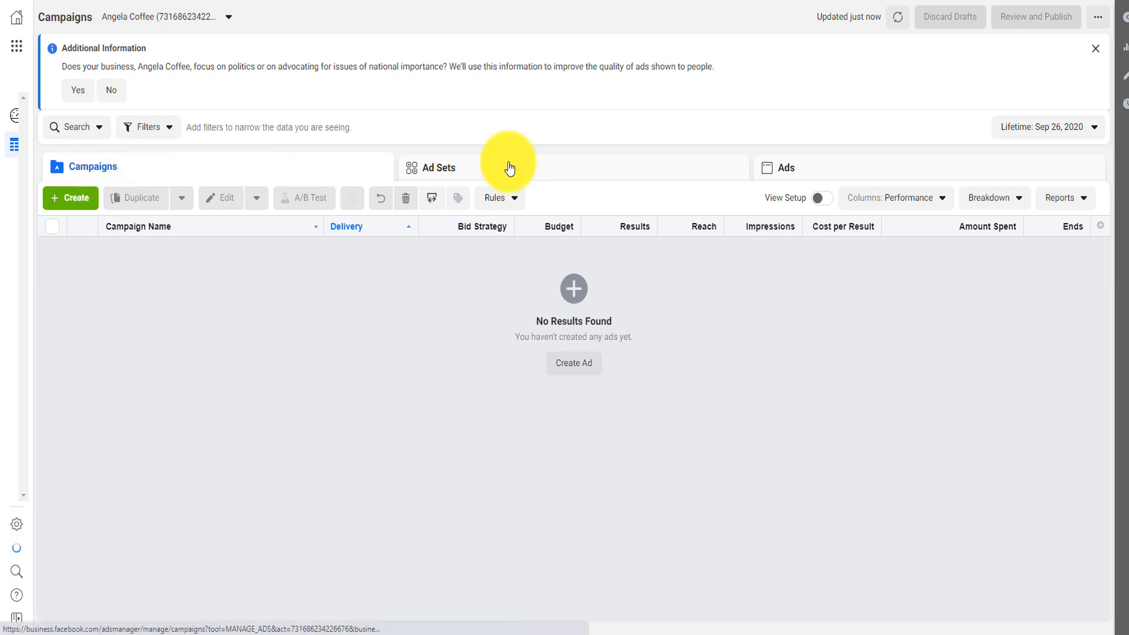
{"action": "mouse_move", "coordinate": [830, 170]}
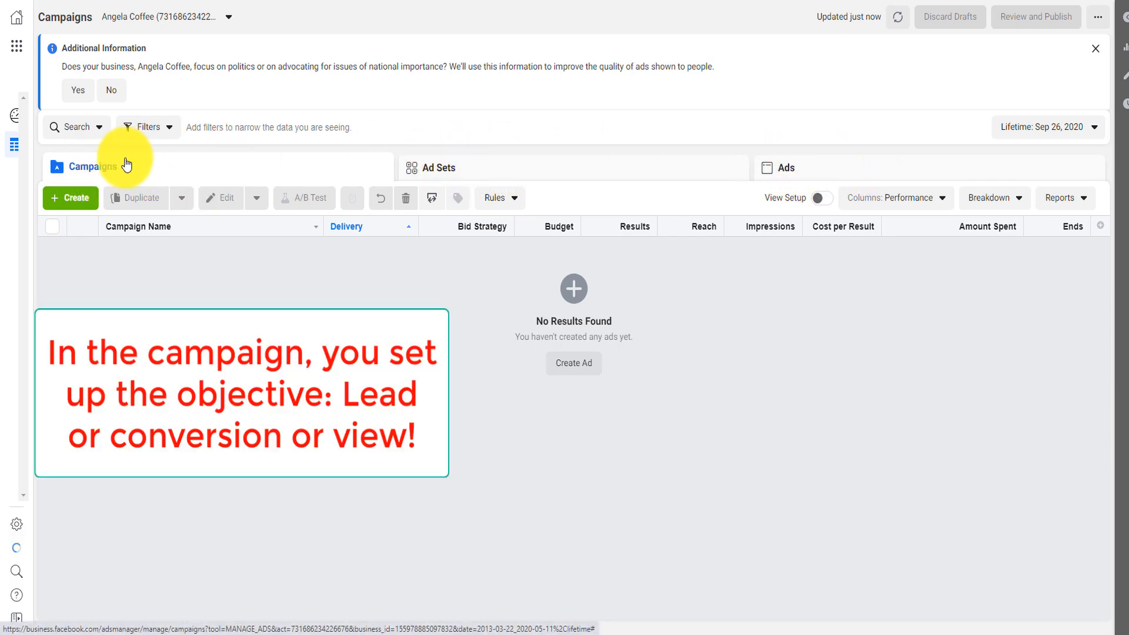
{"action": "mouse_move", "coordinate": [461, 167]}
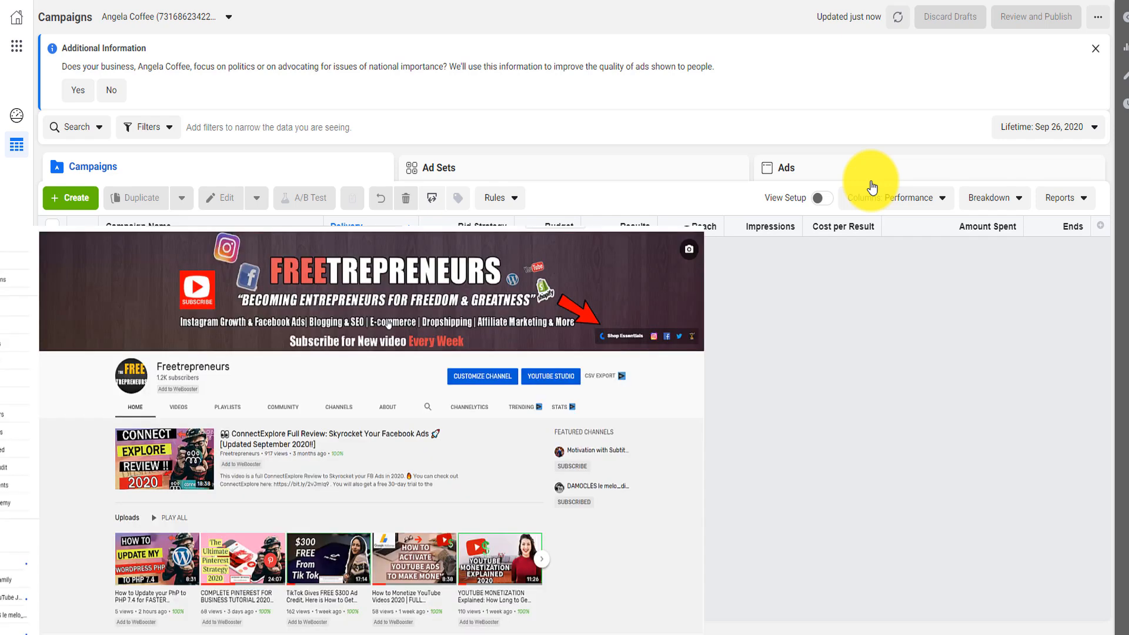
{"action": "scroll", "scroll_direction": "down", "scroll_amount": 3}
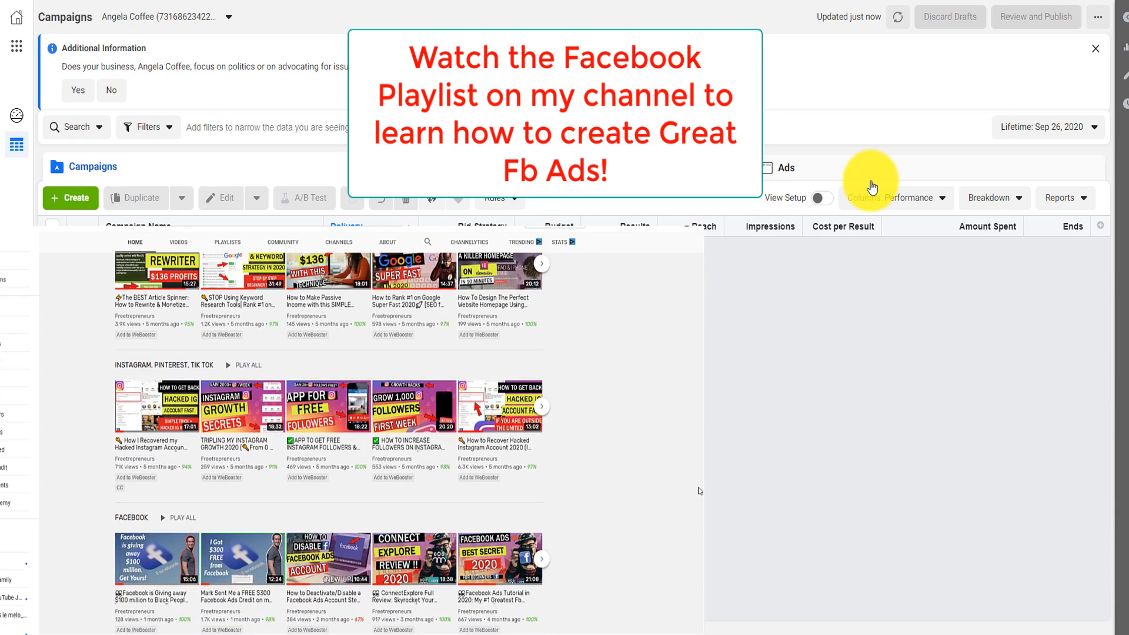
{"action": "scroll", "scroll_direction": "down", "scroll_amount": 3}
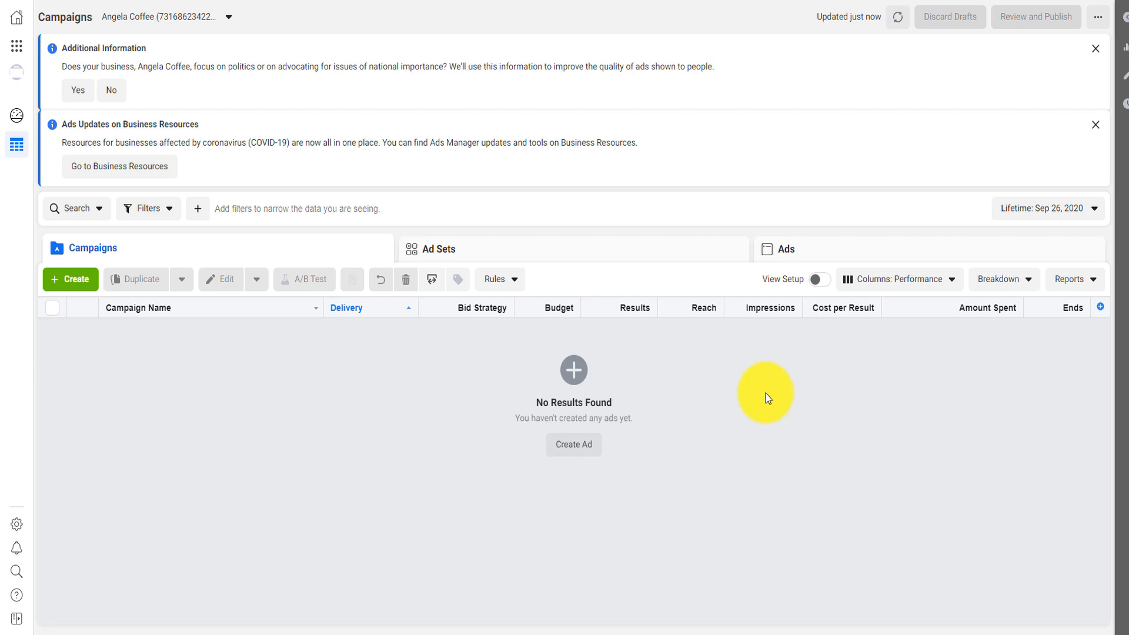
{"action": "mouse_move", "coordinate": [15, 46]}
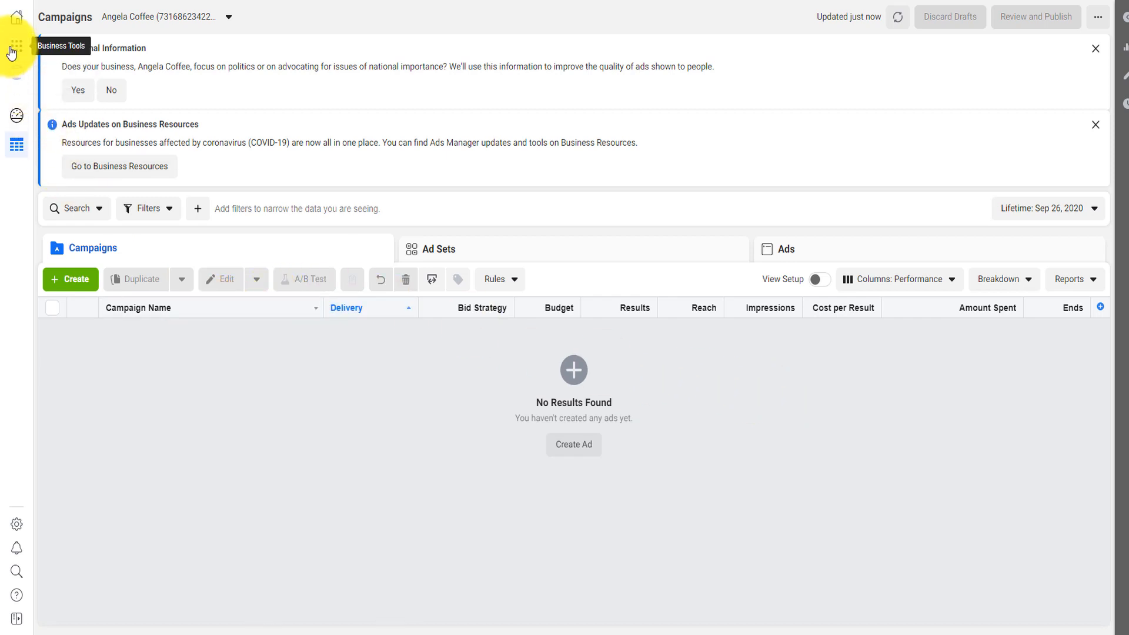
Go to Account Quality under Manage Business from the Business Tools grid
{"action": "left_click", "coordinate": [15, 49]}
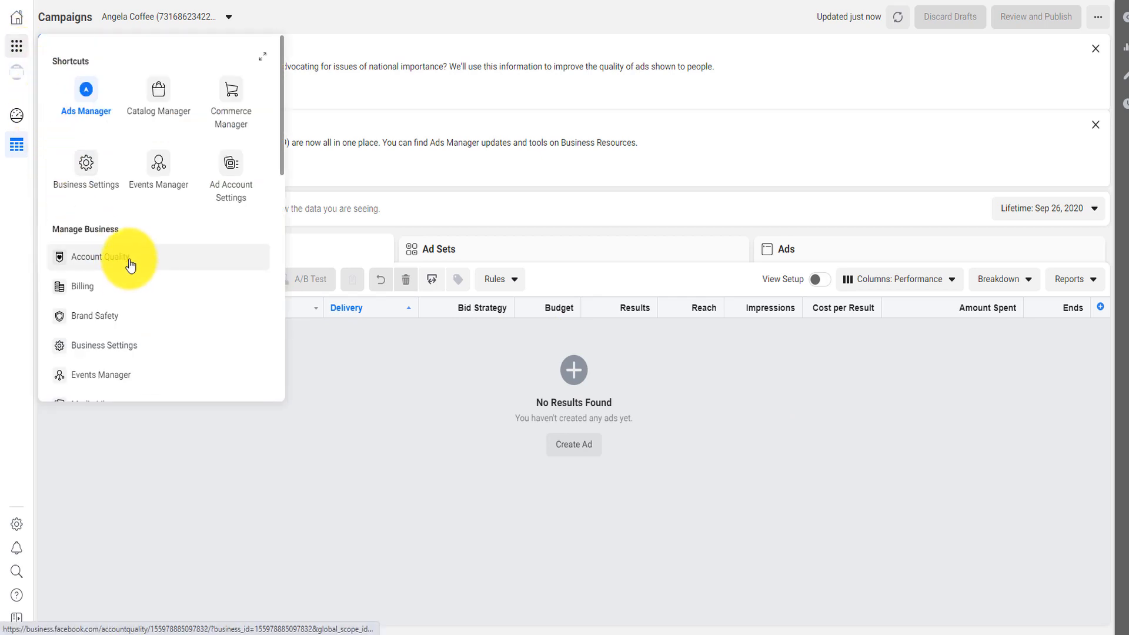
{"action": "left_click", "coordinate": [94, 257]}
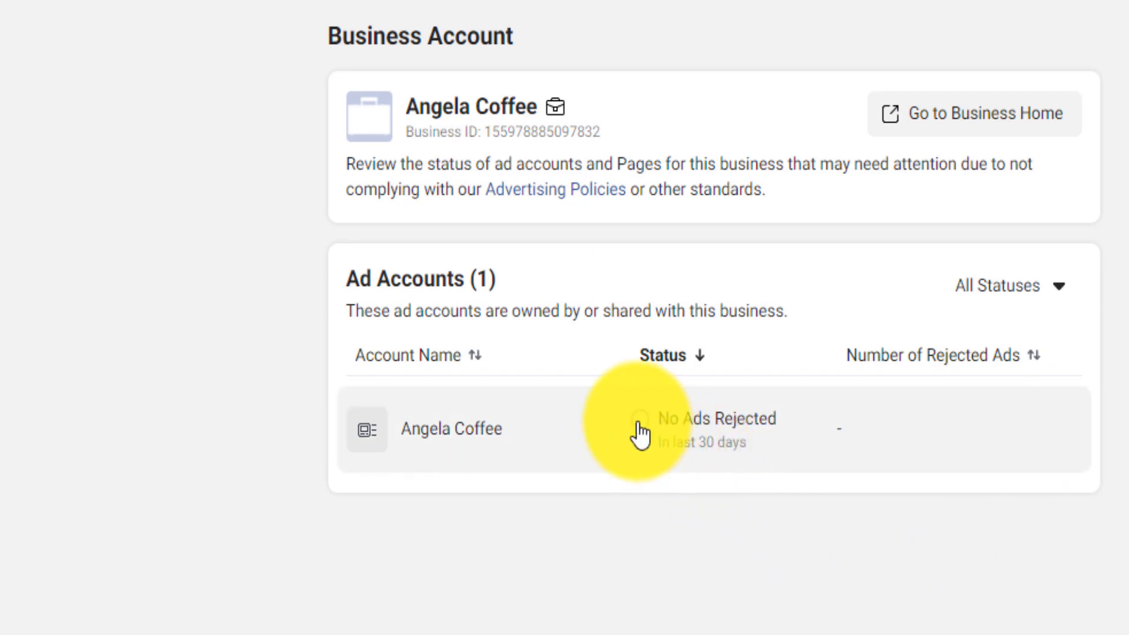
{"action": "mouse_move", "coordinate": [736, 417]}
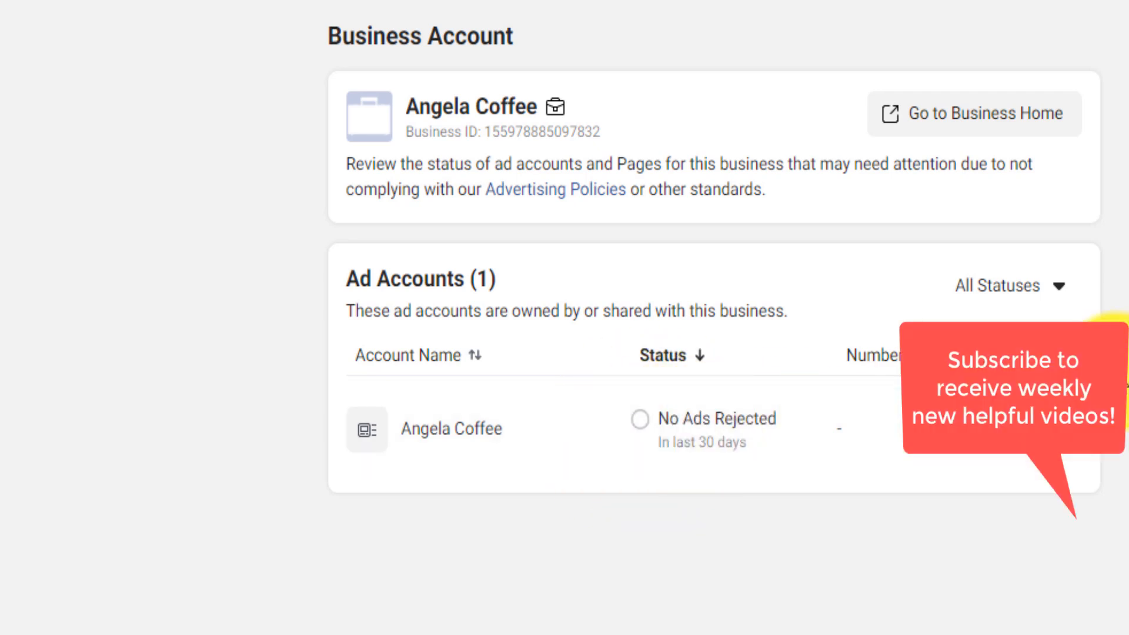
{"action": "mouse_move", "coordinate": [650, 170]}
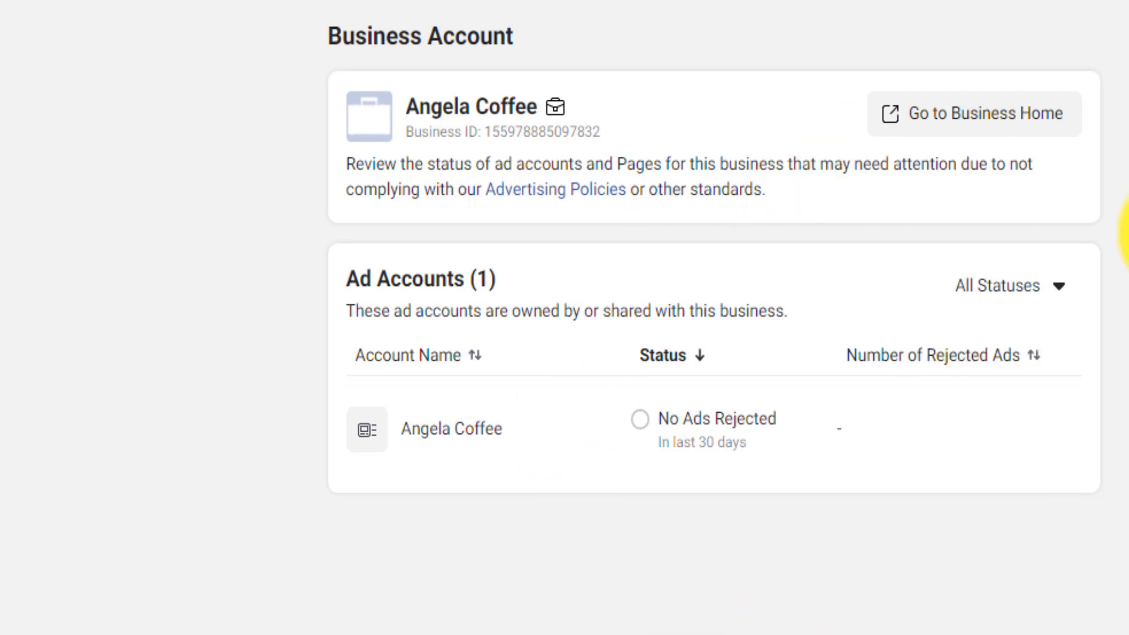
{"action": "mouse_move", "coordinate": [386, 194]}
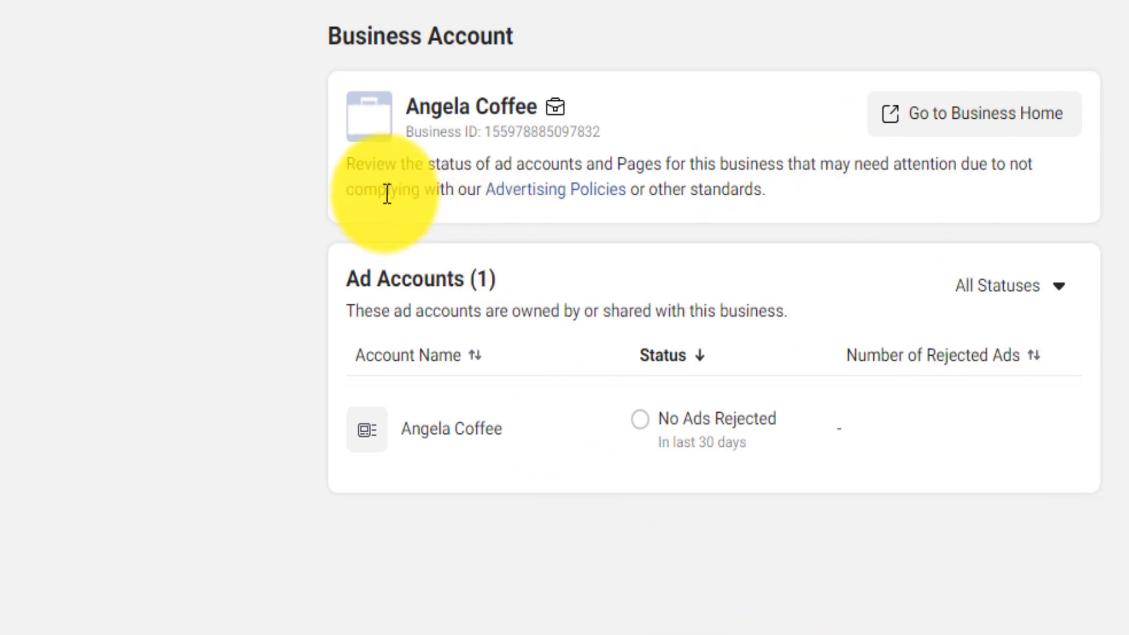
{"action": "mouse_move", "coordinate": [554, 189]}
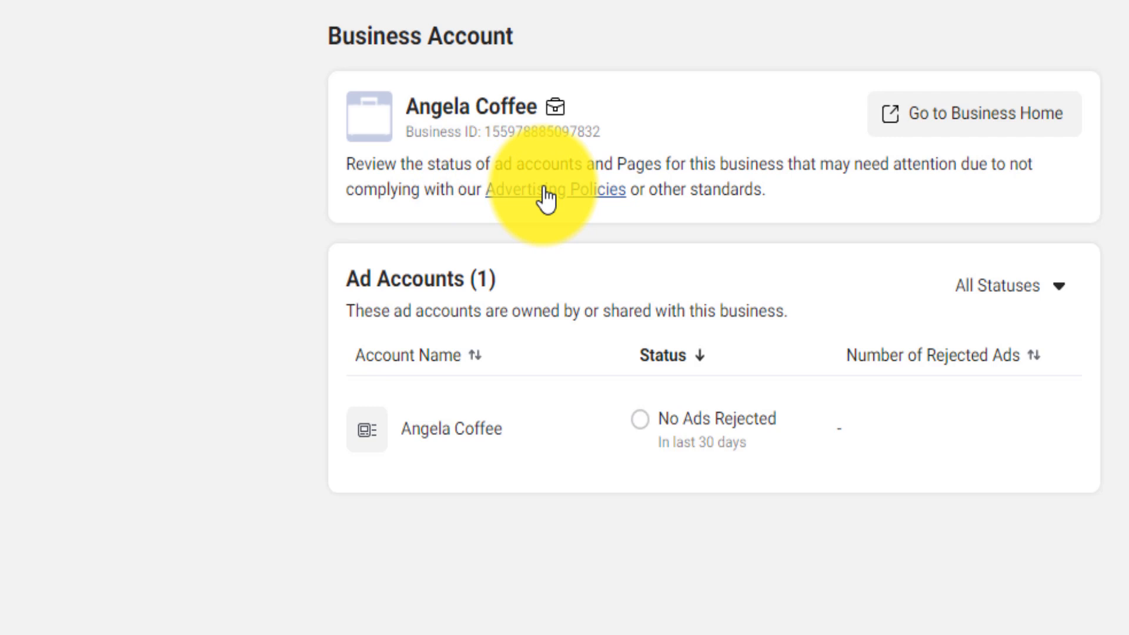
Open the full Advertising Policies page and read through the prohibited content rules
{"action": "left_click", "coordinate": [554, 189]}
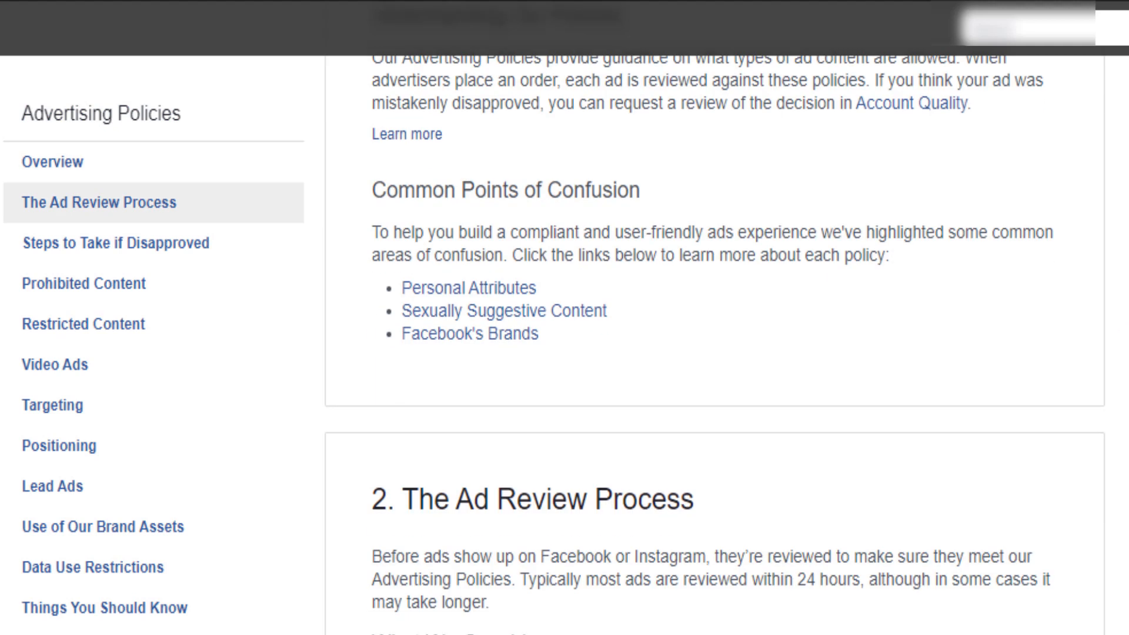
{"action": "mouse_move", "coordinate": [481, 310]}
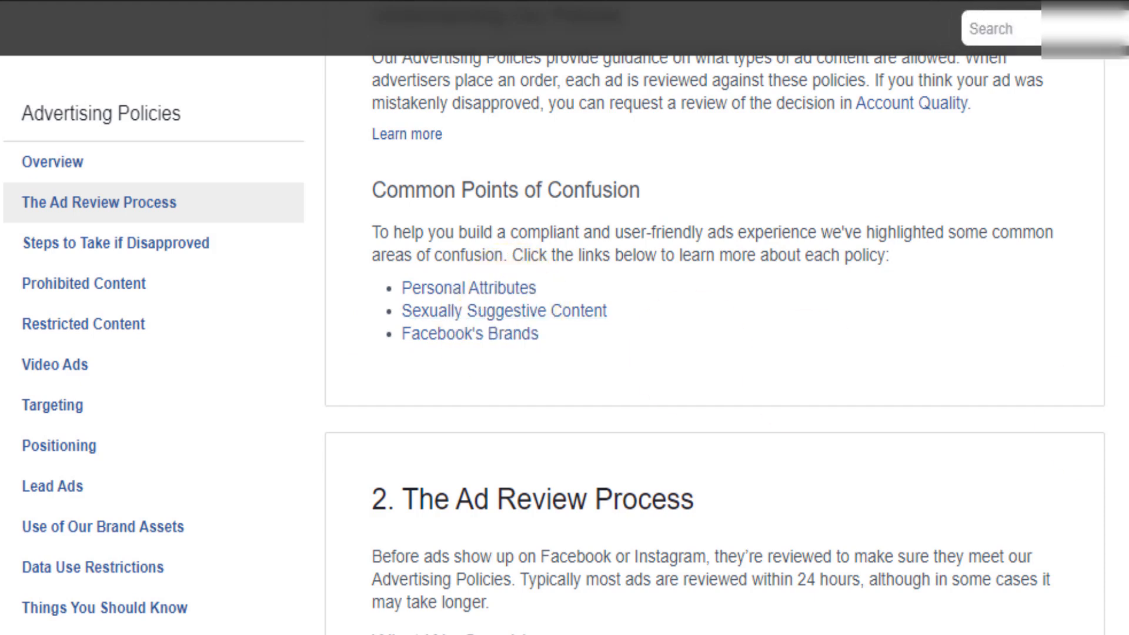
{"action": "scroll", "scroll_direction": "down", "scroll_amount": 3}
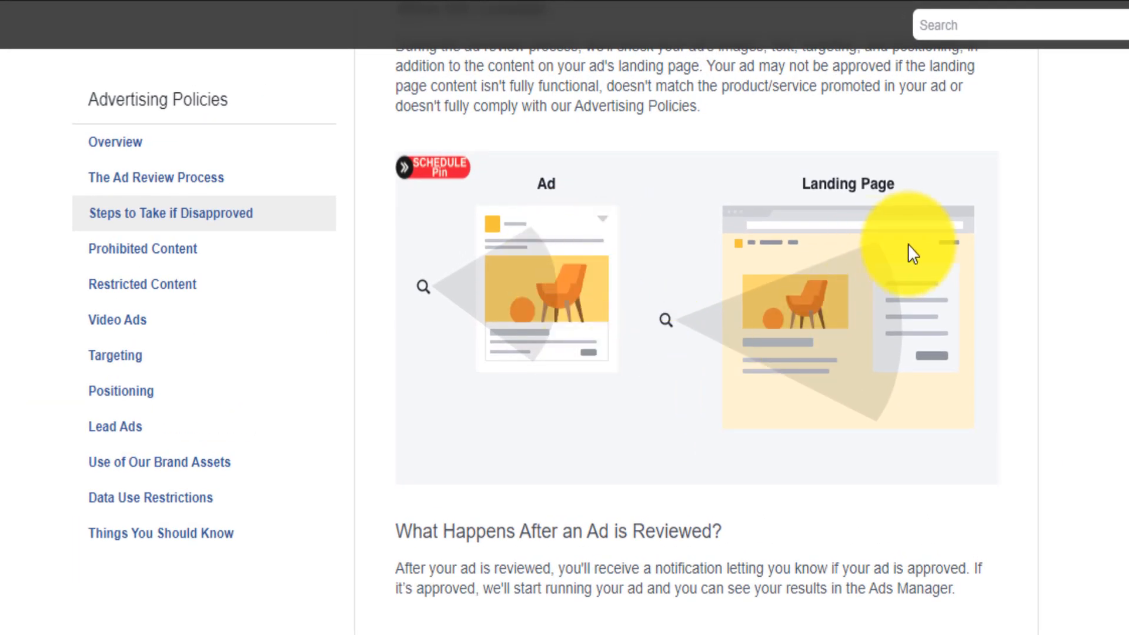
{"action": "mouse_move", "coordinate": [993, 282]}
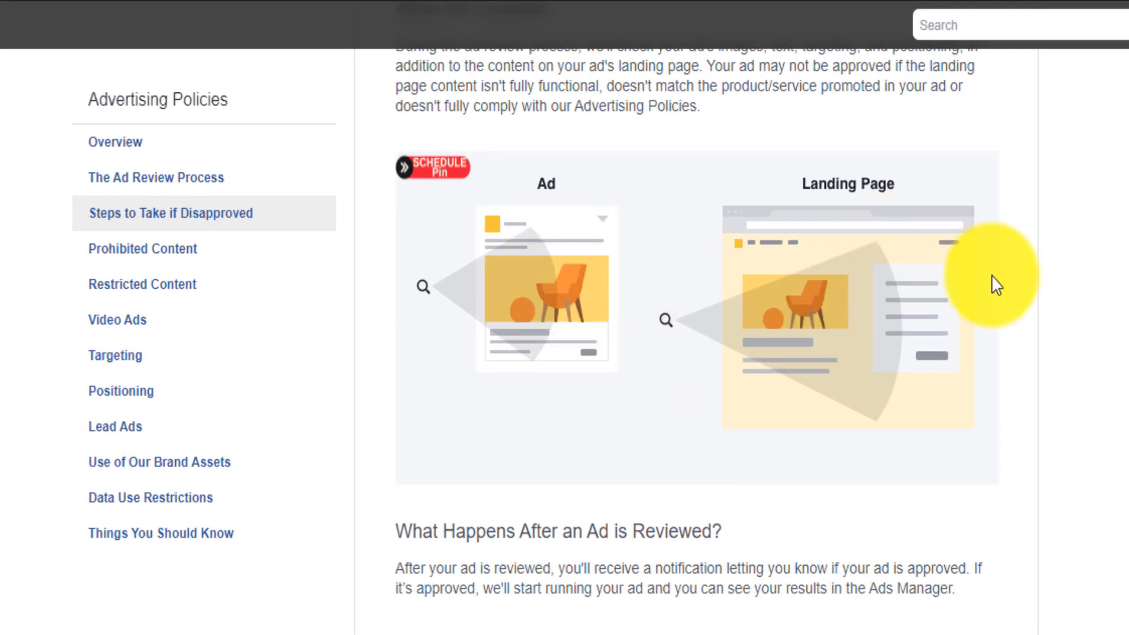
{"action": "scroll", "scroll_direction": "down", "scroll_amount": 3}
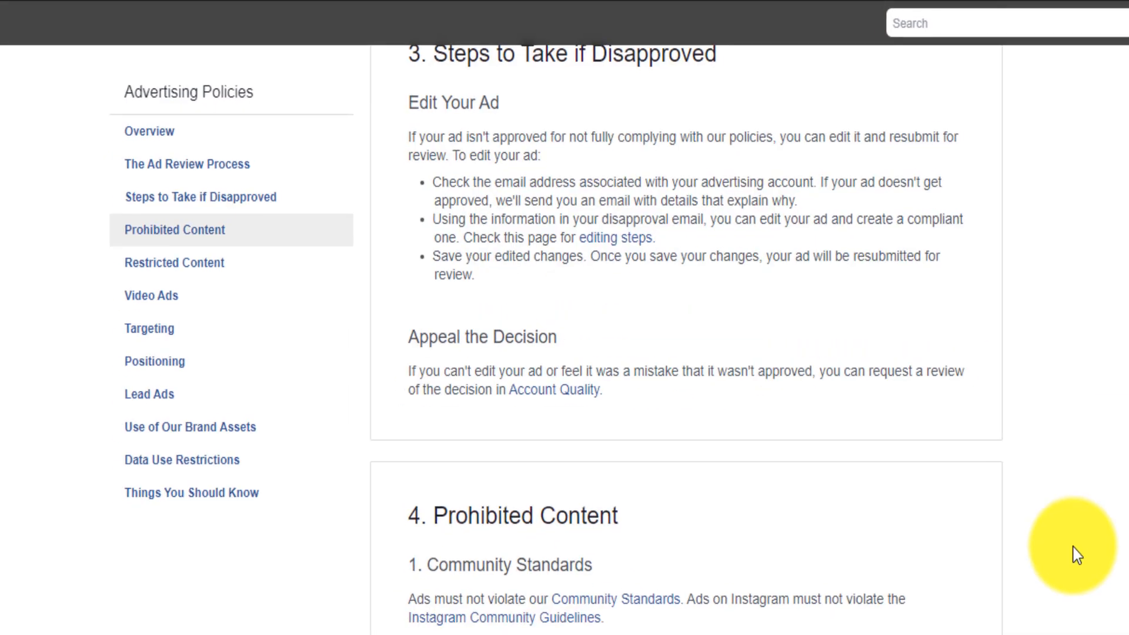
{"action": "scroll", "scroll_direction": "down", "scroll_amount": 3}
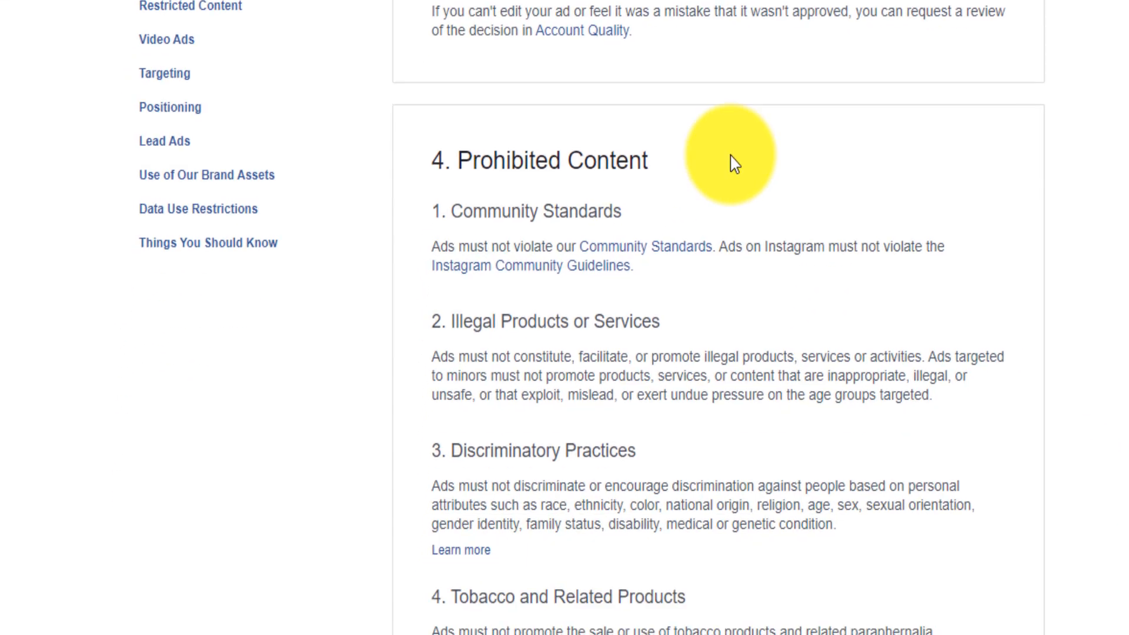
{"action": "scroll", "scroll_direction": "down", "scroll_amount": 3}
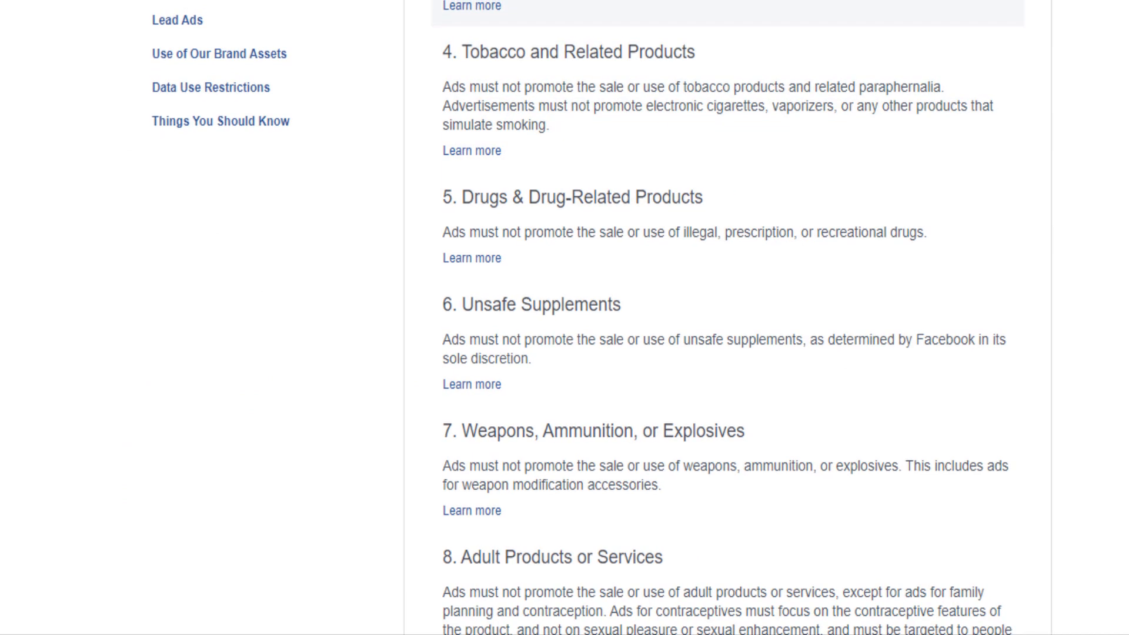
{"action": "scroll", "scroll_direction": "up", "scroll_amount": 3}
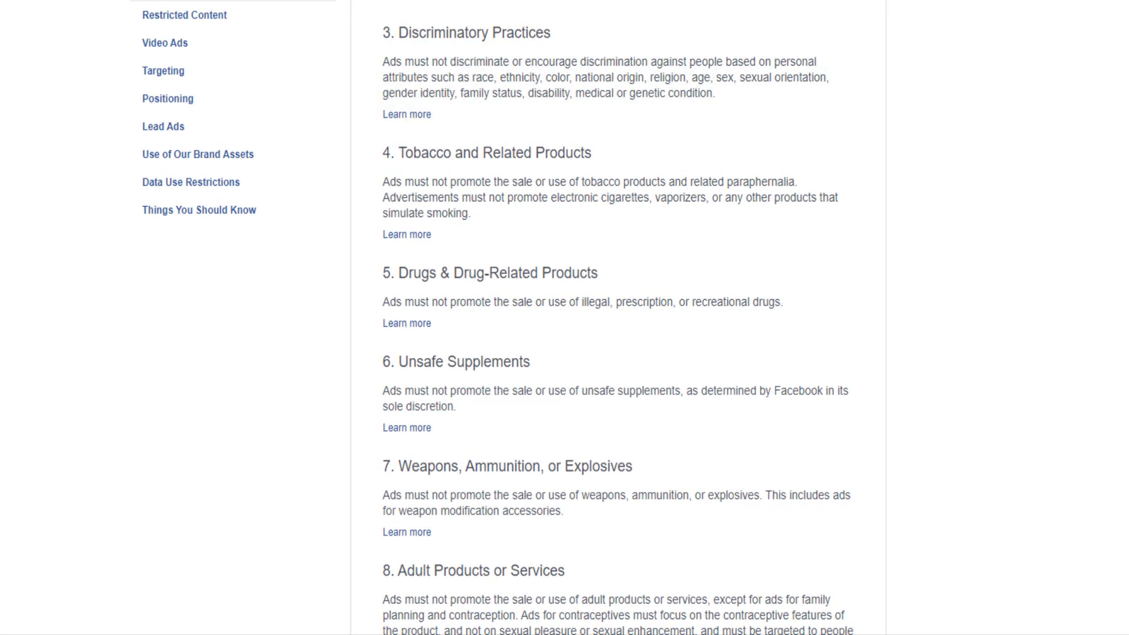
{"action": "scroll", "scroll_direction": "up", "scroll_amount": 3}
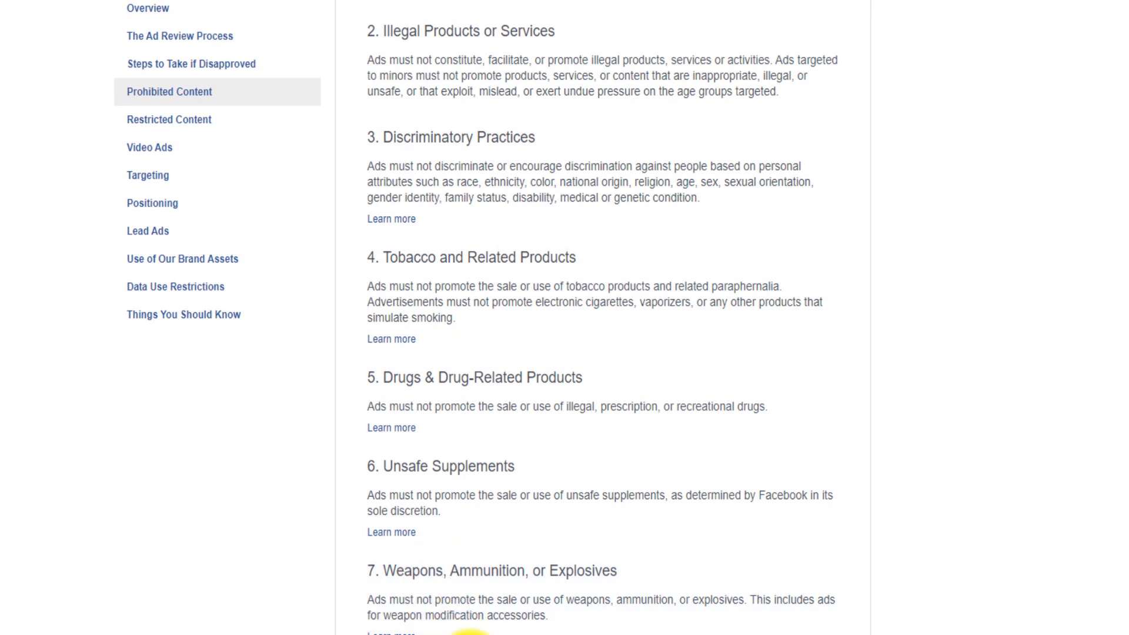
{"action": "scroll", "scroll_direction": "down", "scroll_amount": 3}
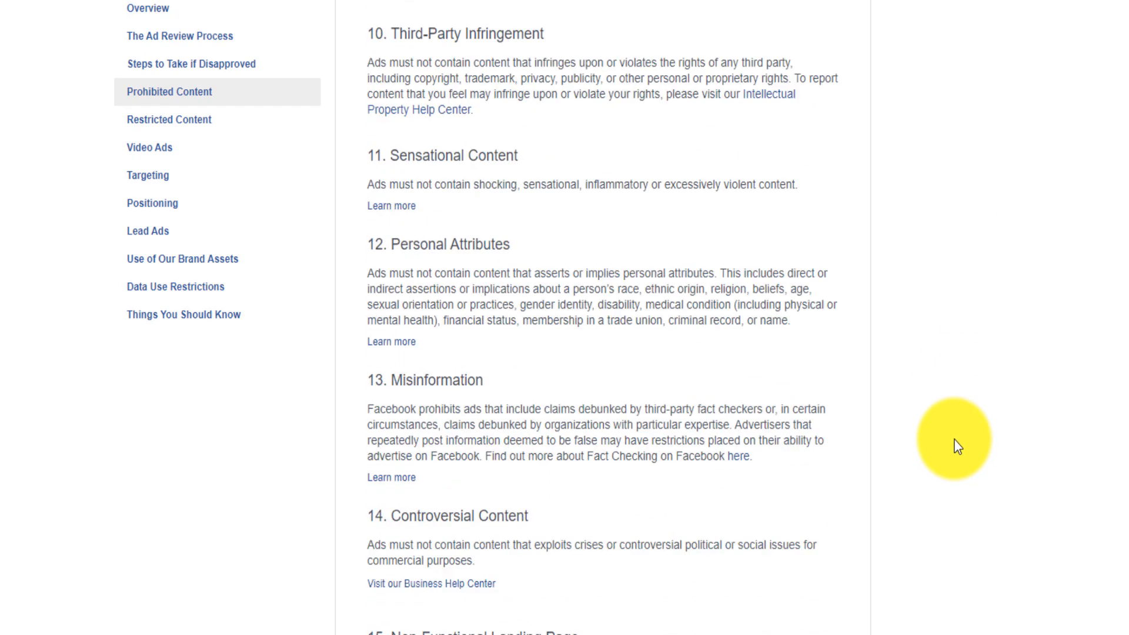
{"action": "scroll", "scroll_direction": "down", "scroll_amount": 3}
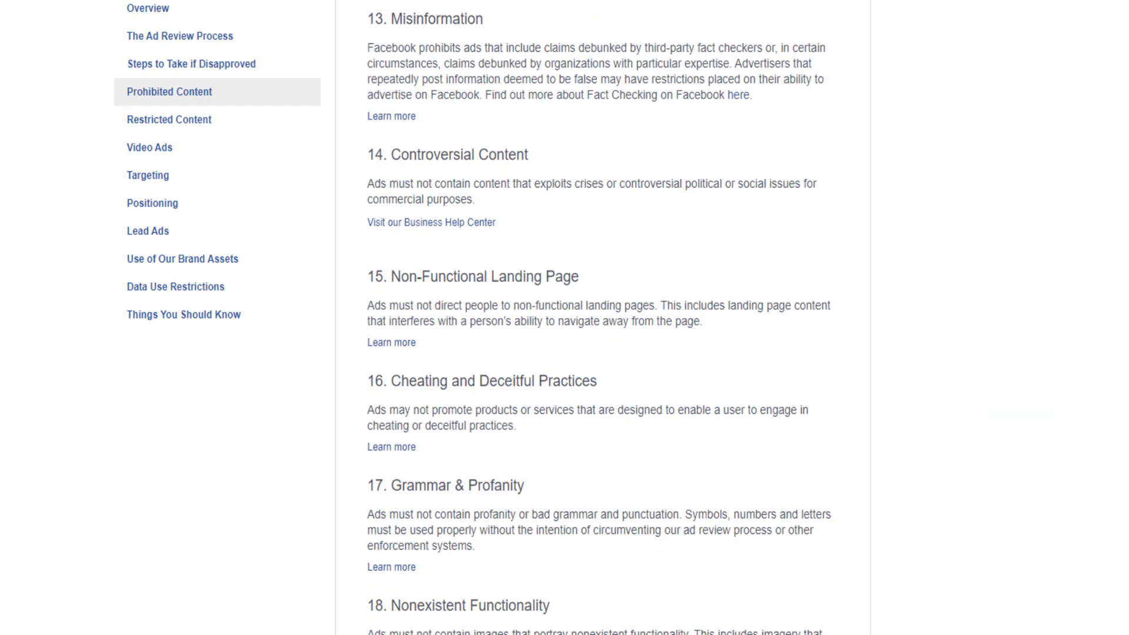
{"action": "scroll", "scroll_direction": "down", "scroll_amount": 3}
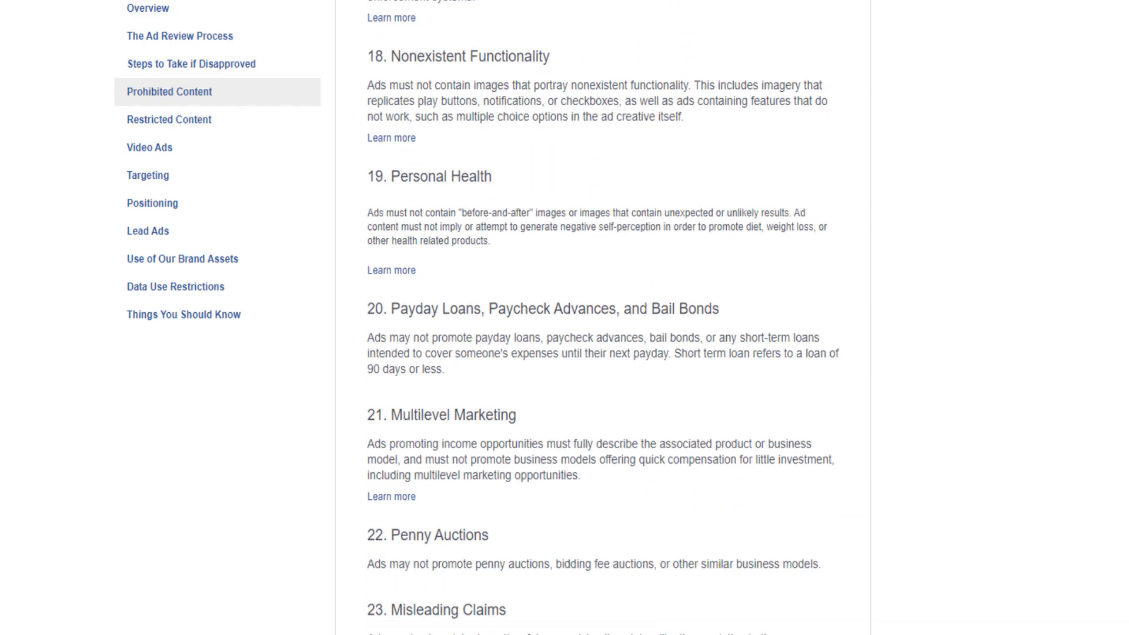
{"action": "scroll", "scroll_direction": "down", "scroll_amount": 3}
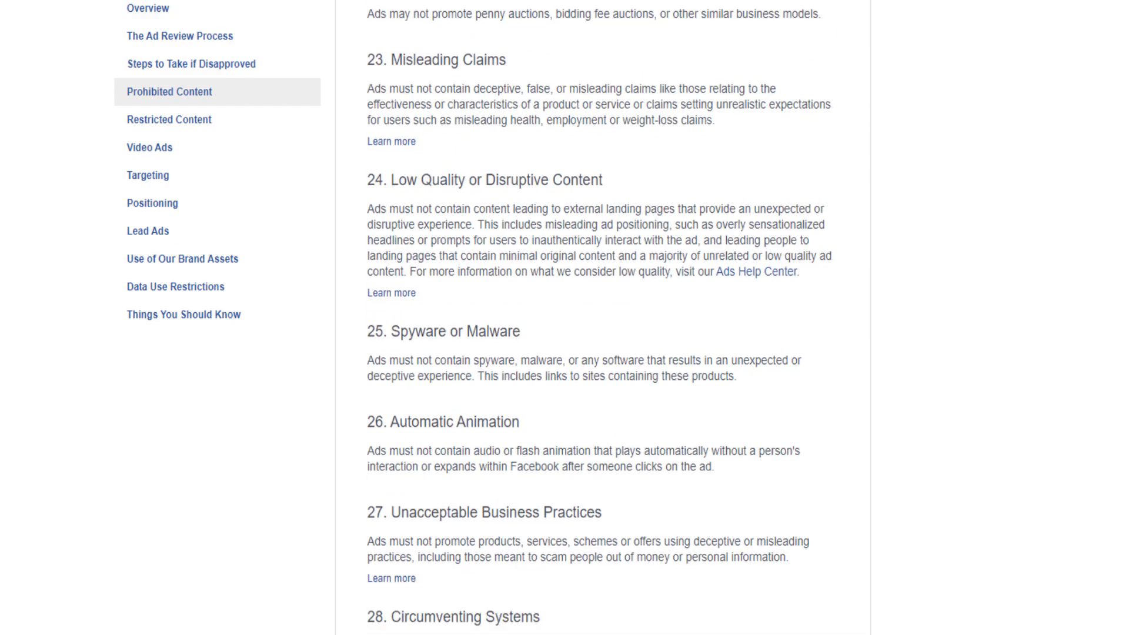
Read the Restricted Content, Video Ads and Positioning rules from the left sidebar
{"action": "left_click", "coordinate": [168, 119]}
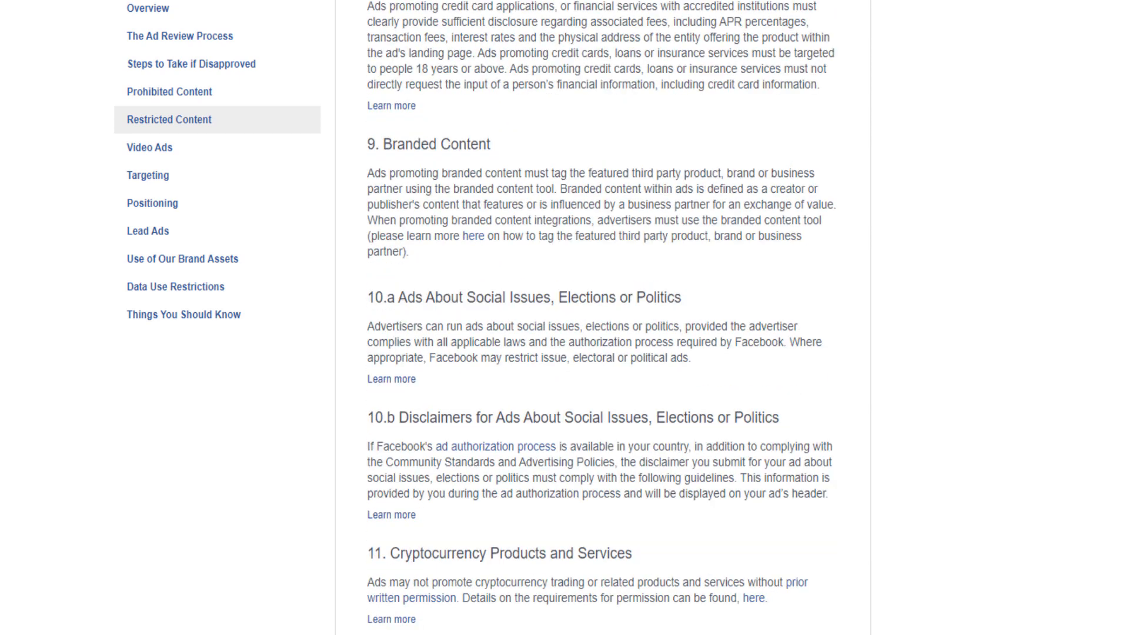
{"action": "scroll", "scroll_direction": "down", "scroll_amount": 3}
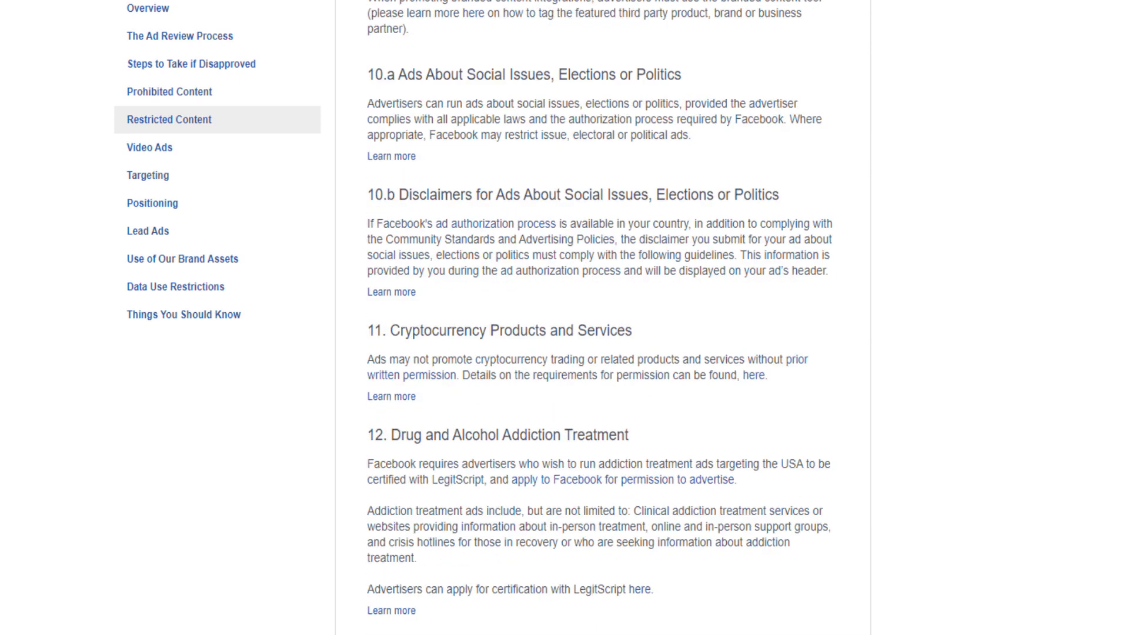
{"action": "left_click", "coordinate": [150, 148]}
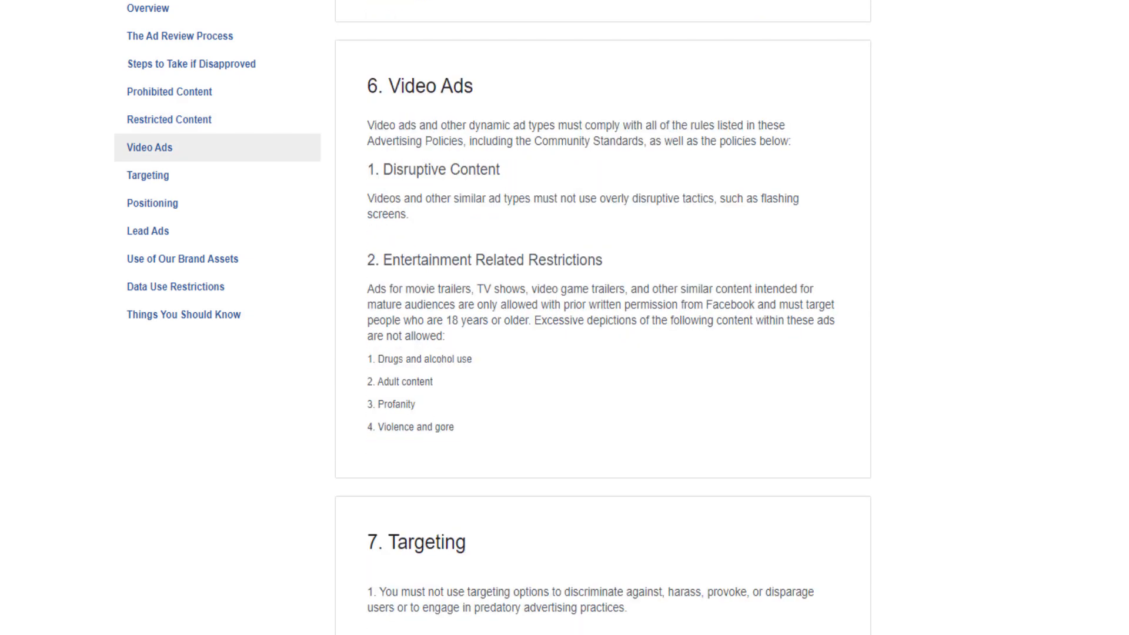
{"action": "scroll", "scroll_direction": "up", "scroll_amount": 3}
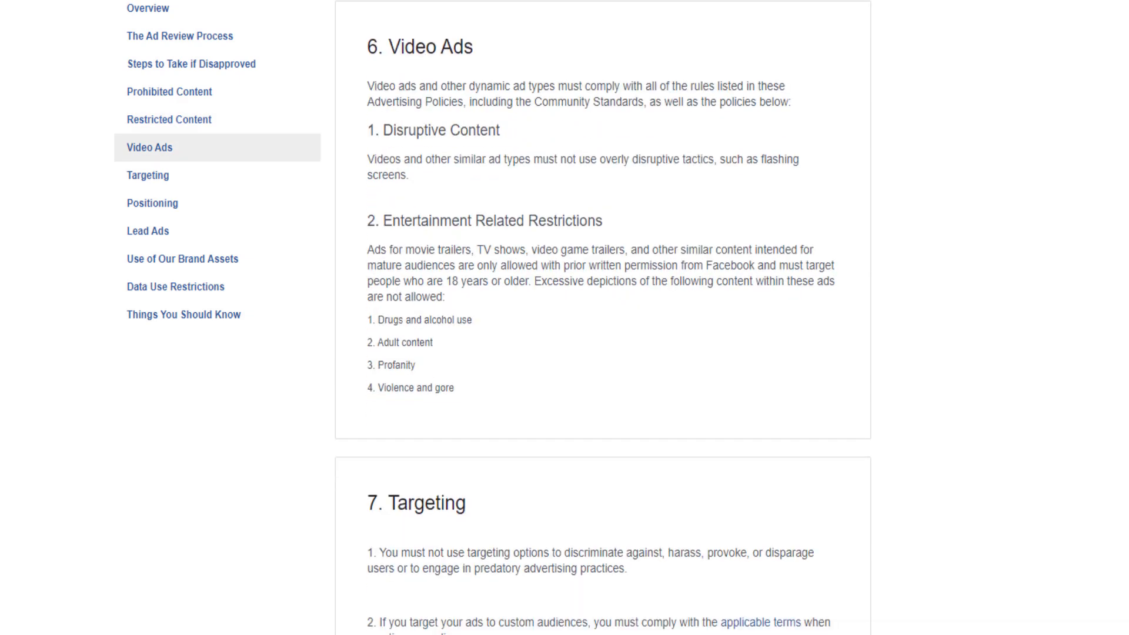
{"action": "left_click", "coordinate": [152, 202]}
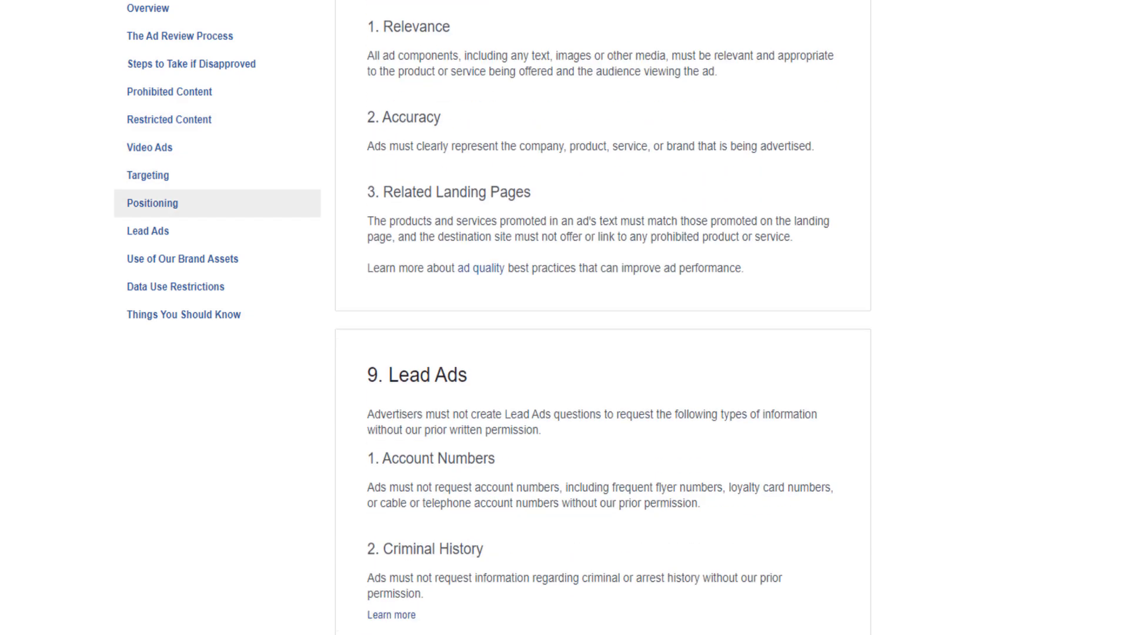